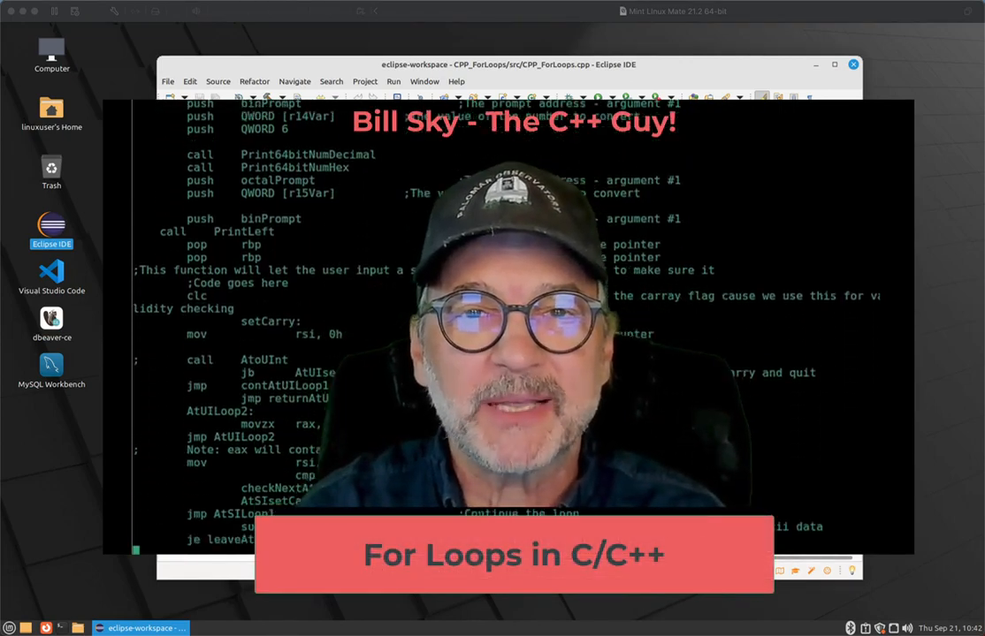
Scroll through CPP_ForLoops.cpp and place the cursor after the Hello World cout line in main.
scroll(down, 3)
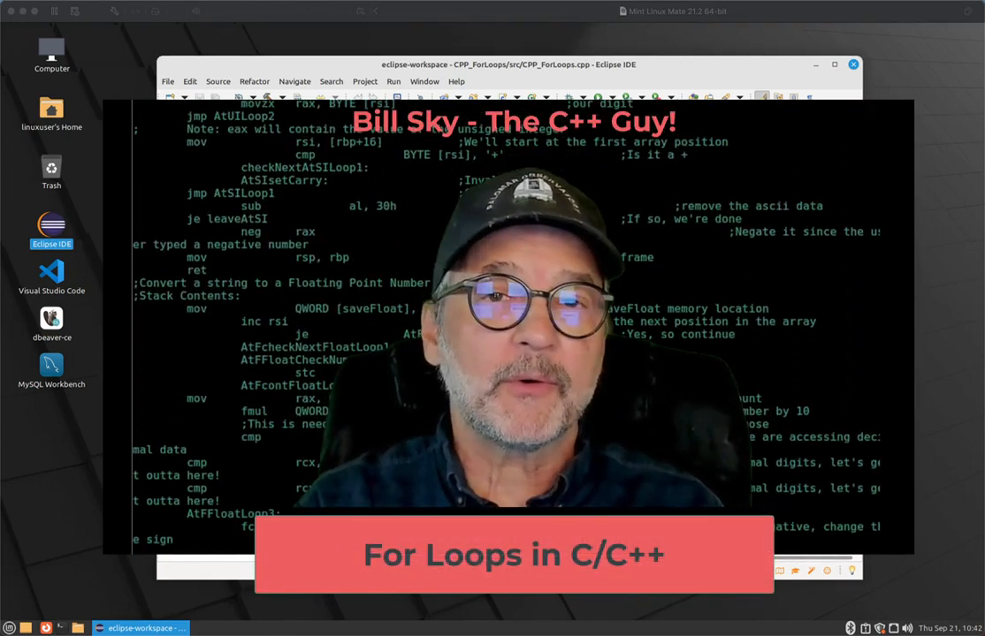
scroll(down, 3)
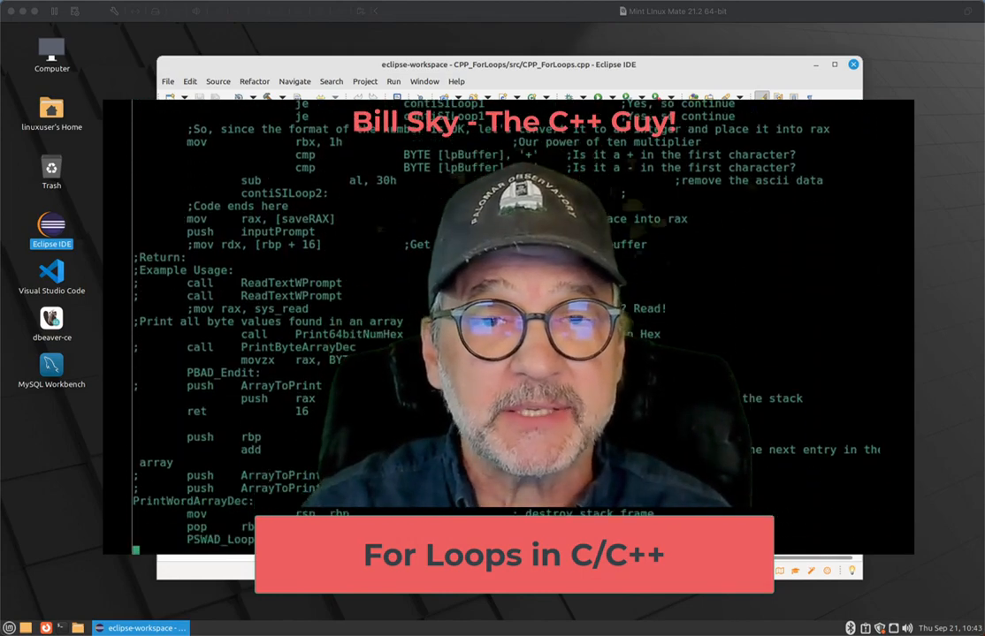
scroll(down, 3)
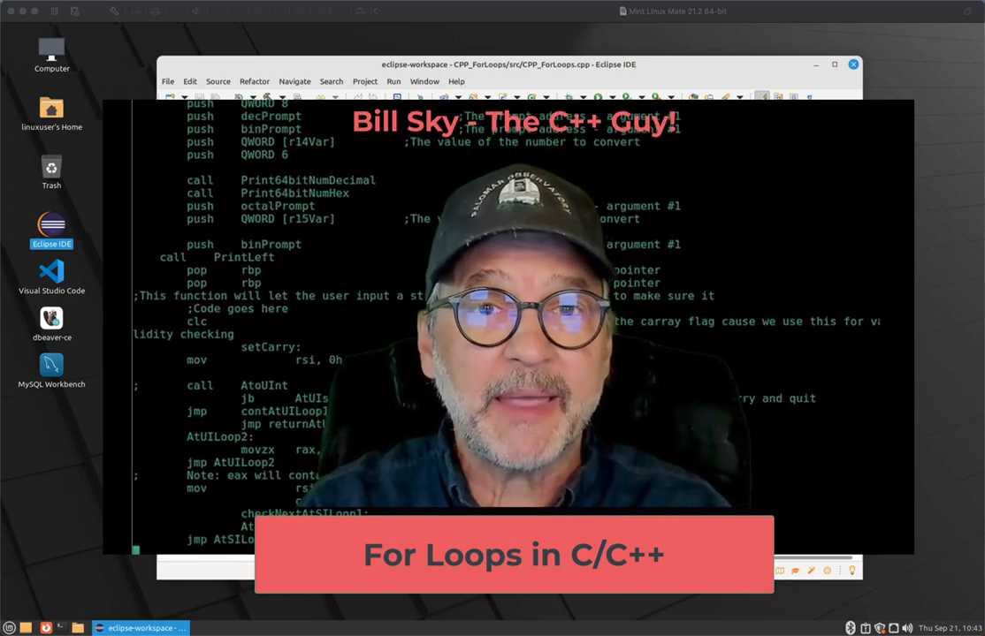
scroll(down, 3)
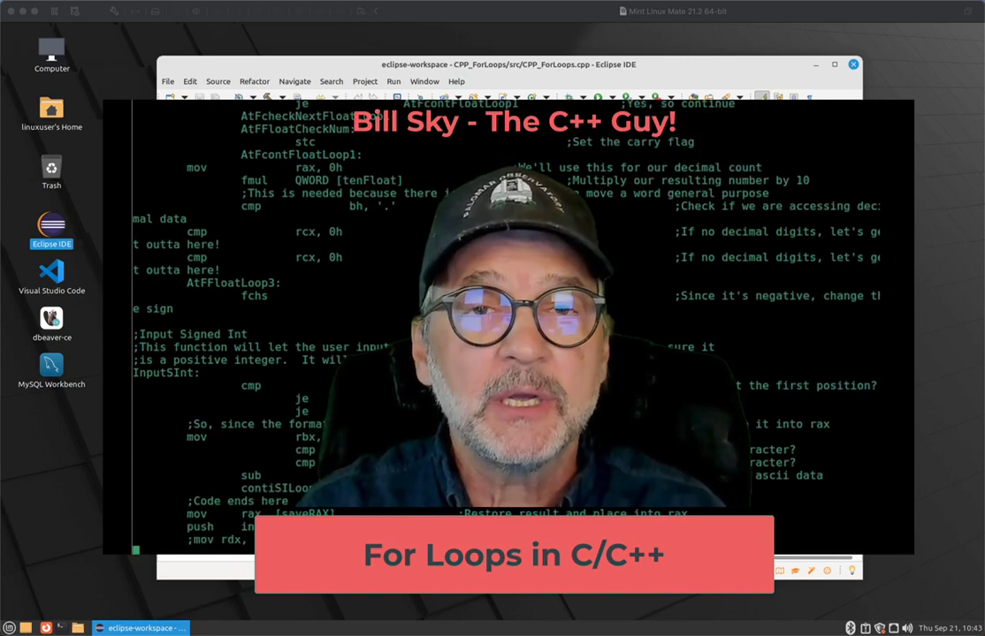
scroll(down, 3)
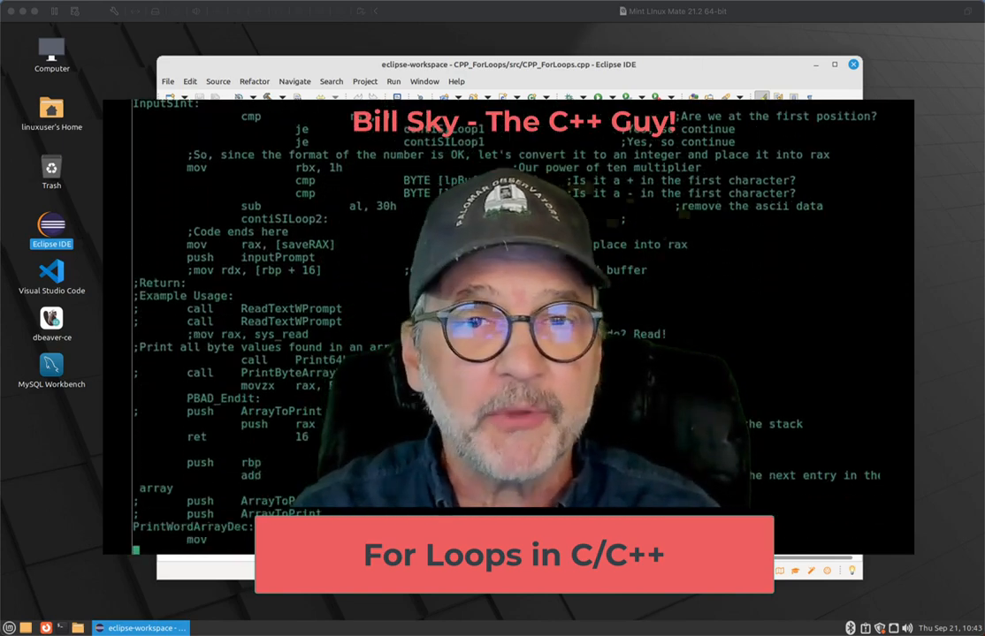
scroll(down, 3)
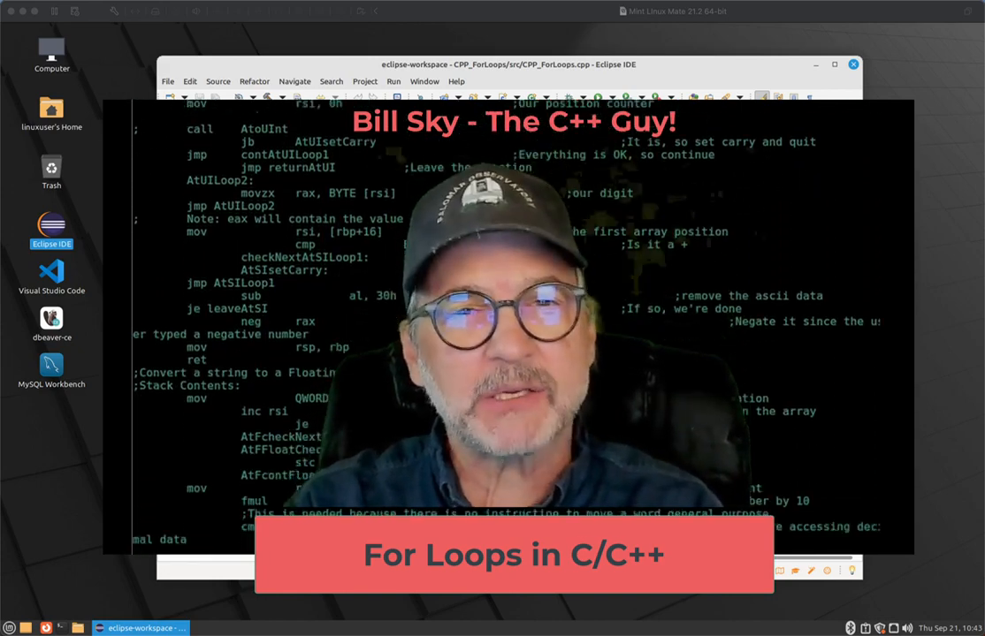
scroll(down, 3)
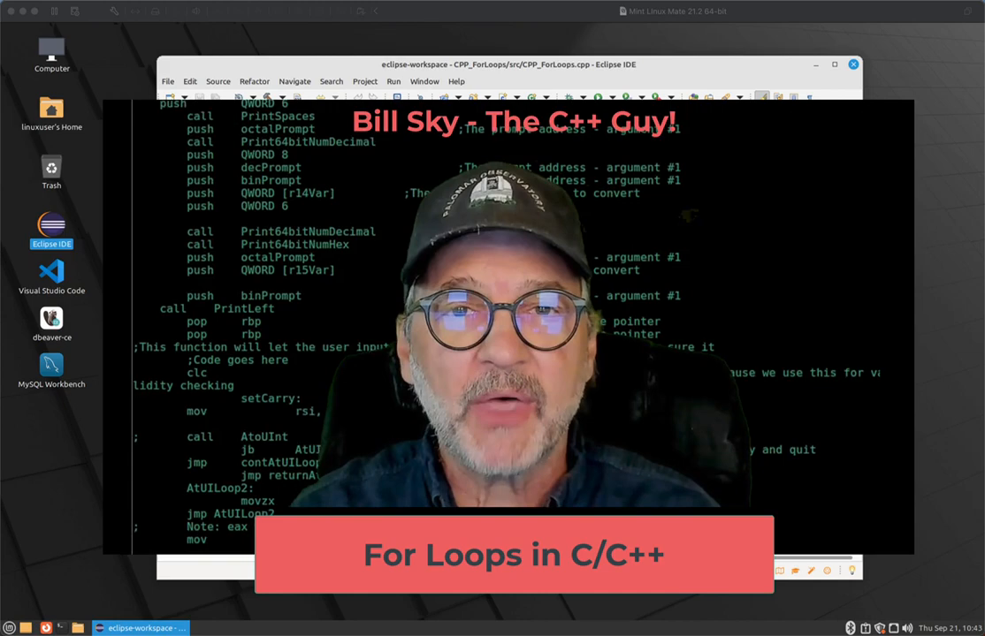
scroll(down, 3)
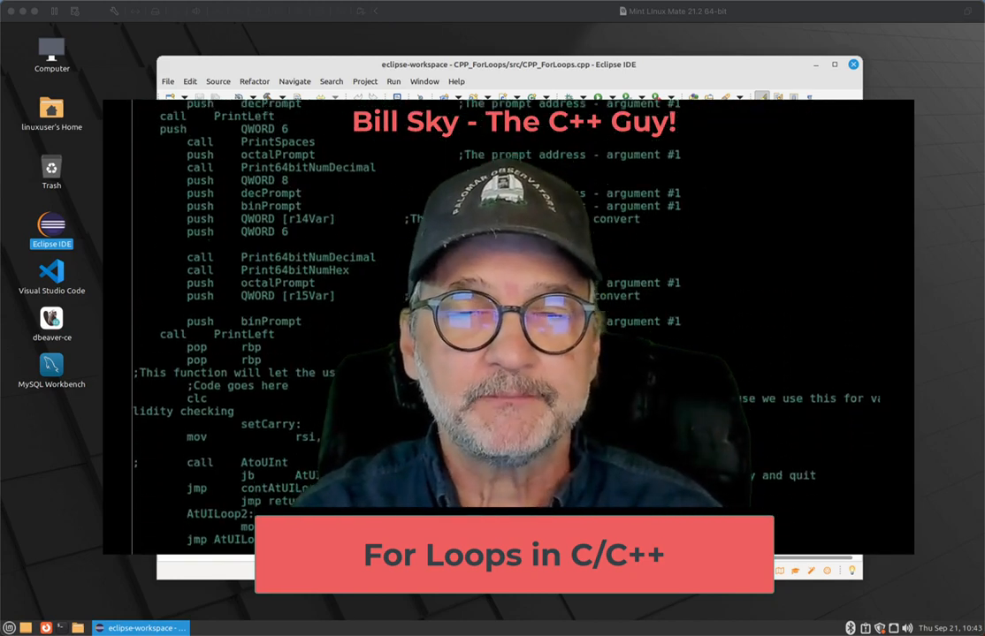
scroll(down, 3)
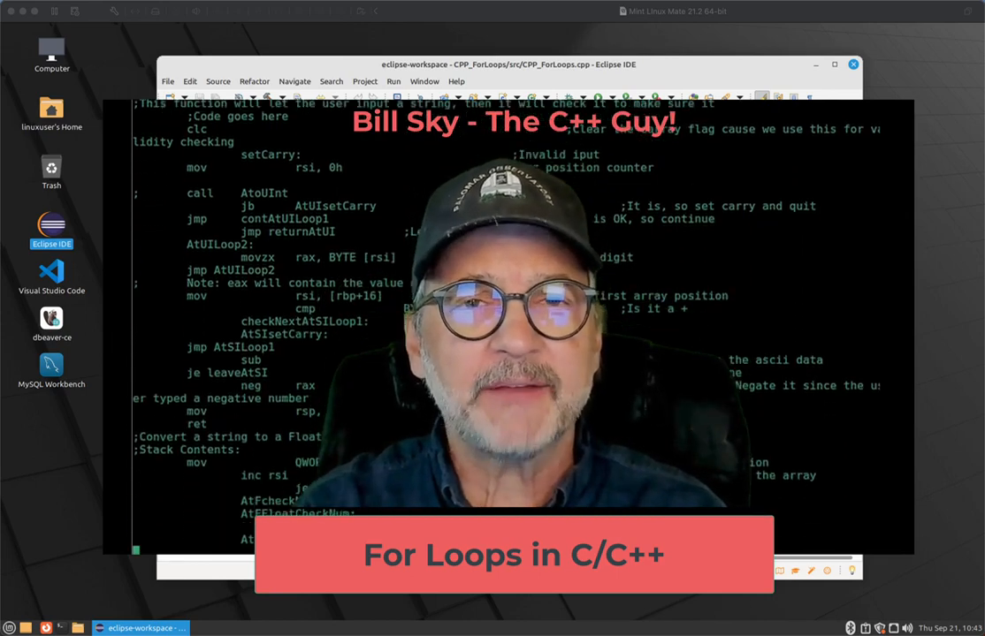
scroll(down, 3)
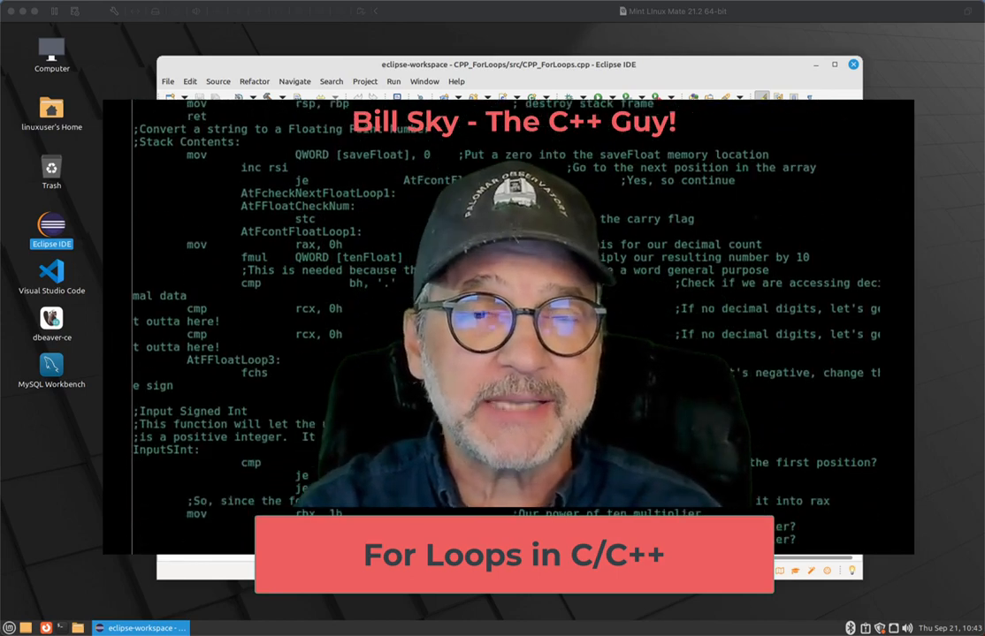
scroll(down, 3)
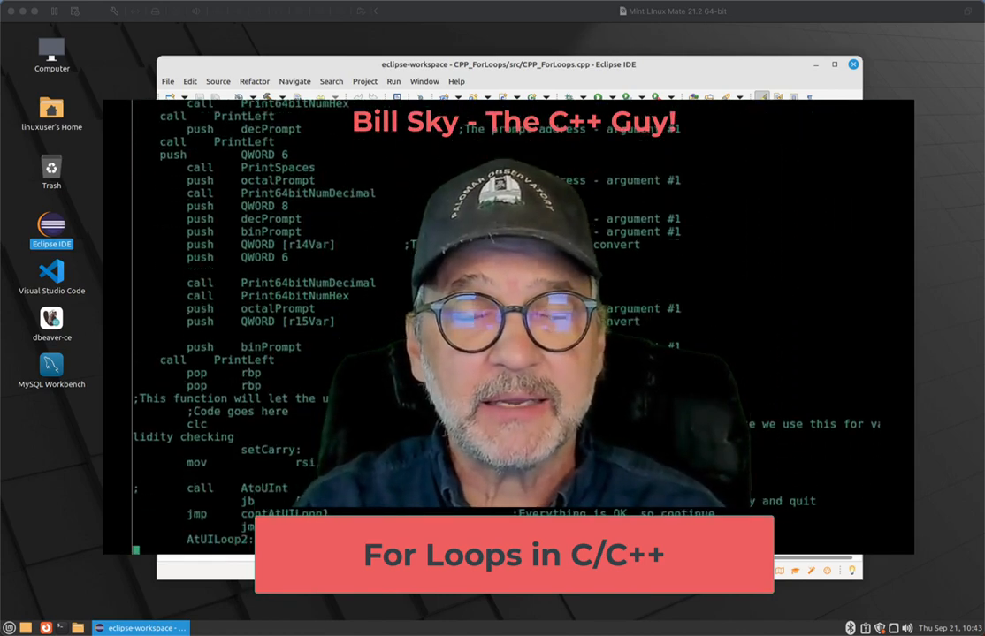
scroll(down, 3)
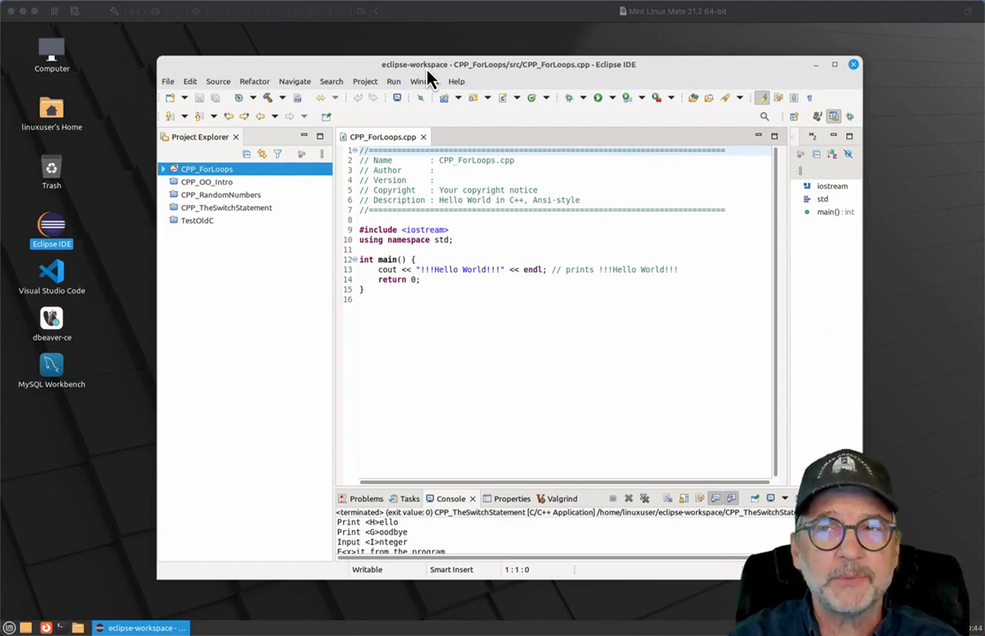
click(357, 150)
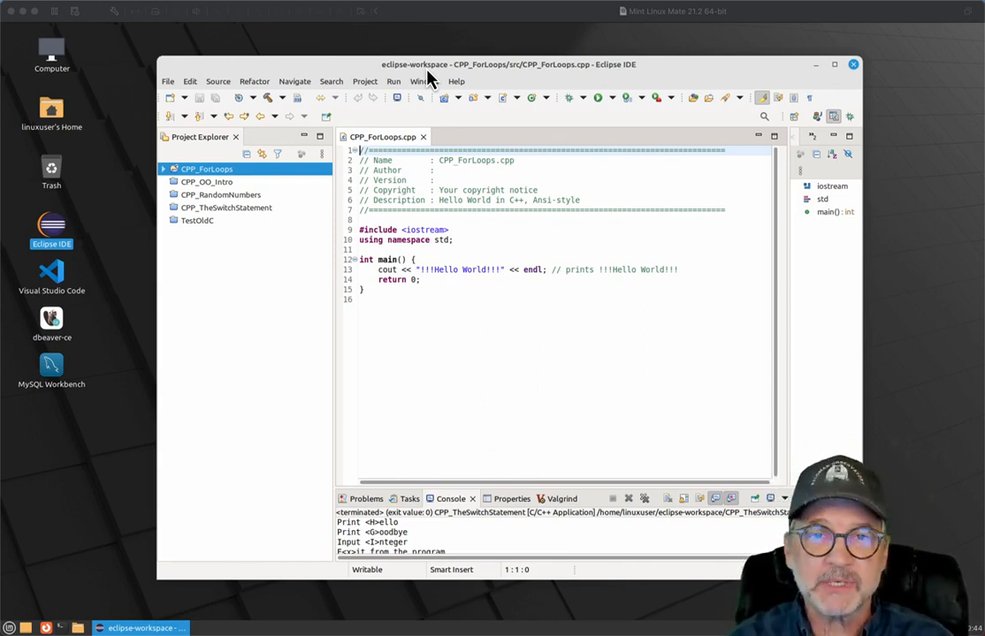
mouse_move(550, 311)
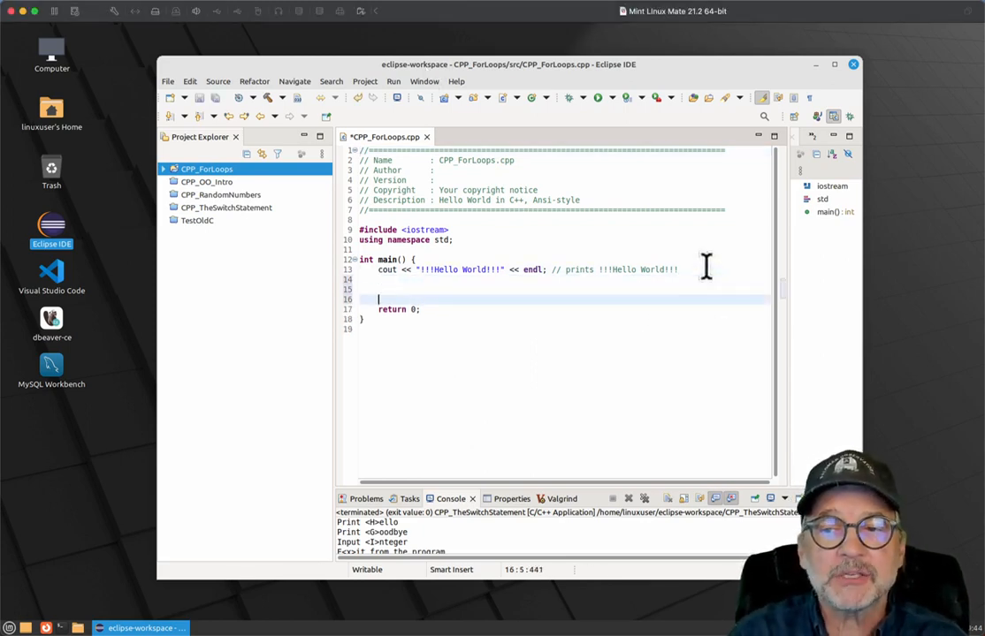
Write the template for (initialization; continue condition; update) { } in main.
text(f)
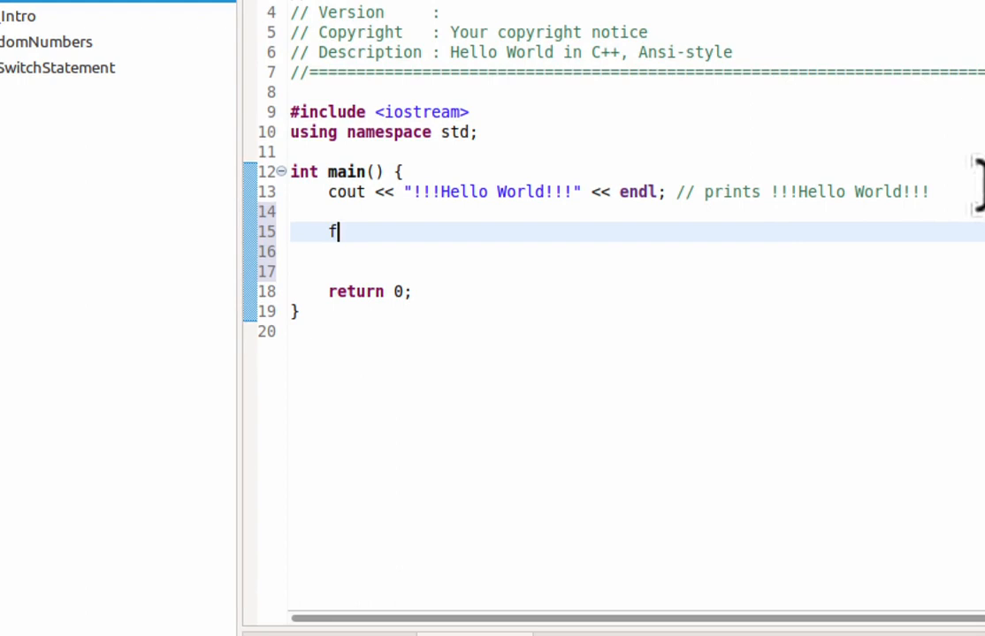
text(or)
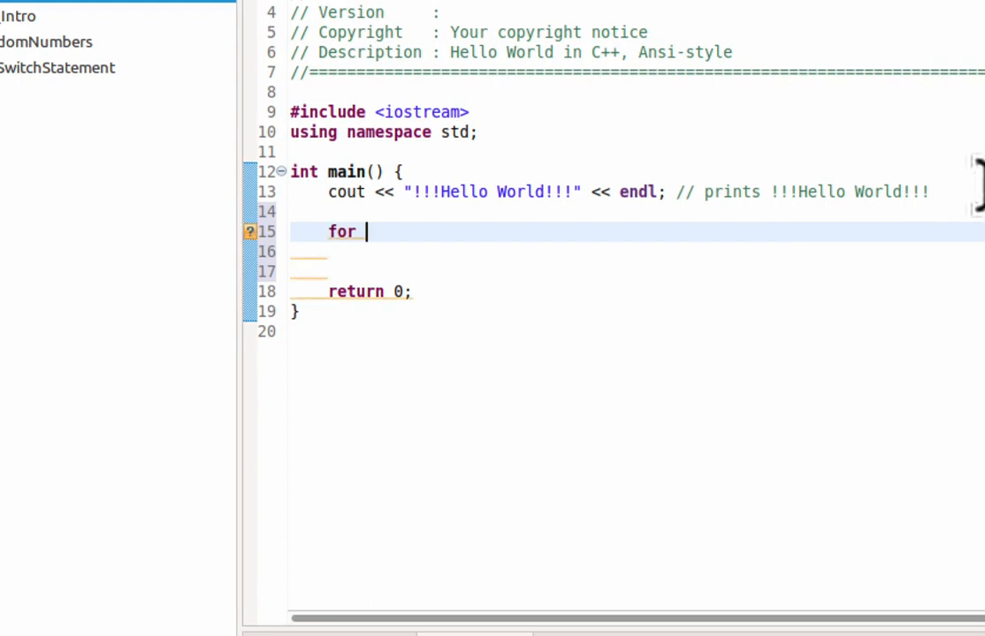
text((in)
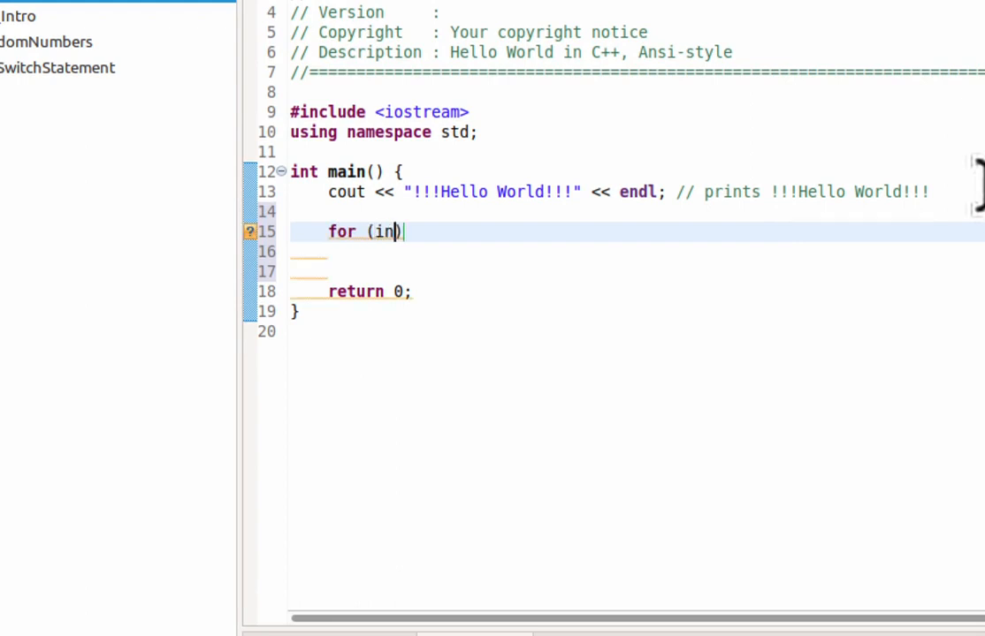
text(iti)
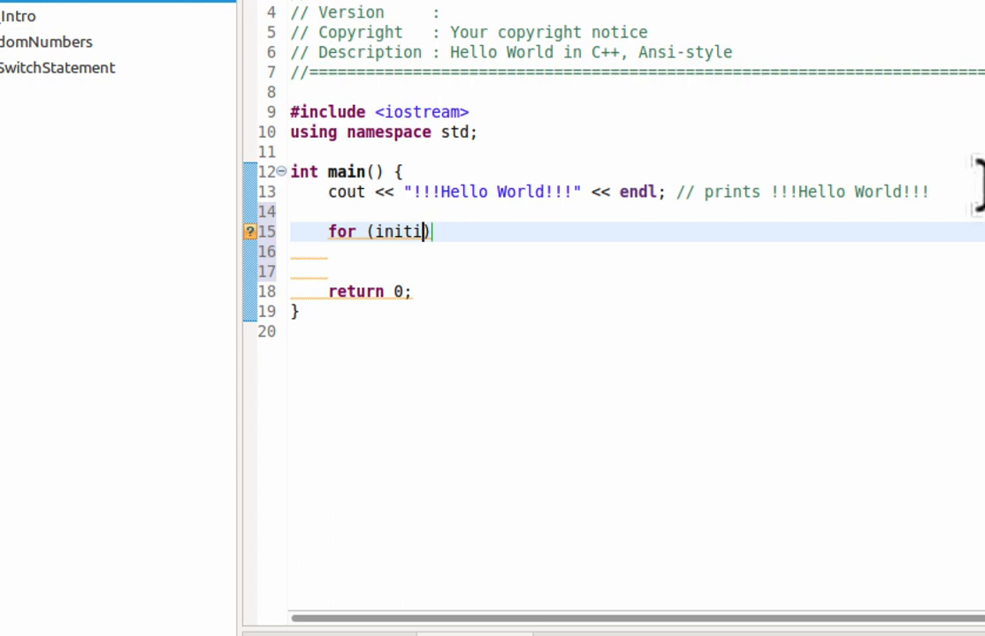
text(alization; c)
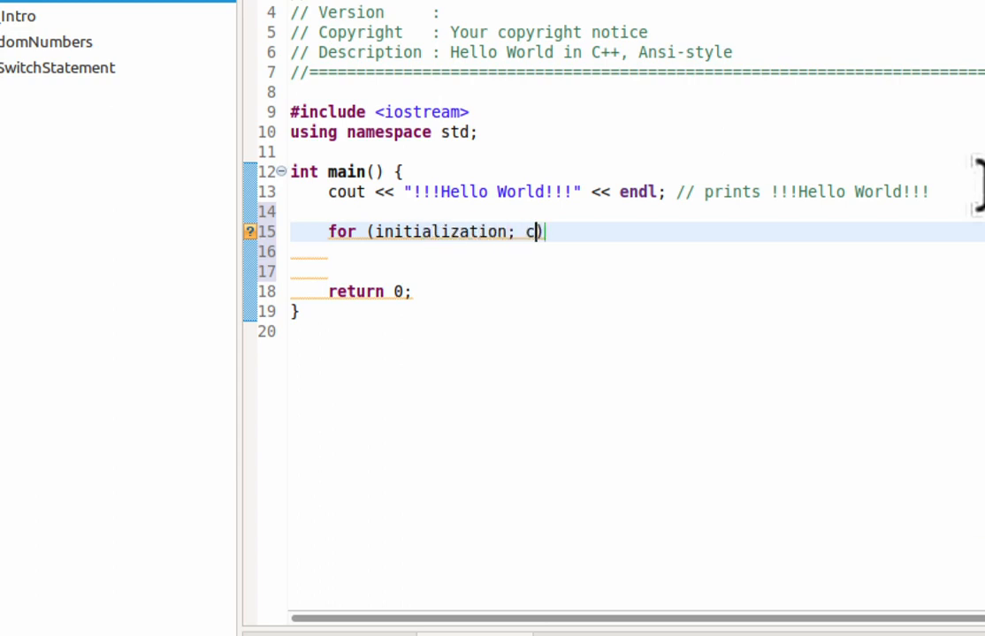
text(ontinue condi)
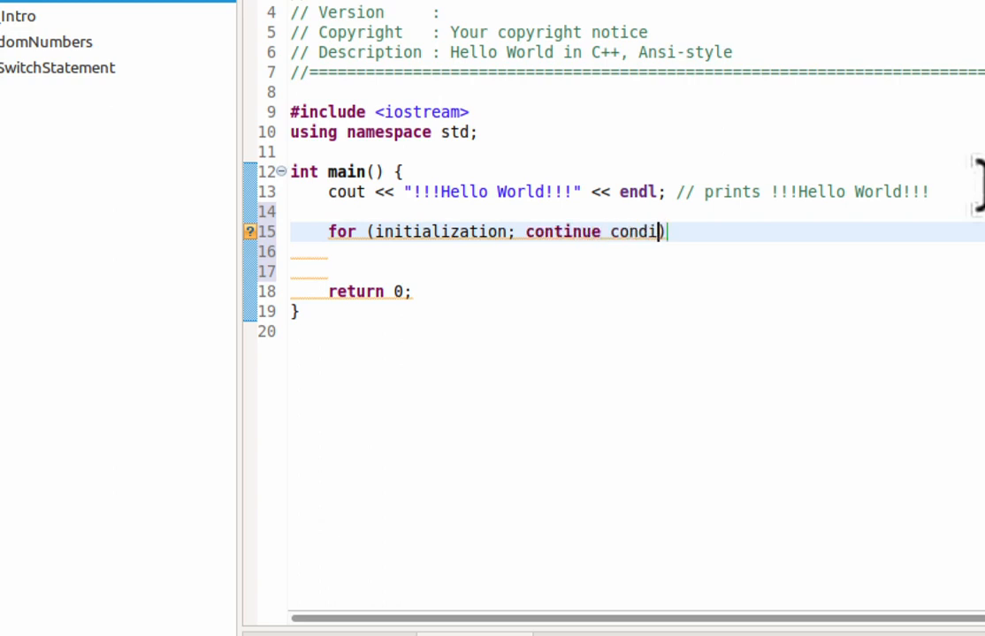
text(tion;)
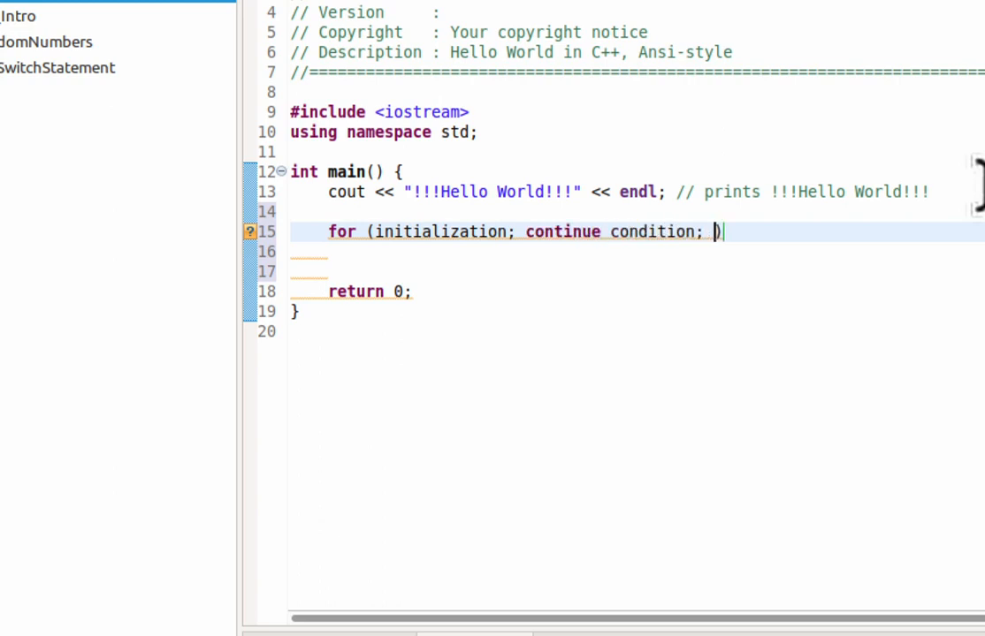
text(updat)
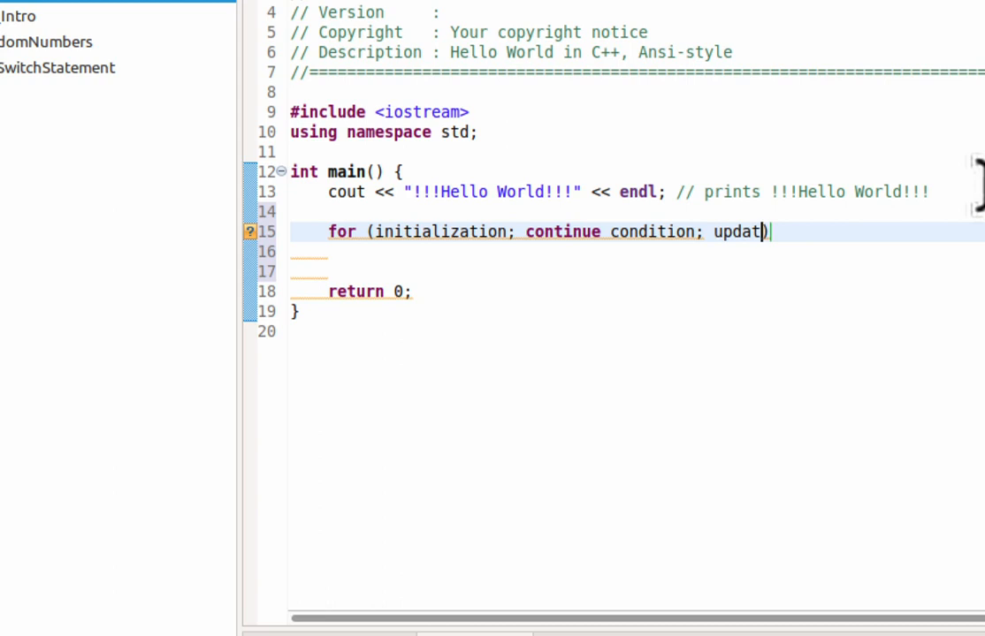
text({)
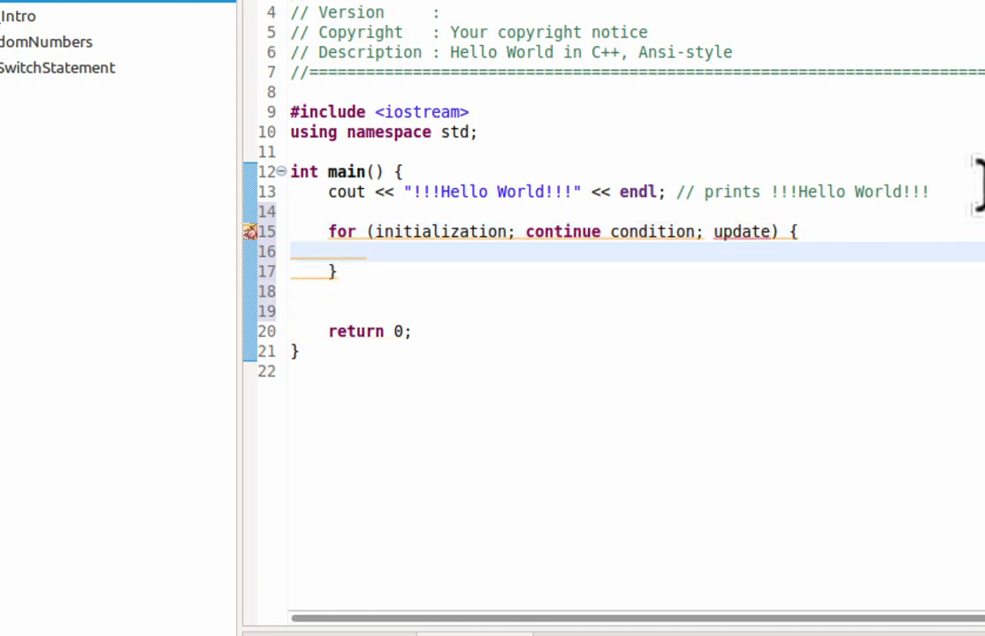
double_click(439, 231)
text(for)
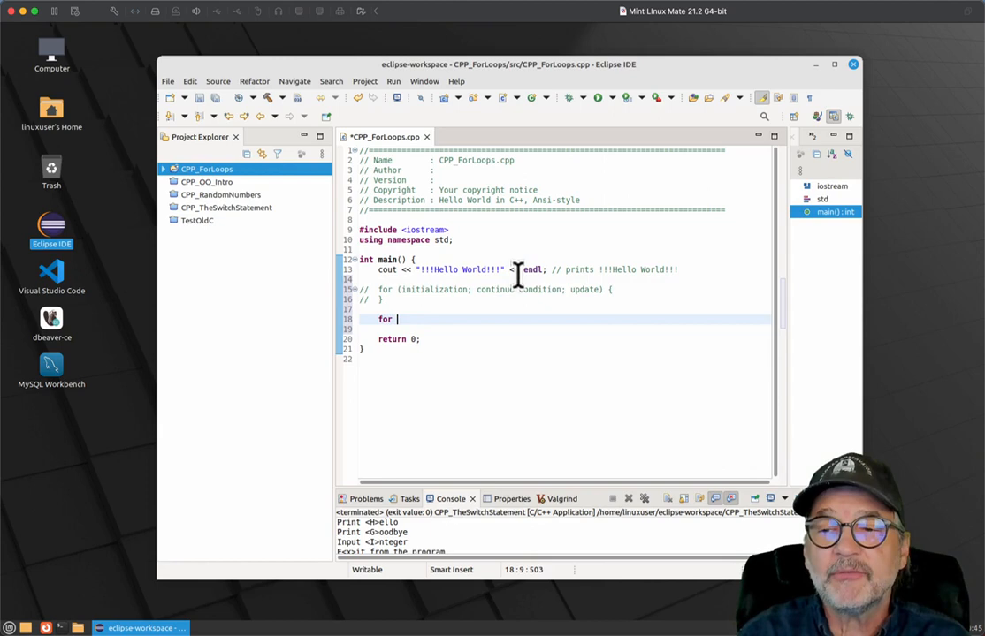
Write the loop header start: for (unsigned int i = 0; i < 10;.
text(()
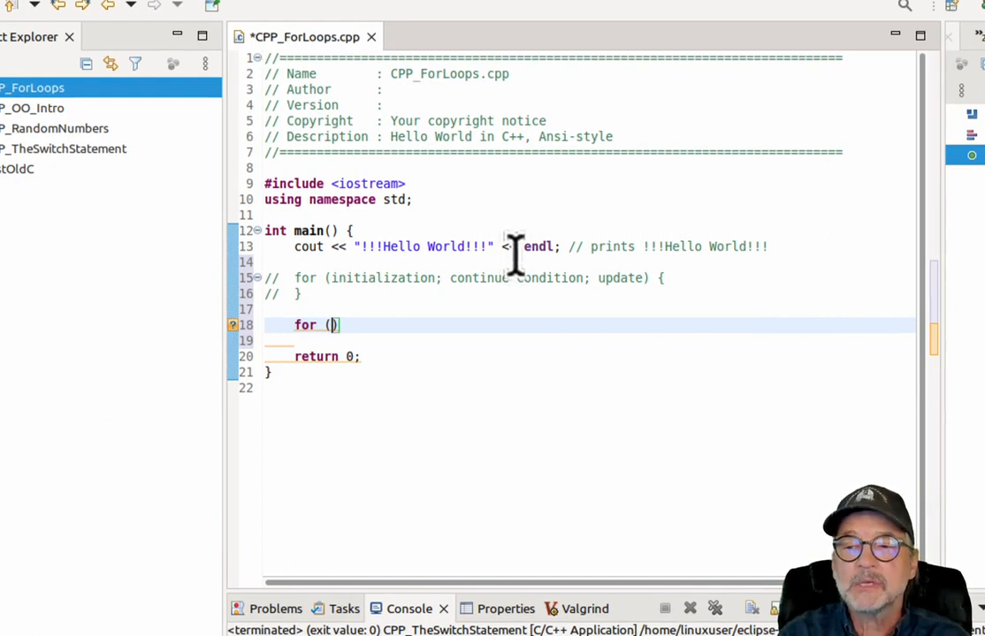
text(unsigned i)
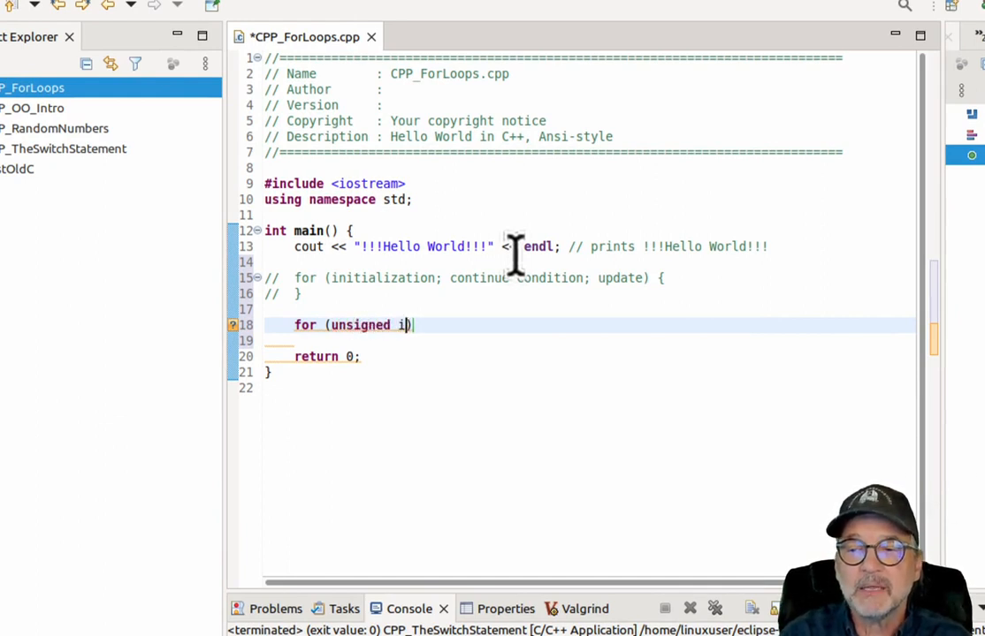
text(int i =)
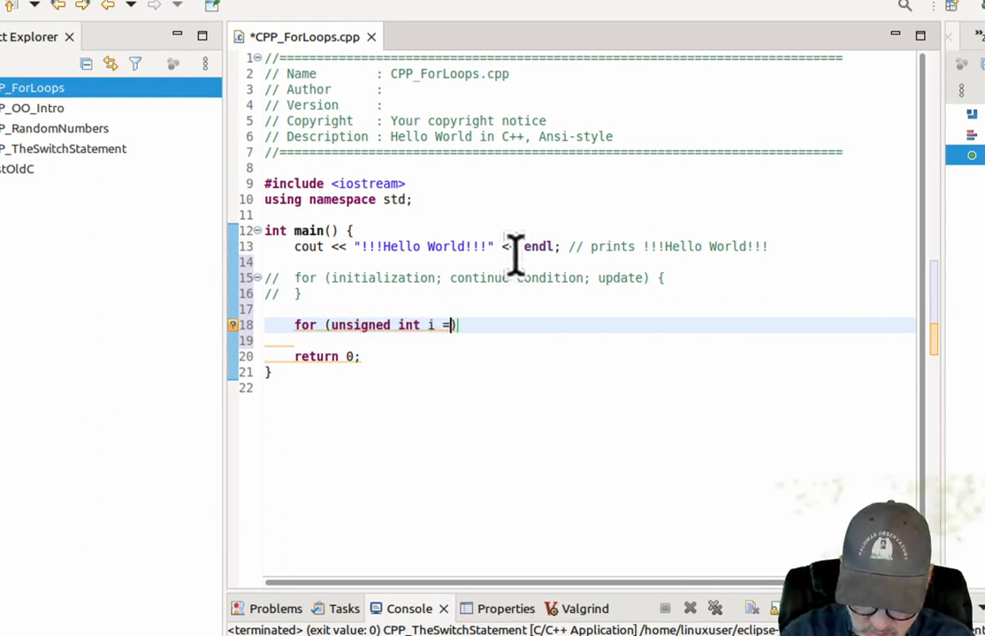
text(0;)
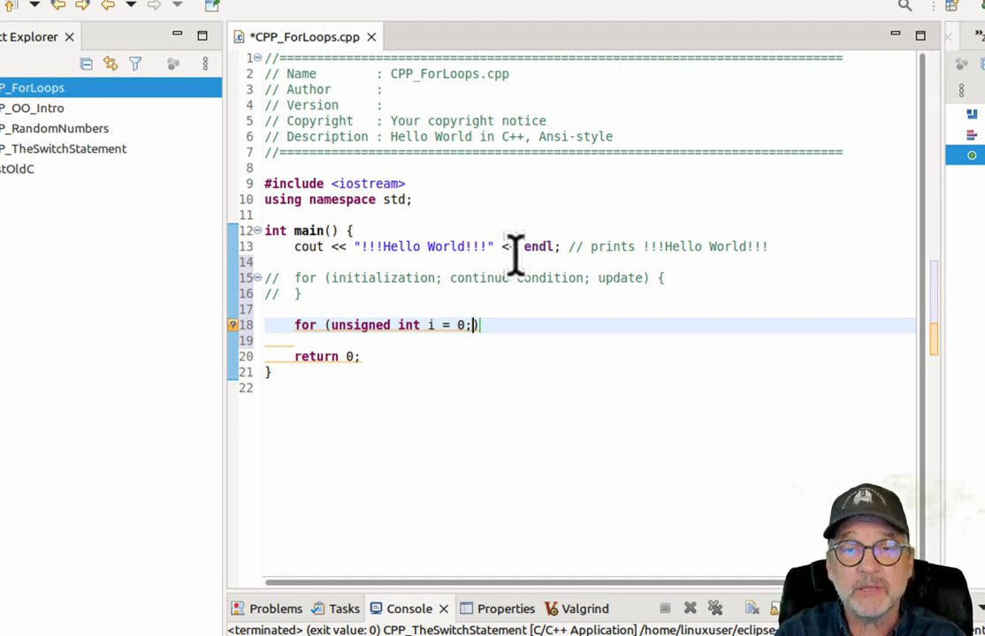
mouse_move(354, 326)
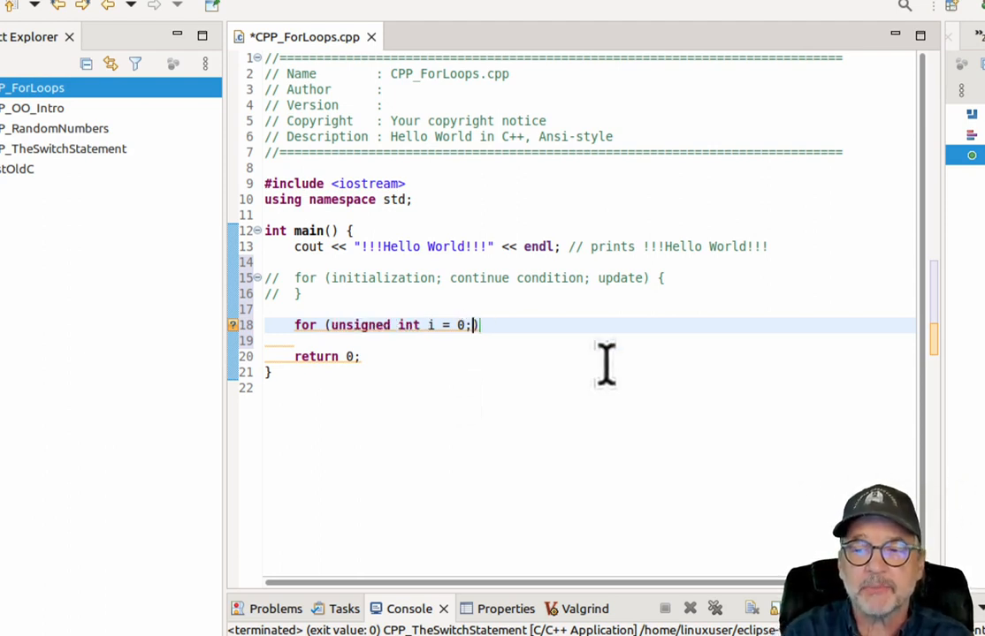
text(" ")
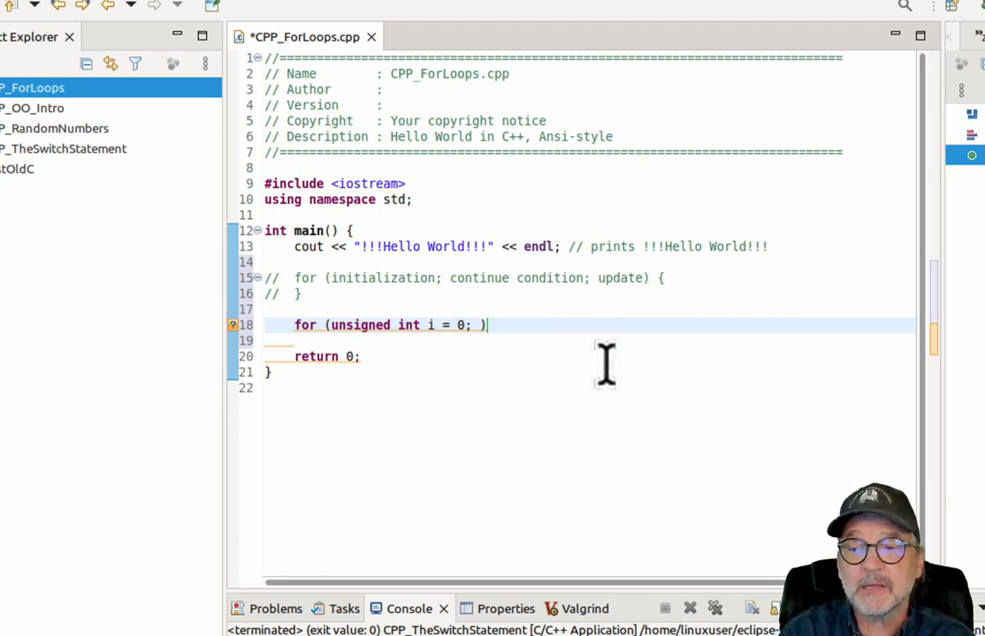
text(i <)
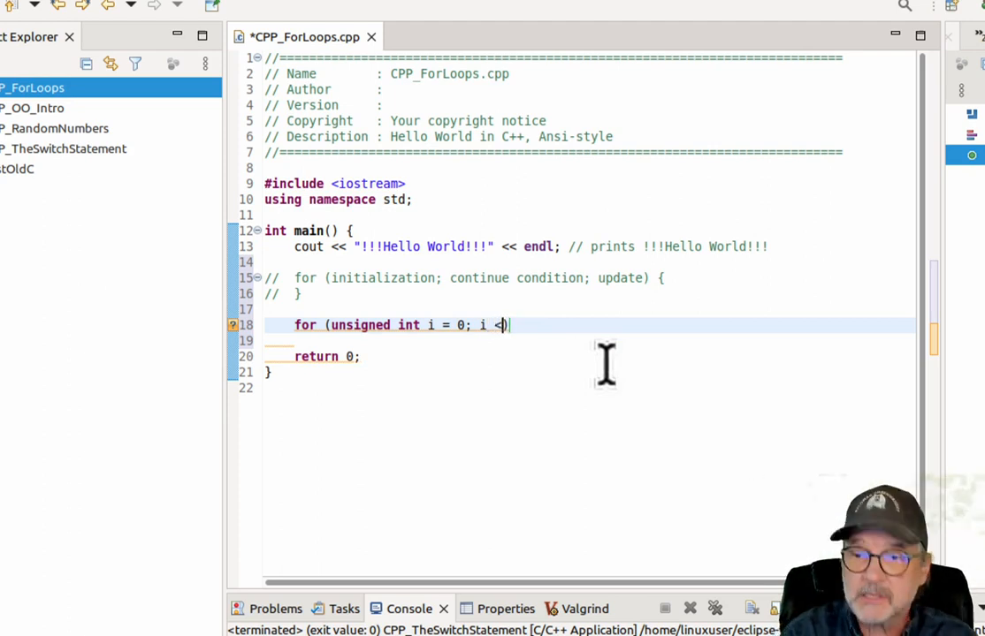
text(100)
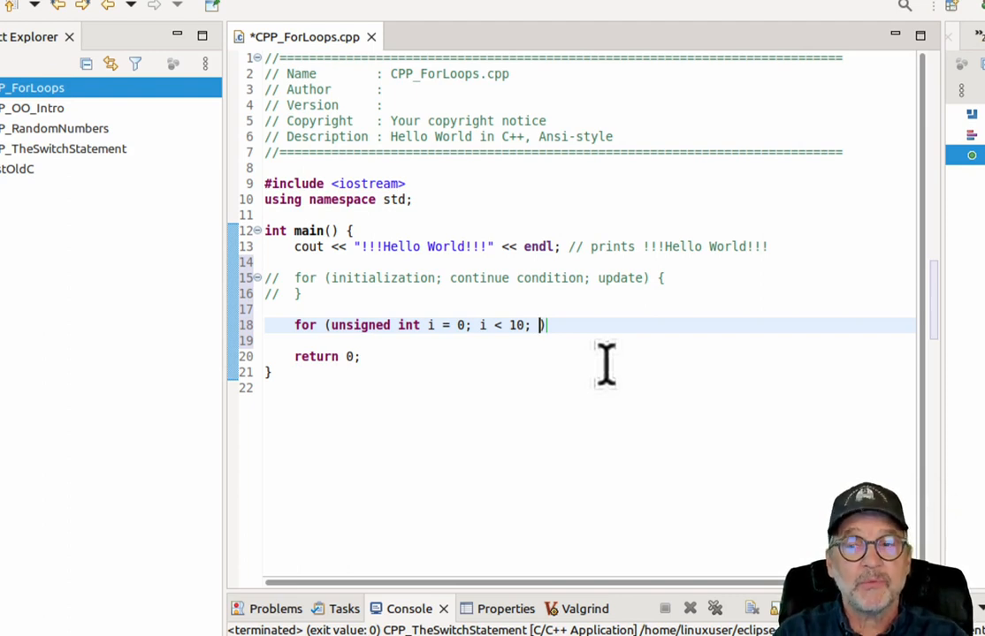
Finish the header with the increment i++, correcting a mistyped i+1 attempt.
text(i)
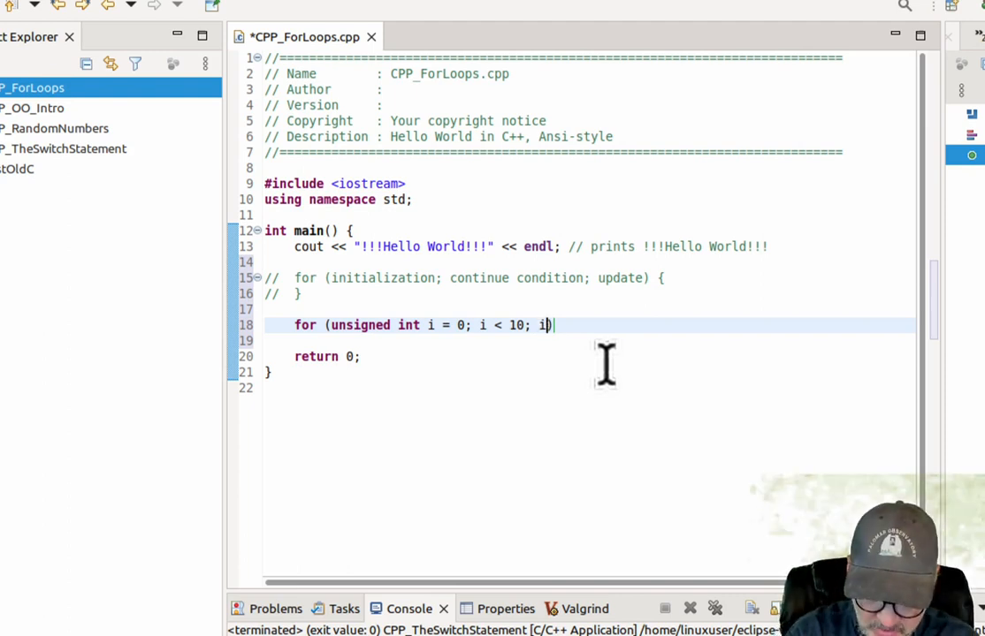
text(++))
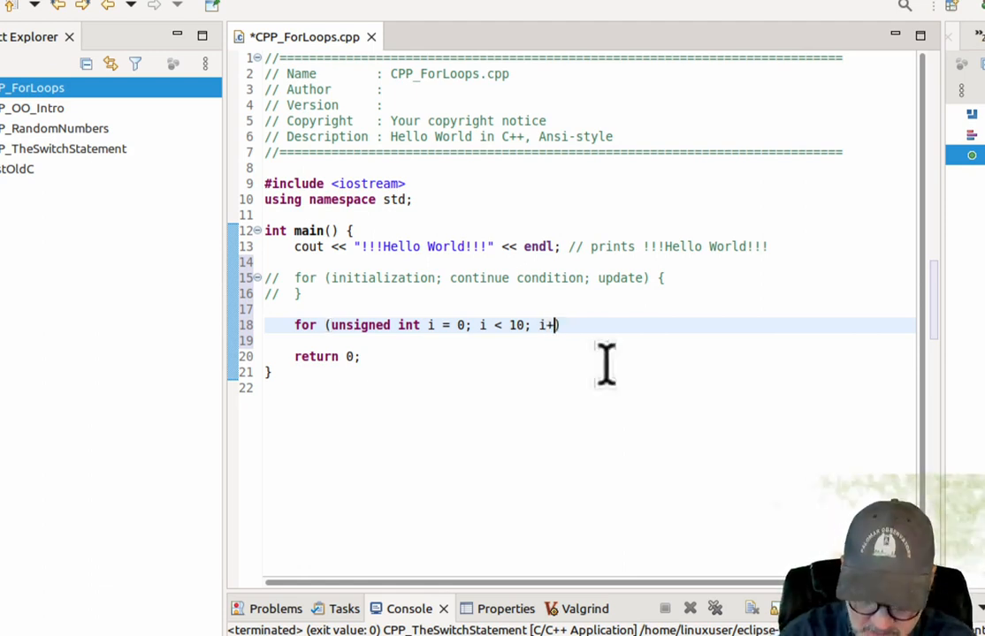
text(=1))
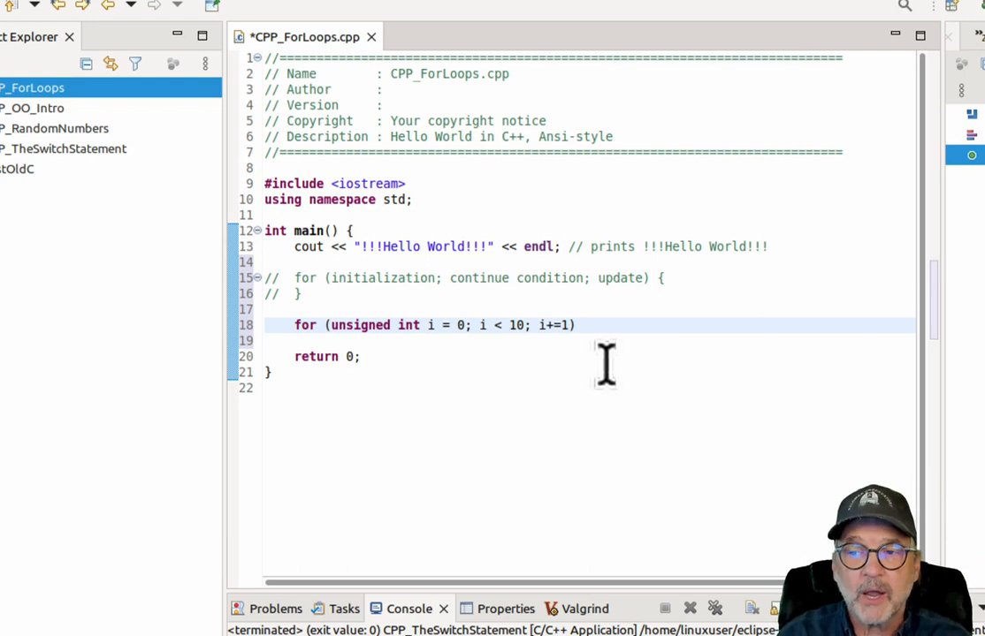
key(BackSpace)
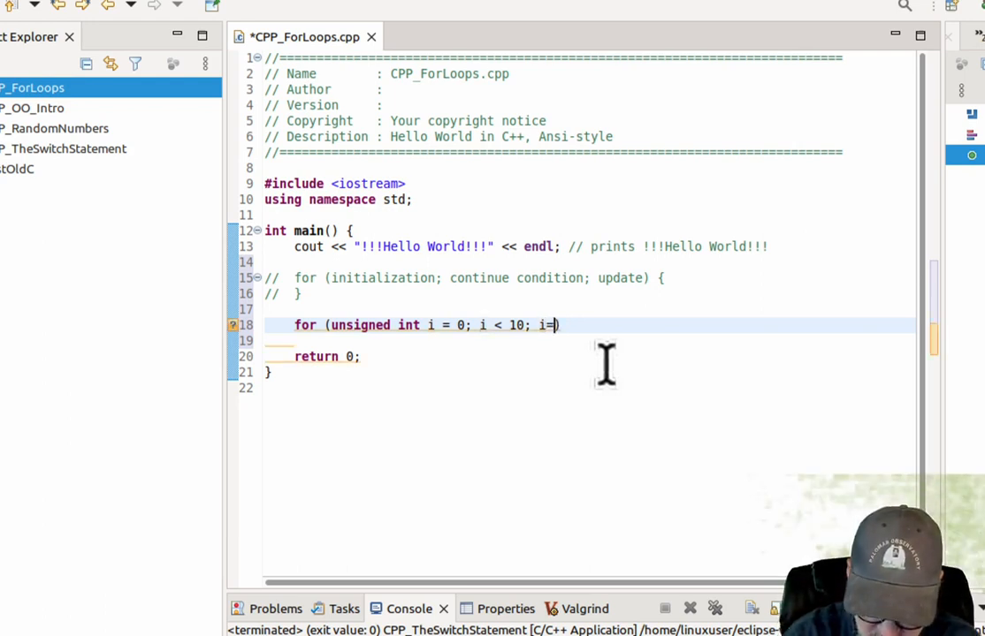
text(i+1))
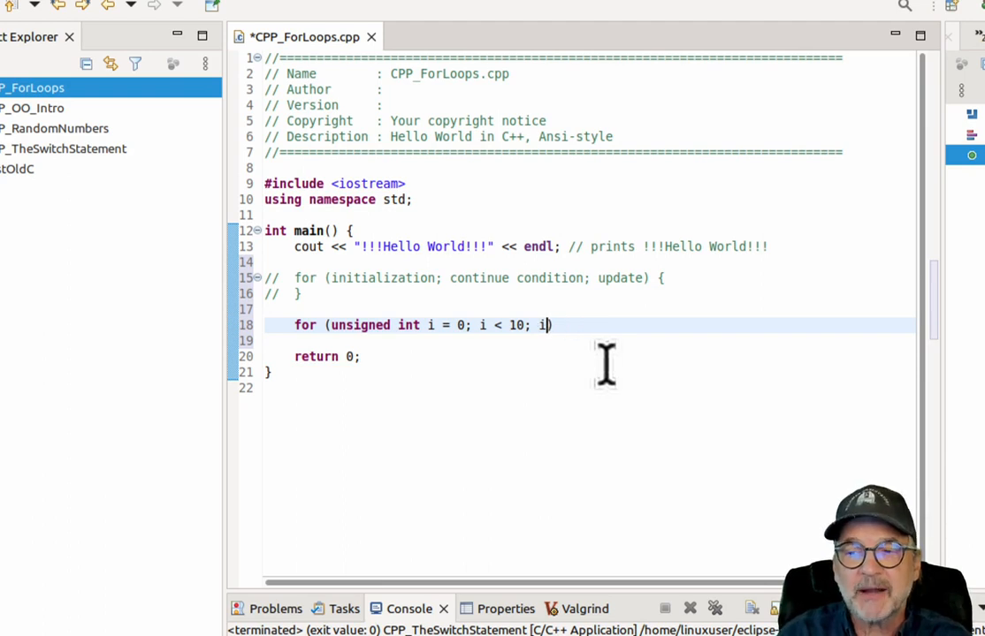
text(++)
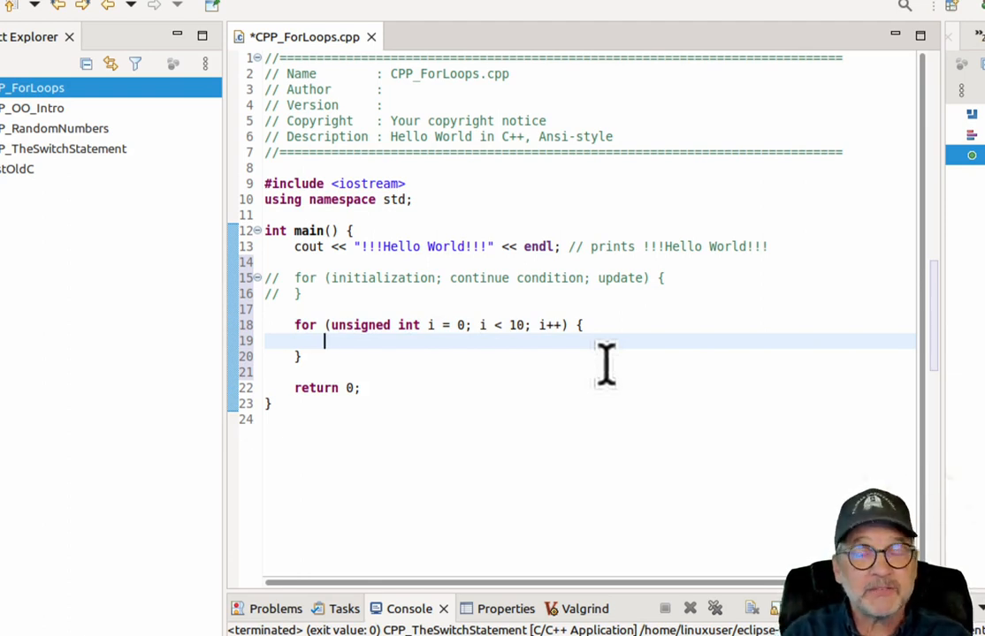
Add the body cout << "Value of i is: " << i << endl; then build and launch the project.
text(cout <)
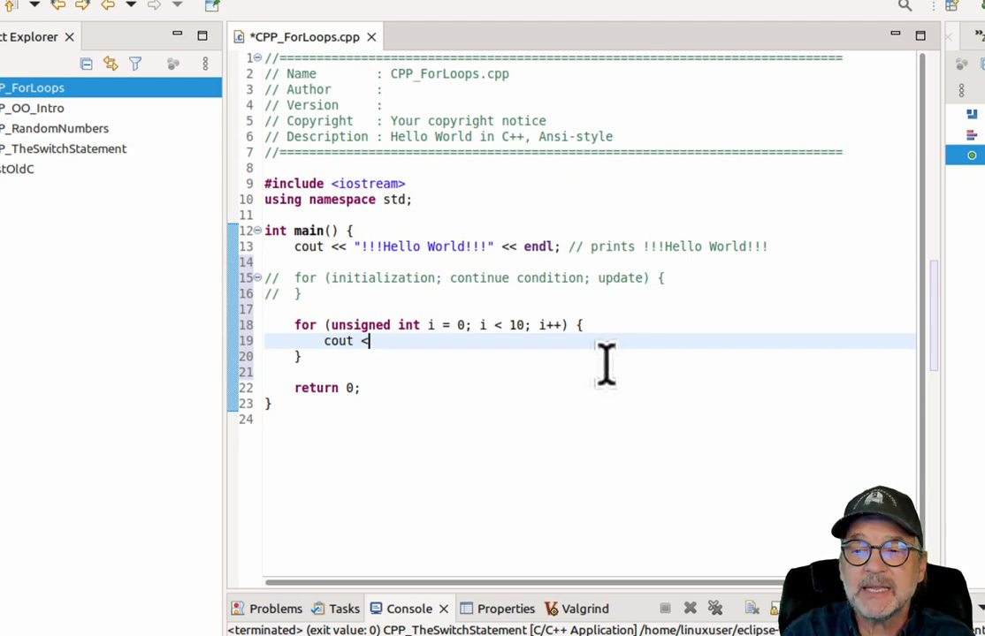
text(")
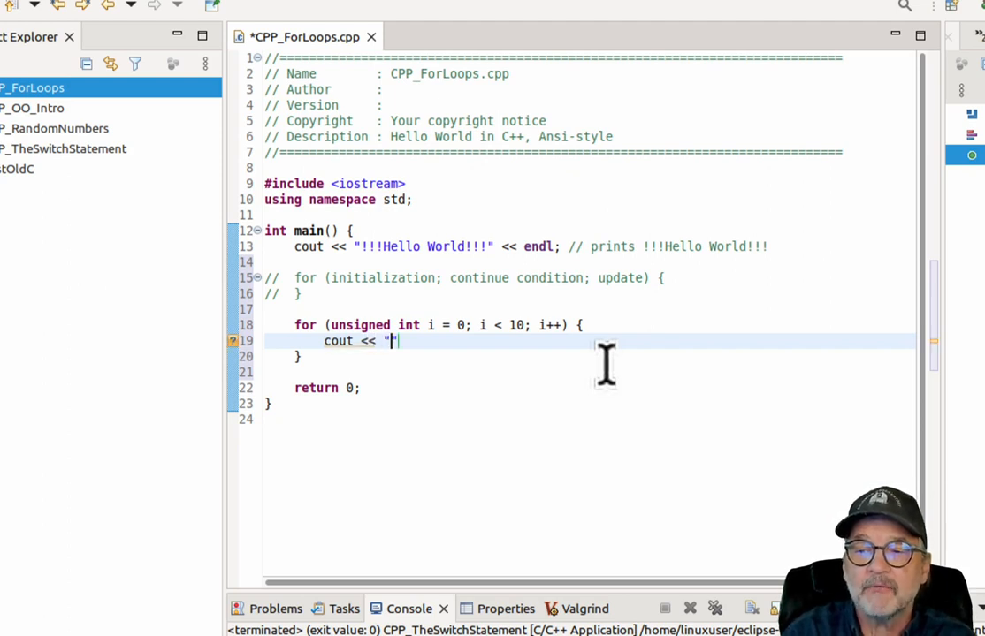
text(Value of i is: " << i <<)
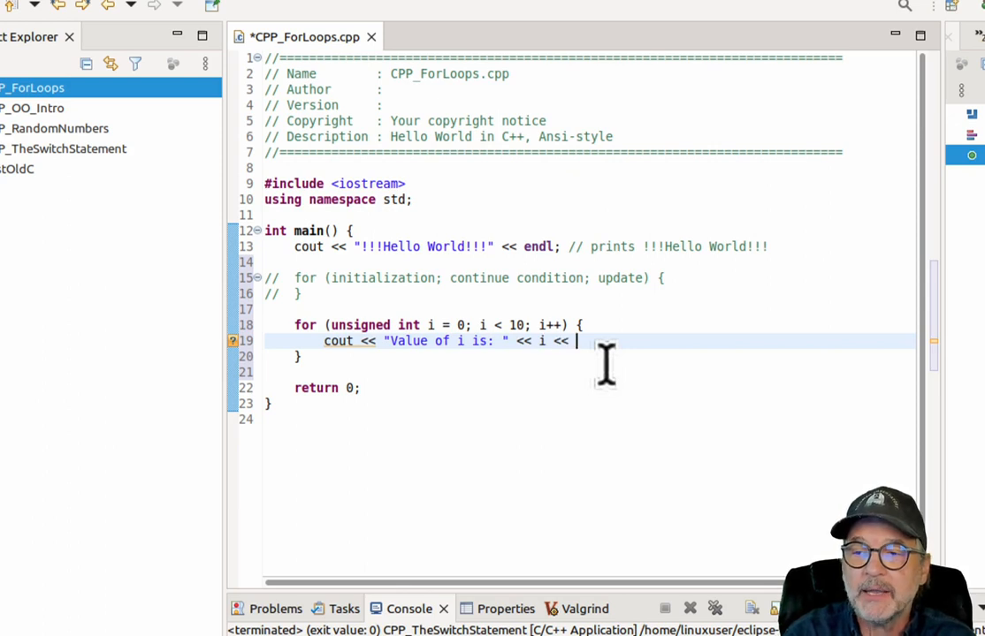
text(endl;)
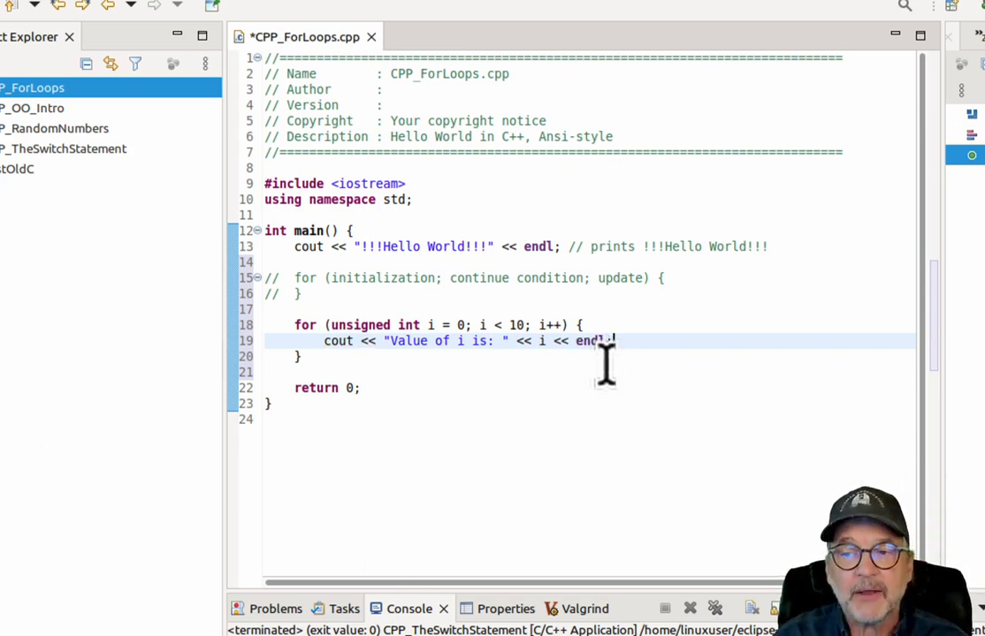
click(601, 403)
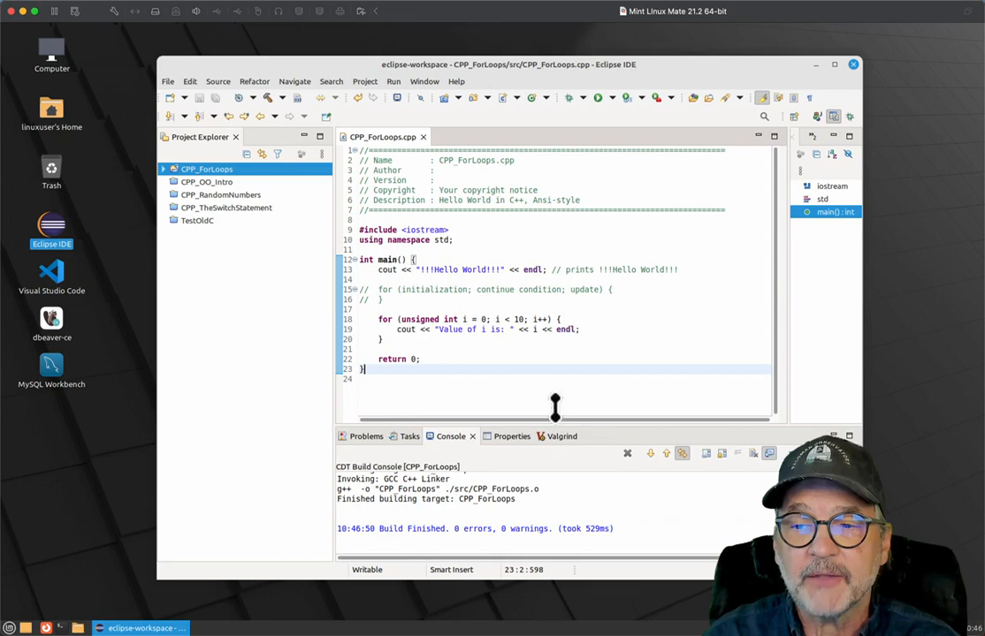
click(569, 97)
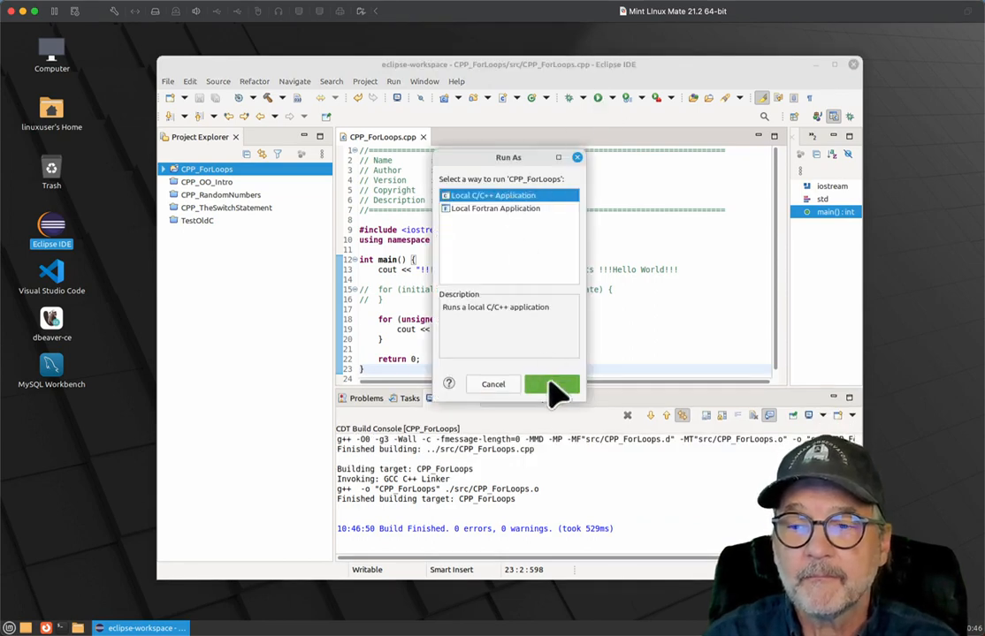
Run as Local C/C++ Application and highlight the first console output line.
click(551, 384)
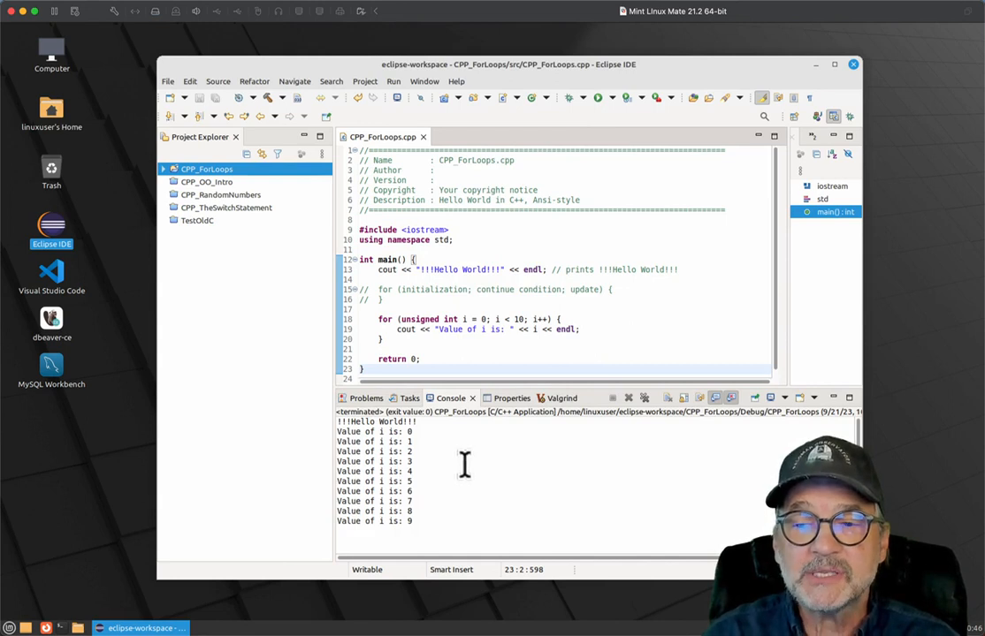
drag(337, 432, 410, 491)
text(1)
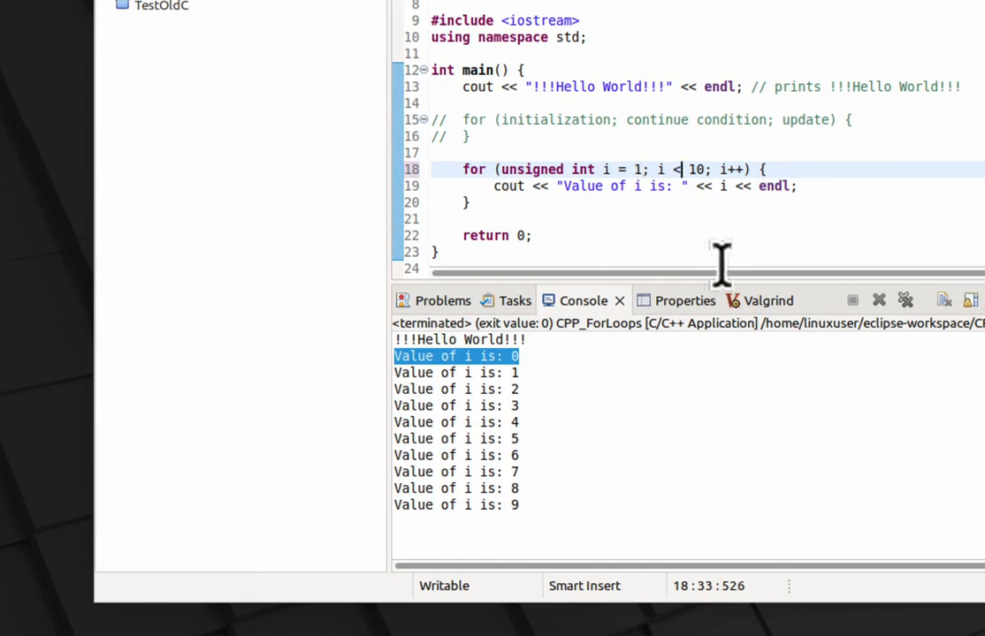
Change the condition to i <= 10 and highlight the printed values 2 through 10.
text(=)
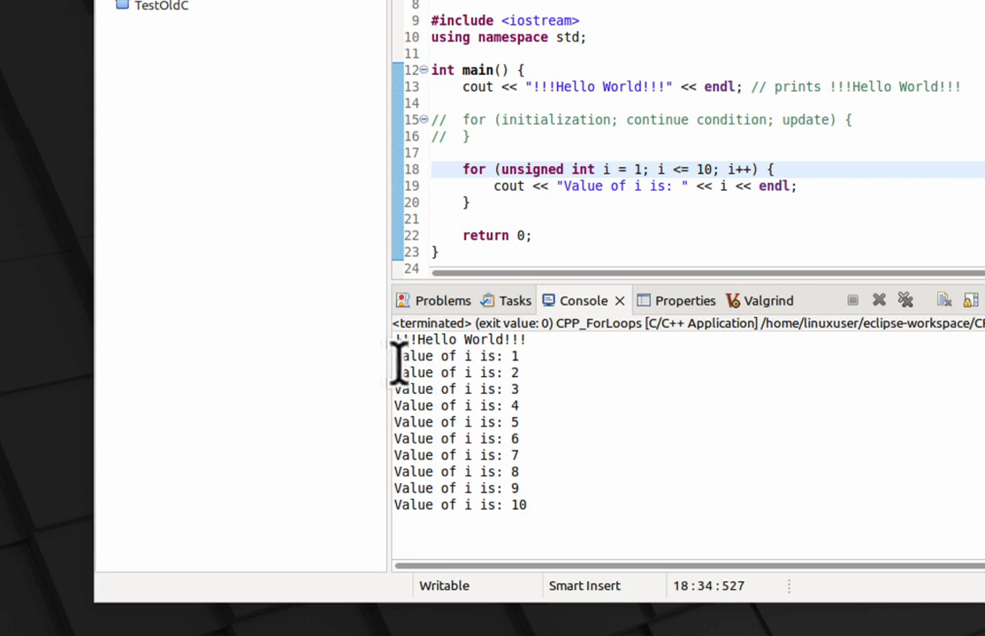
drag(396, 371, 527, 506)
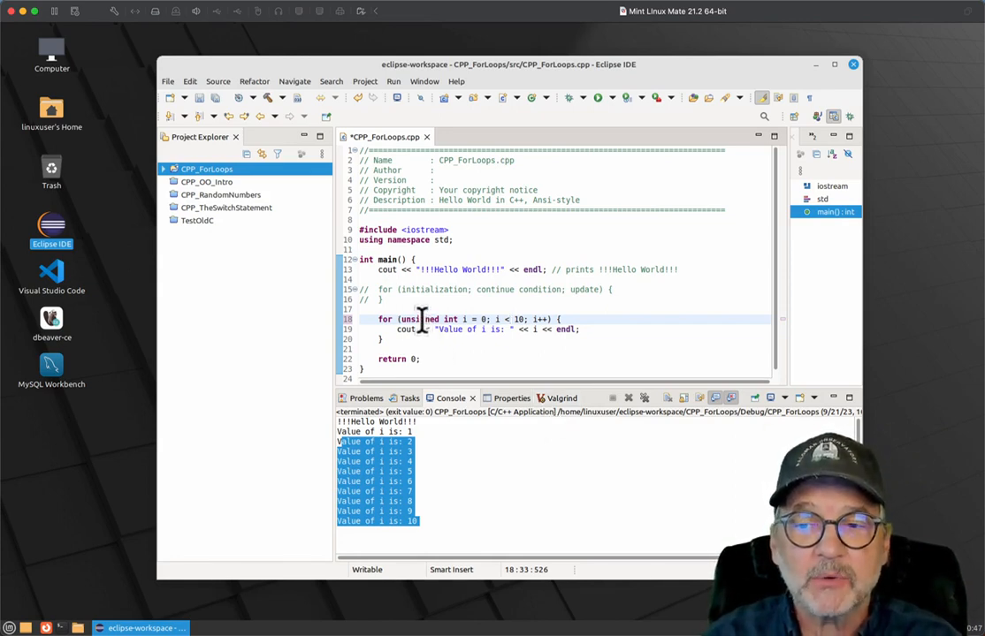
Delete and retype unsigned in the loop header.
double_click(419, 319)
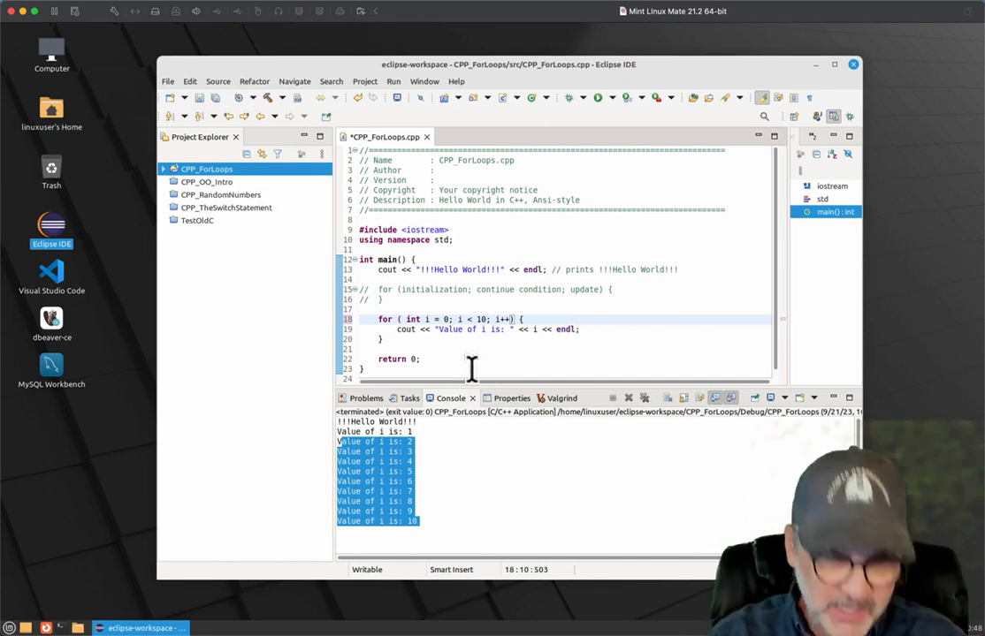
text(unsigned)
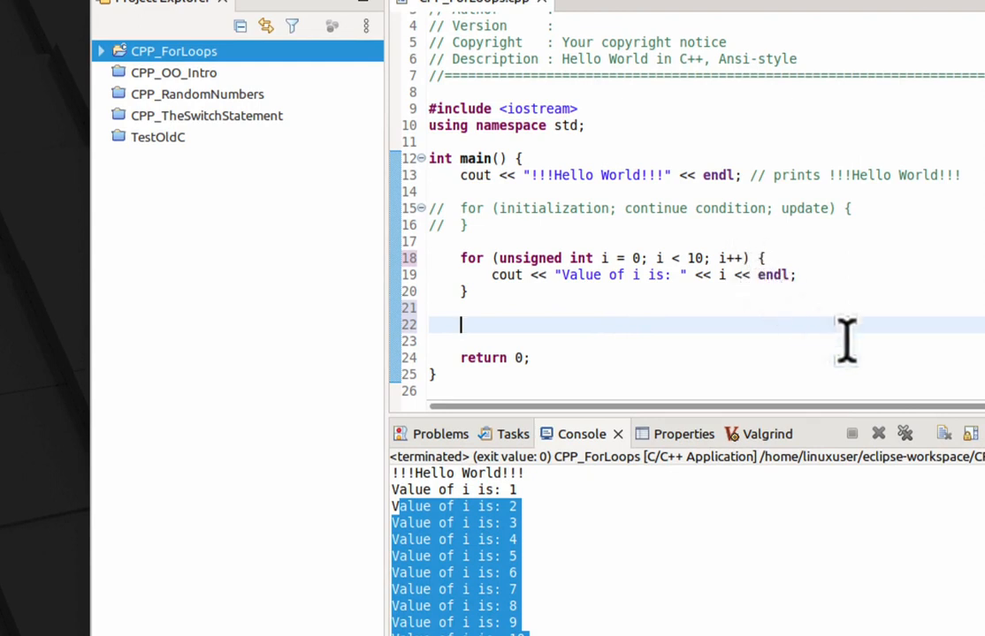
Write a second loop for (unsigned int i=10; i>0; i--) printing "Value of i is: " << i.
text(for (unsigned))
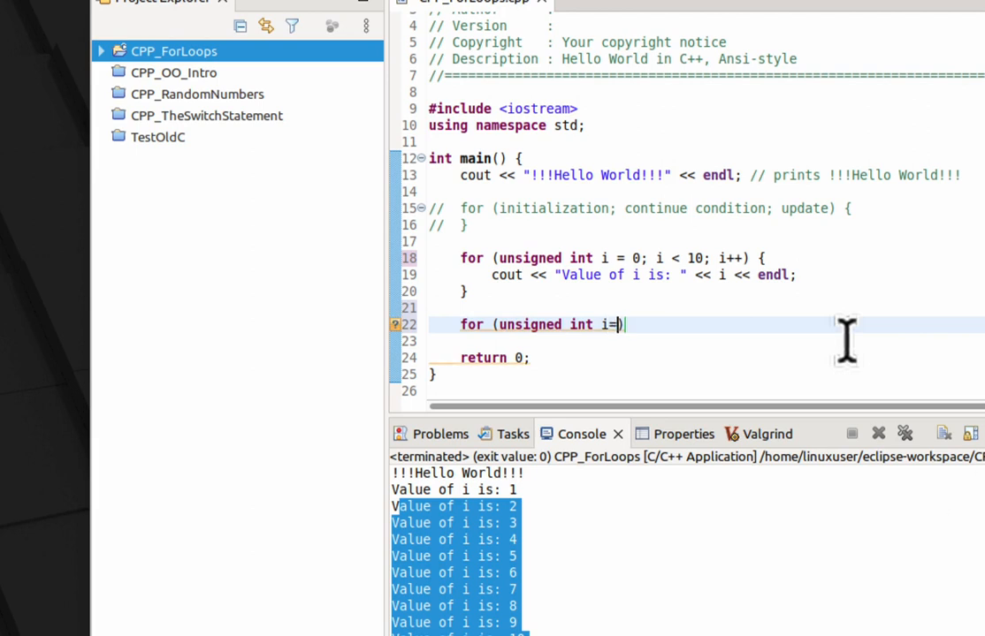
text(10;)
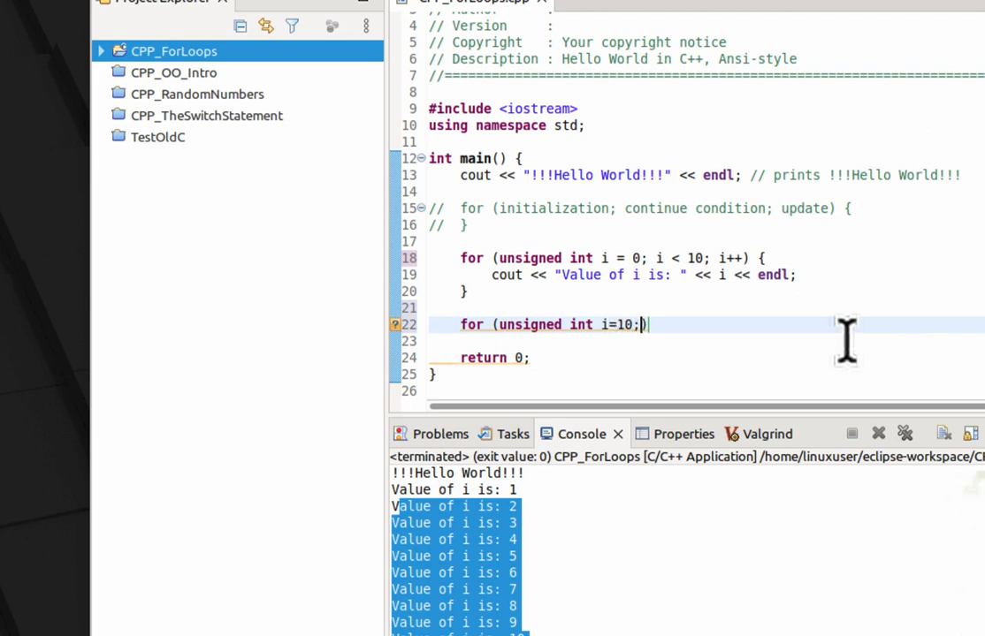
text(i>)
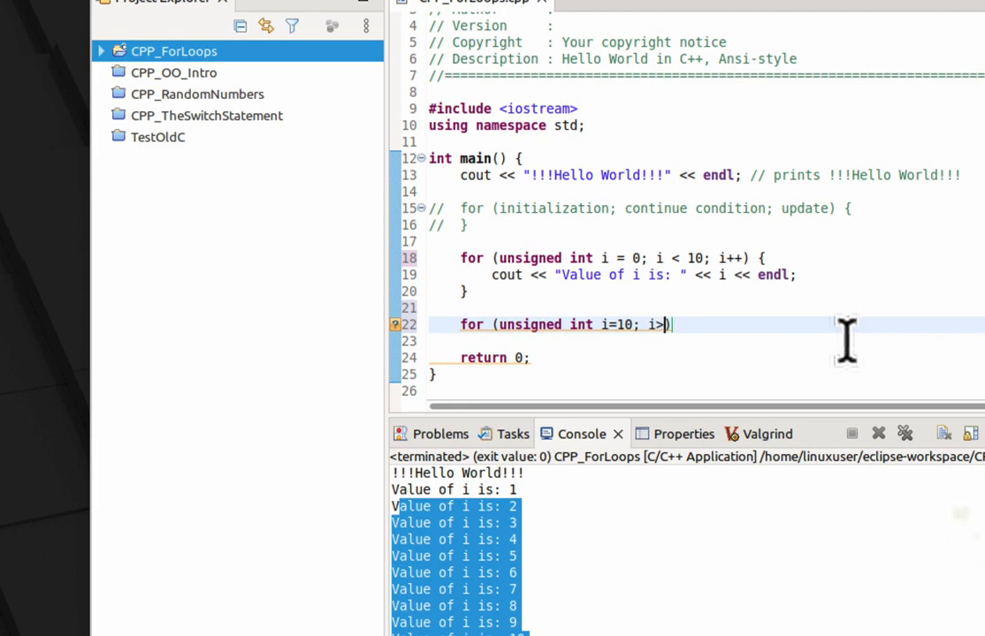
text(0;)
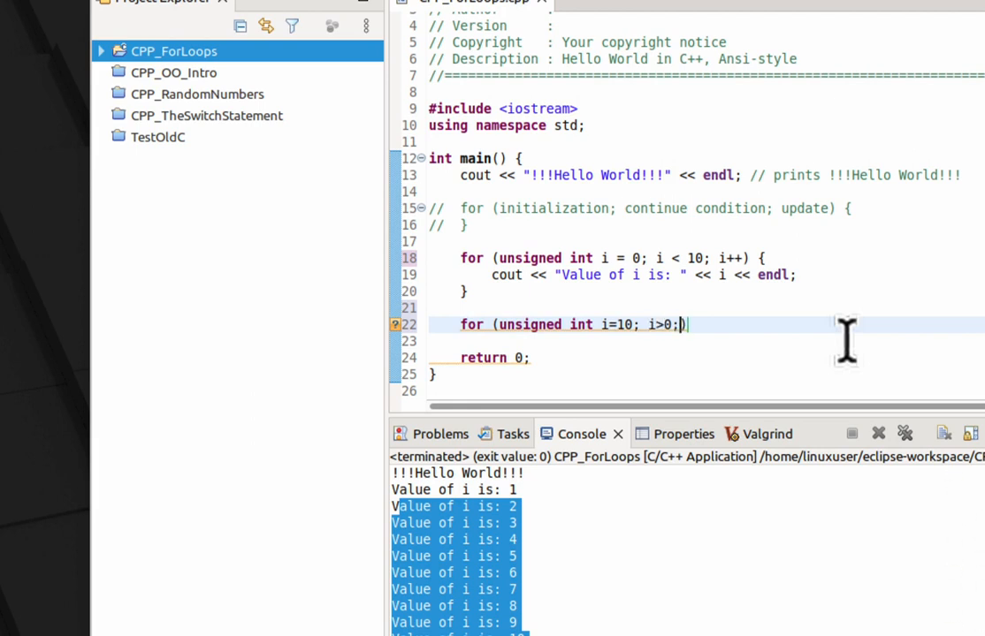
text(i--))
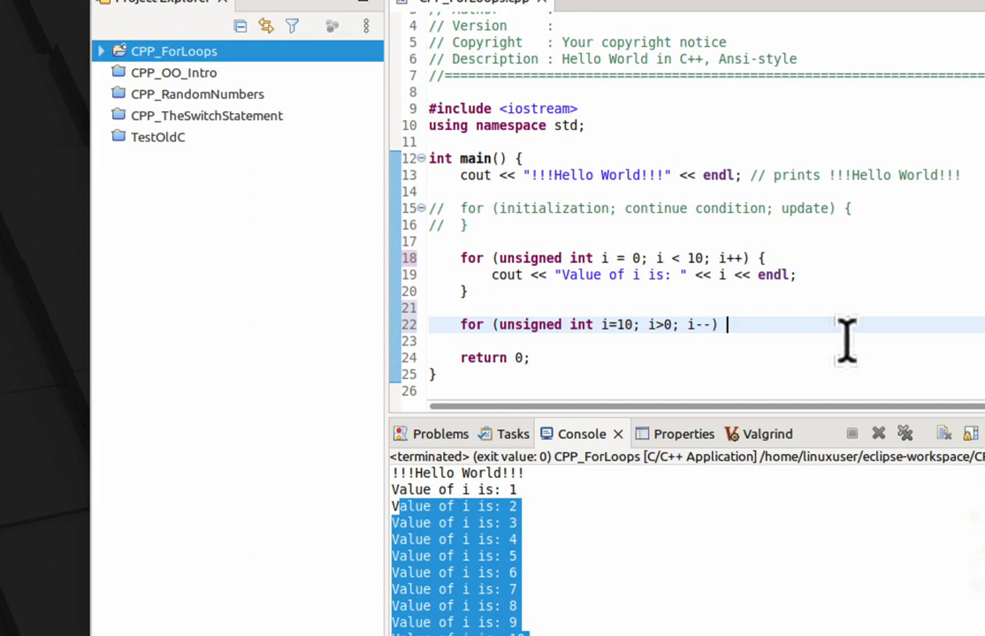
text({)
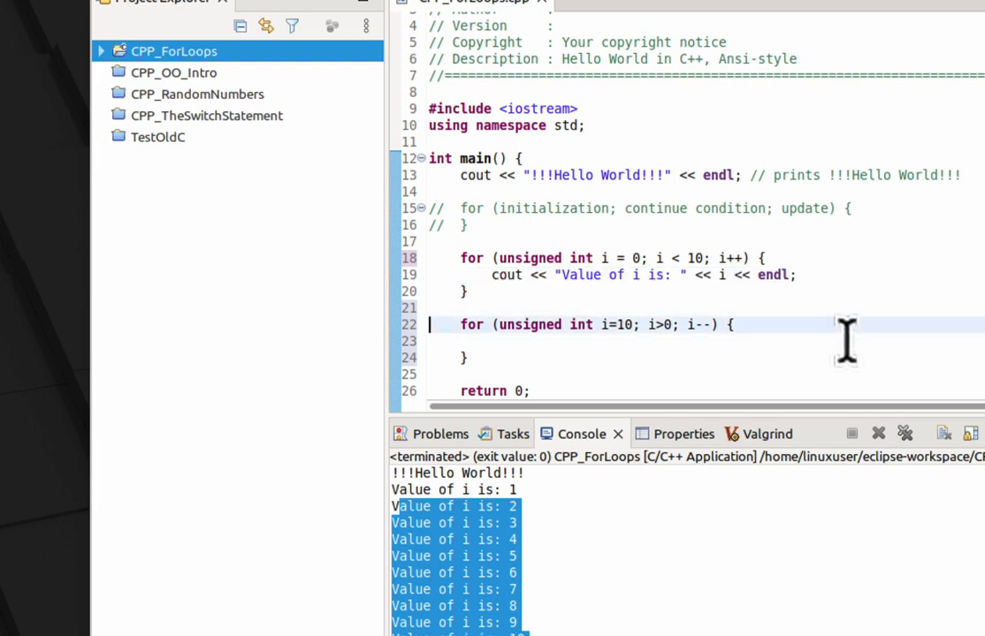
text(cout << "Value of i is: " << i << endl;)
text(cout << "Testing d)
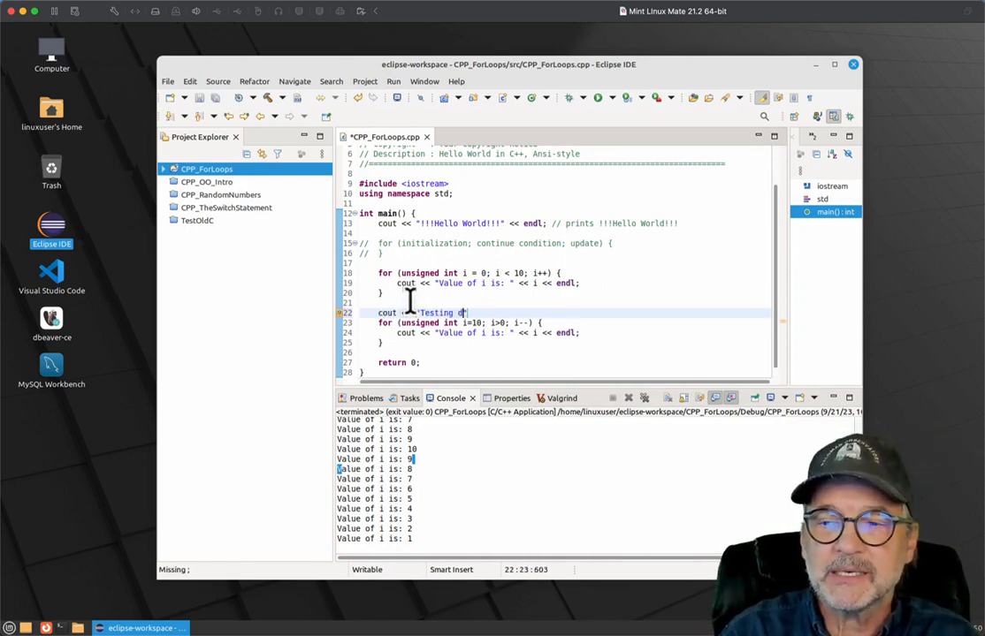
Add cout labels 'Testing decrementing loop' and 'incrementing' before the loops and run the program.
text(ecrementing loop)
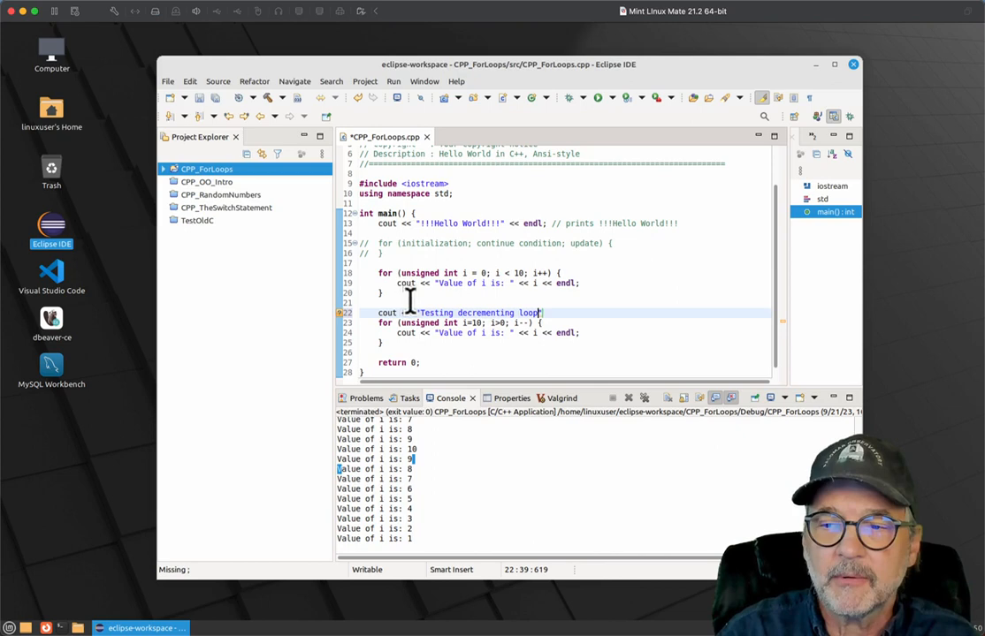
text(<< endl;)
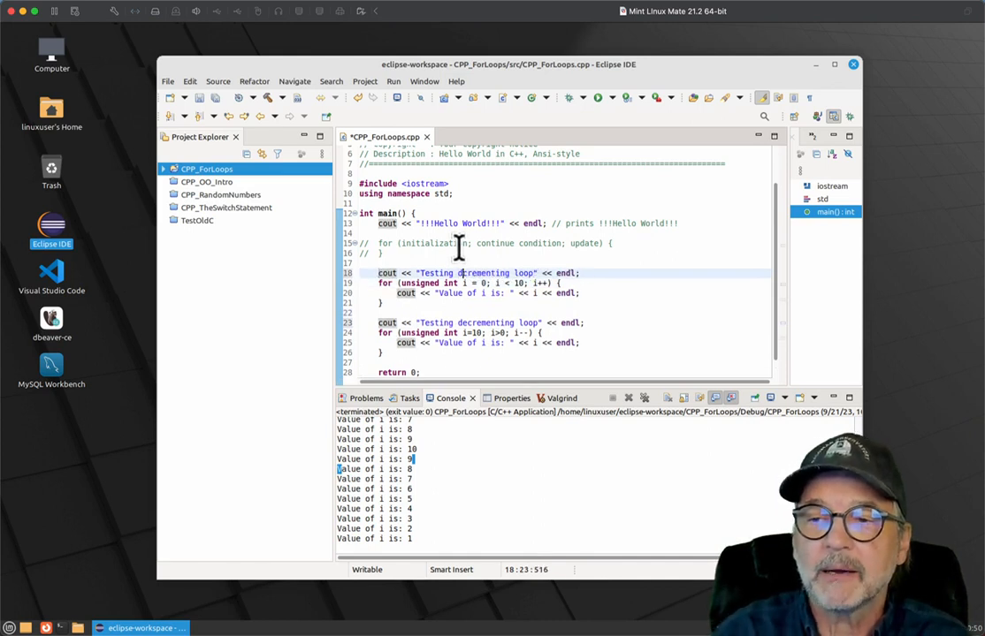
text(incrementing)
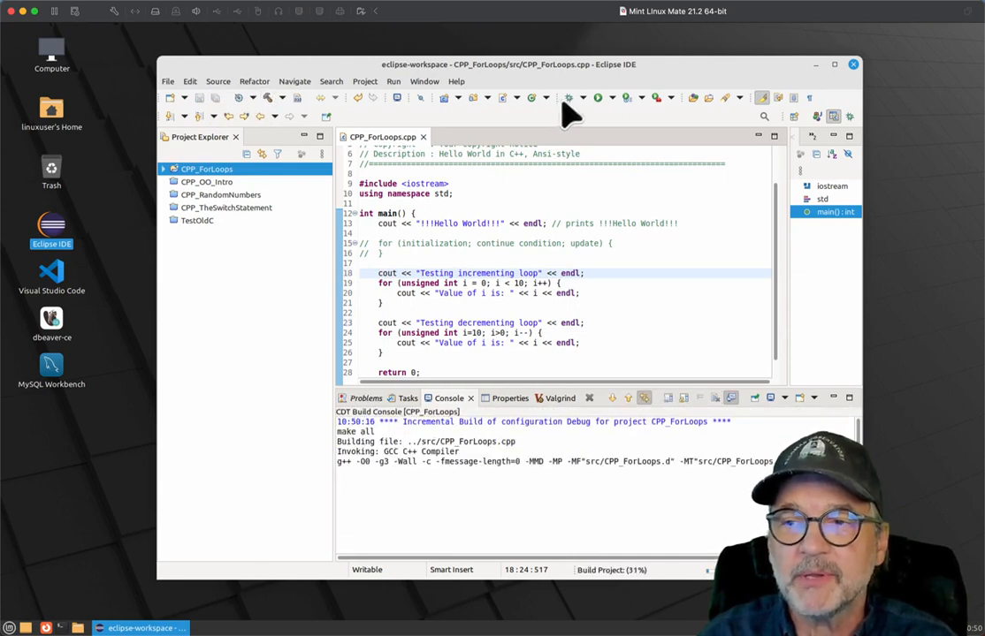
click(598, 98)
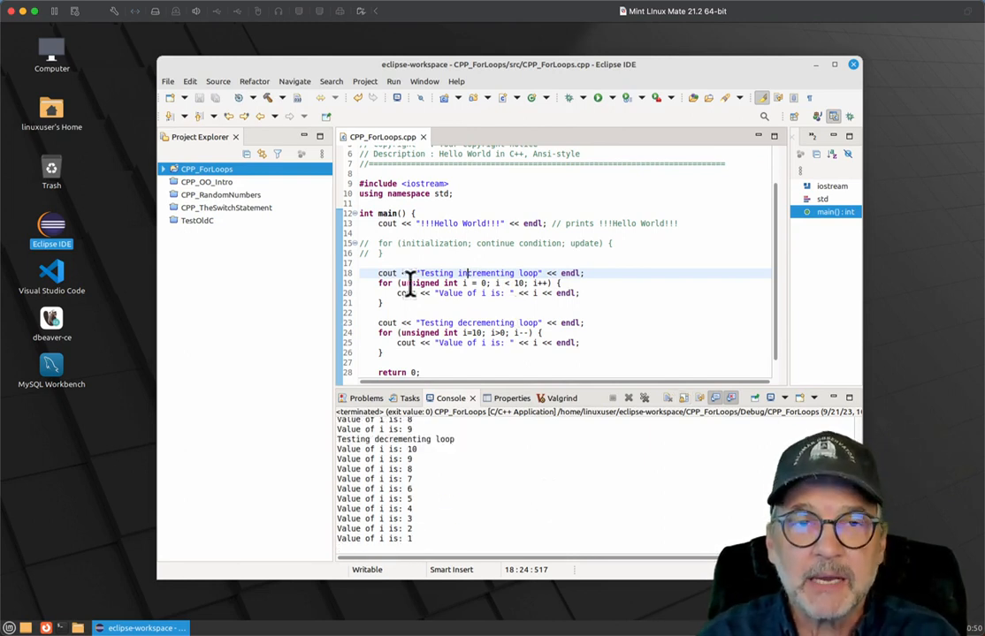
click(508, 293)
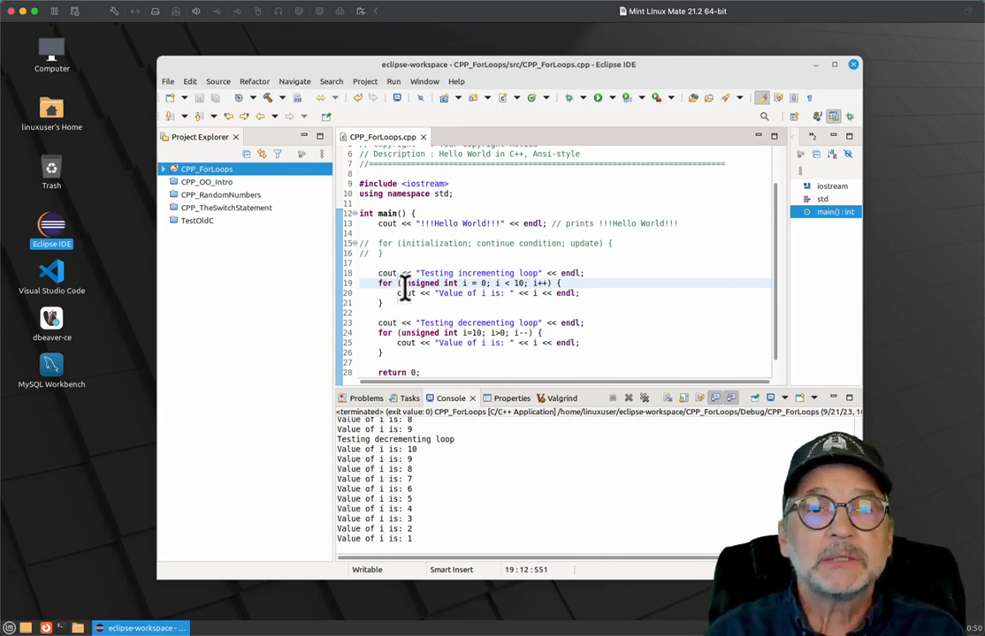
triple_click(466, 272)
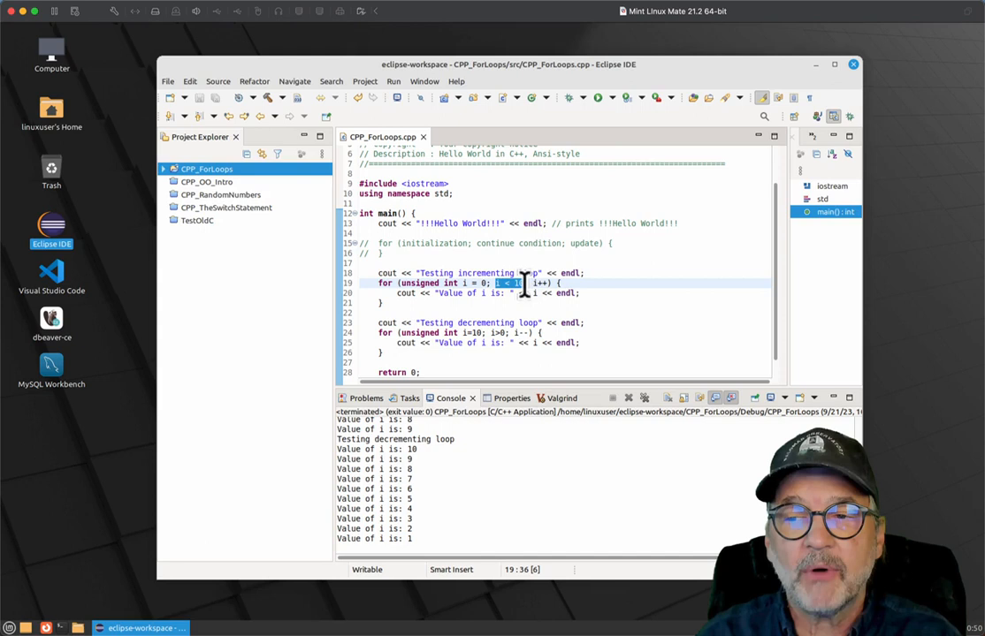
mouse_move(651, 286)
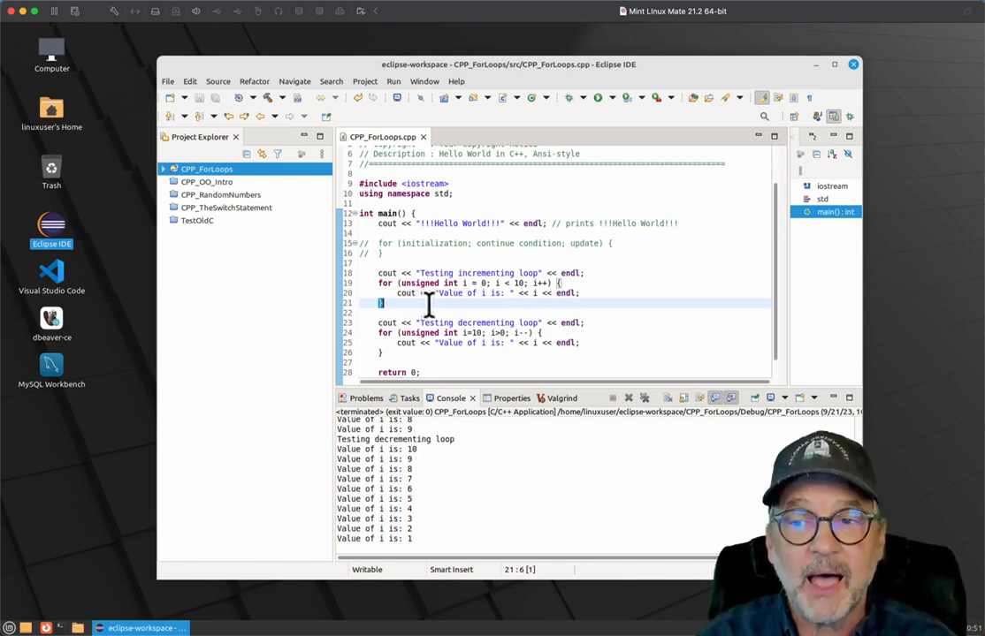
mouse_move(488, 299)
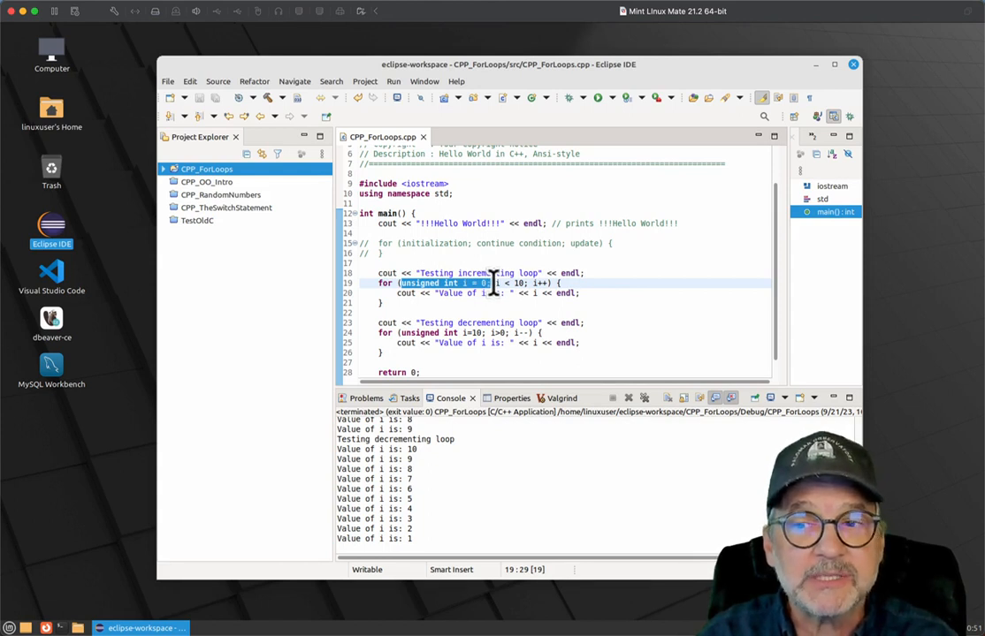
click(502, 283)
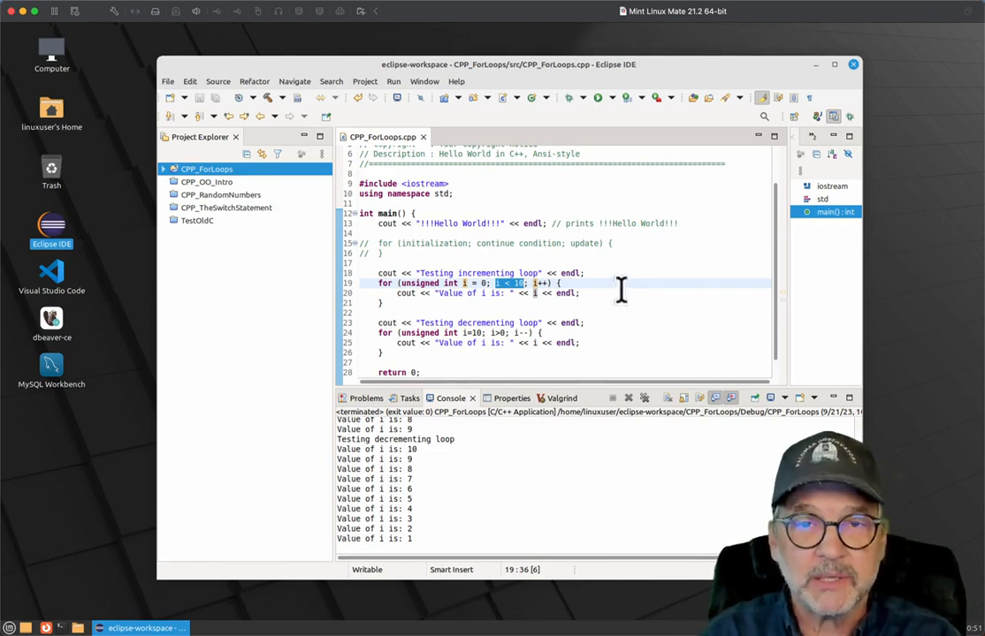
mouse_move(386, 297)
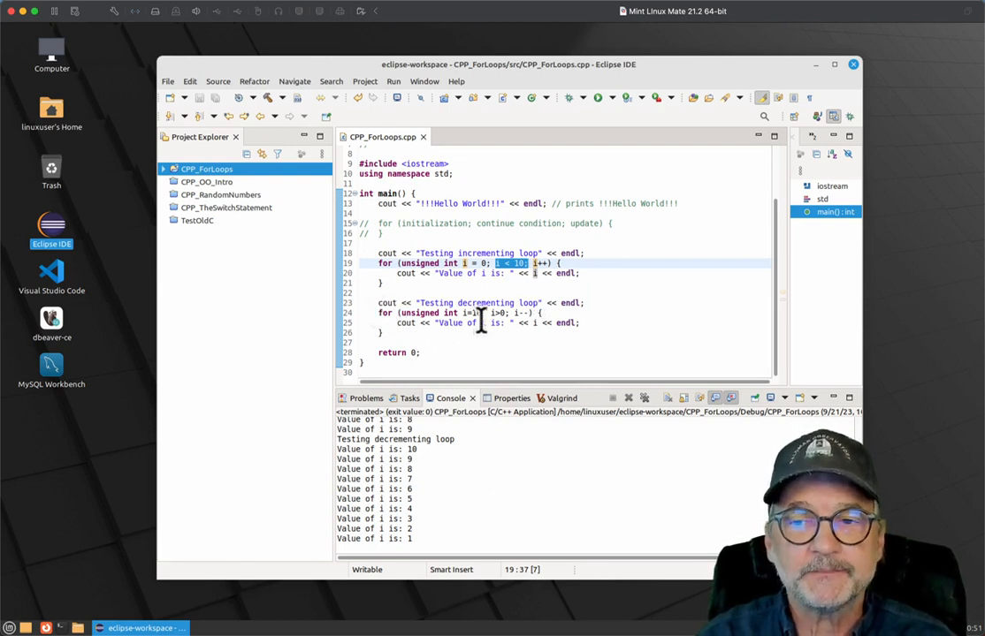
Add cout << "The value of i is: " << i << endl; after the loop and highlight i's scope.
drag(380, 313, 385, 333)
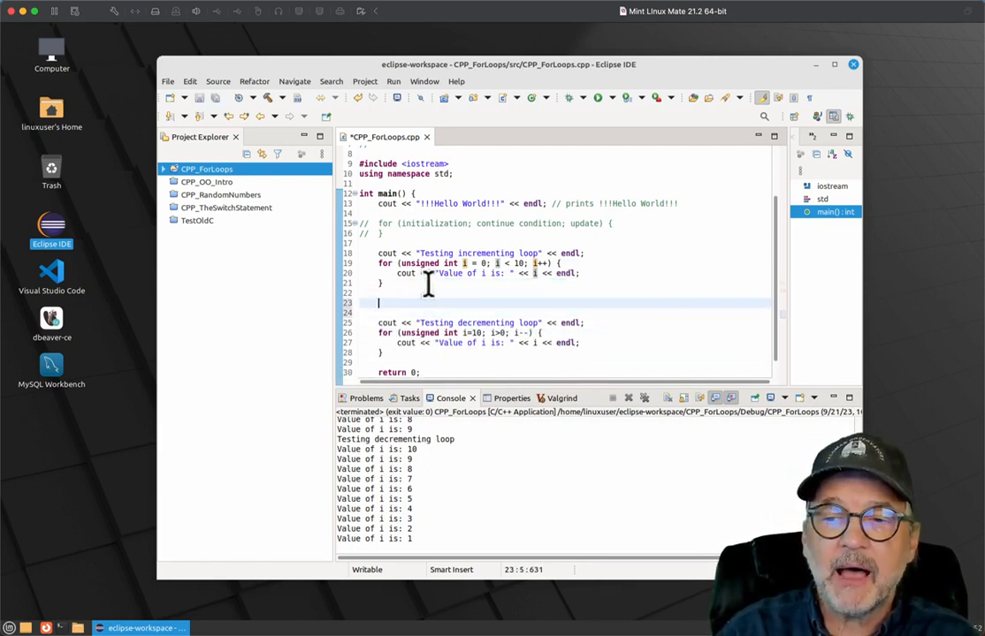
text(cout << "The value of i is:)
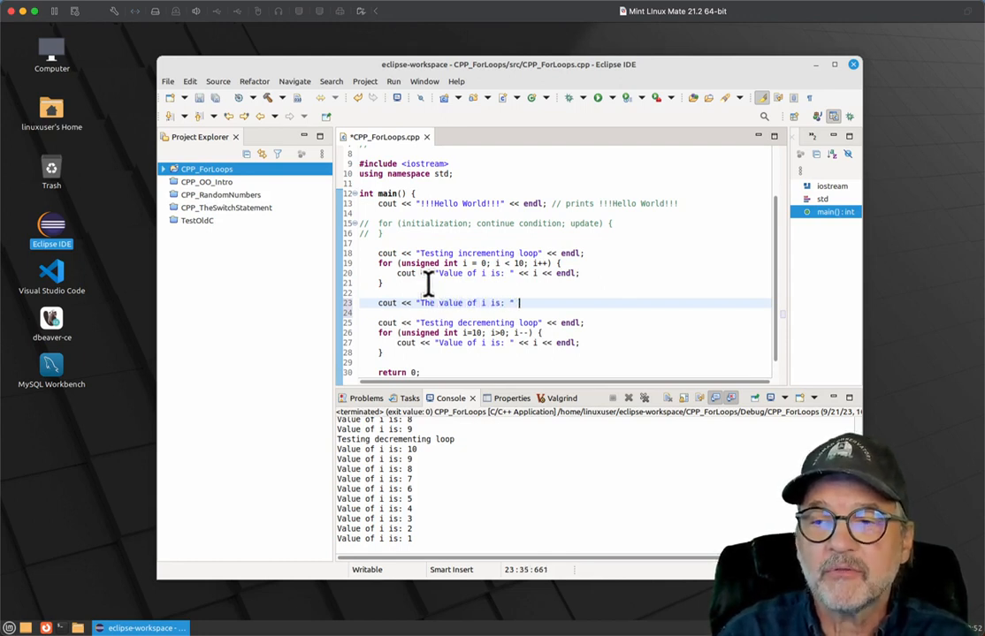
text(<< i << endl;)
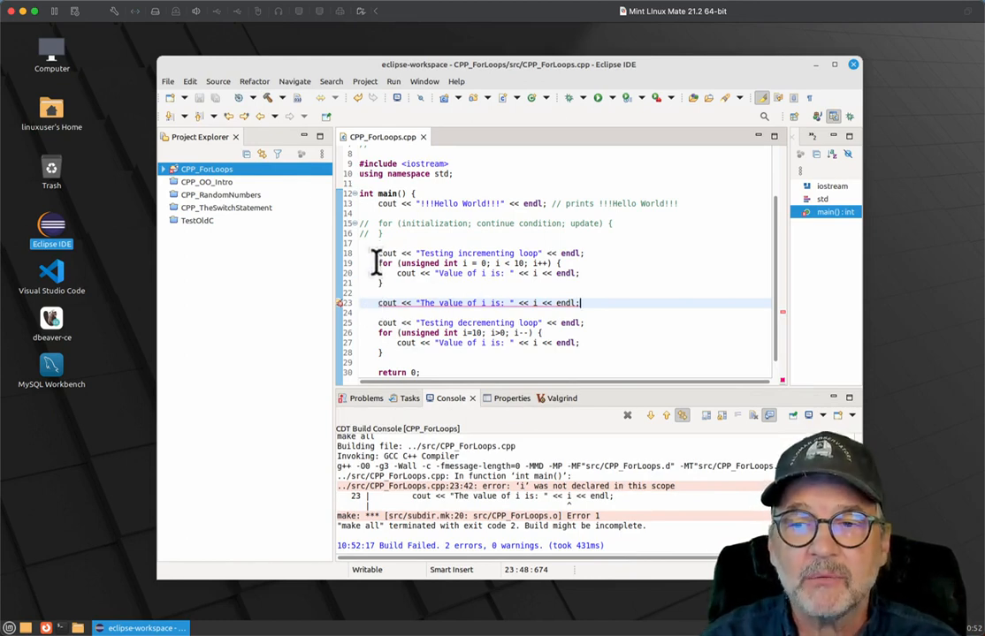
drag(377, 262, 380, 283)
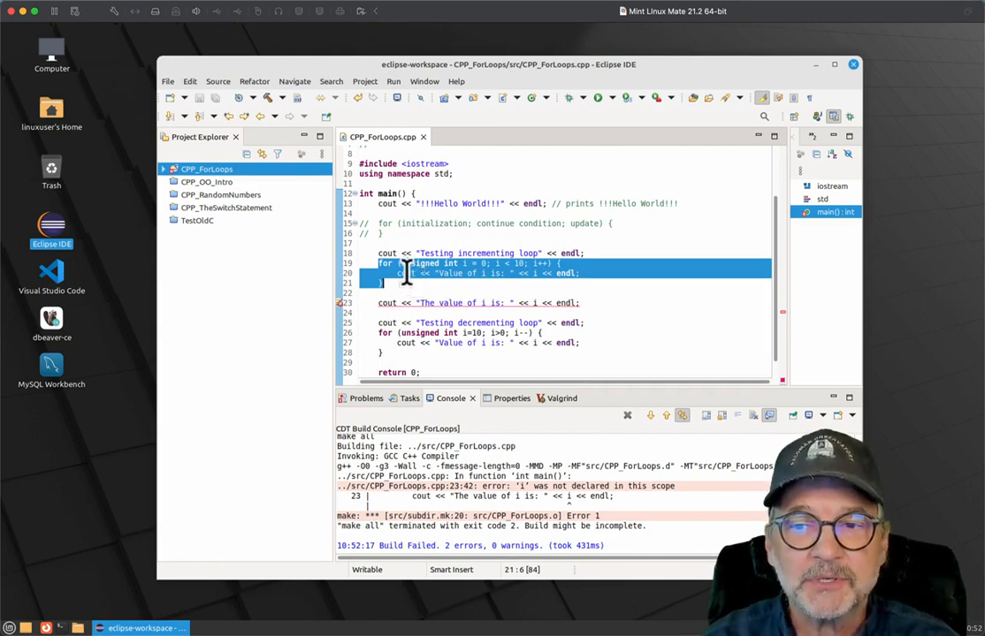
mouse_move(410, 274)
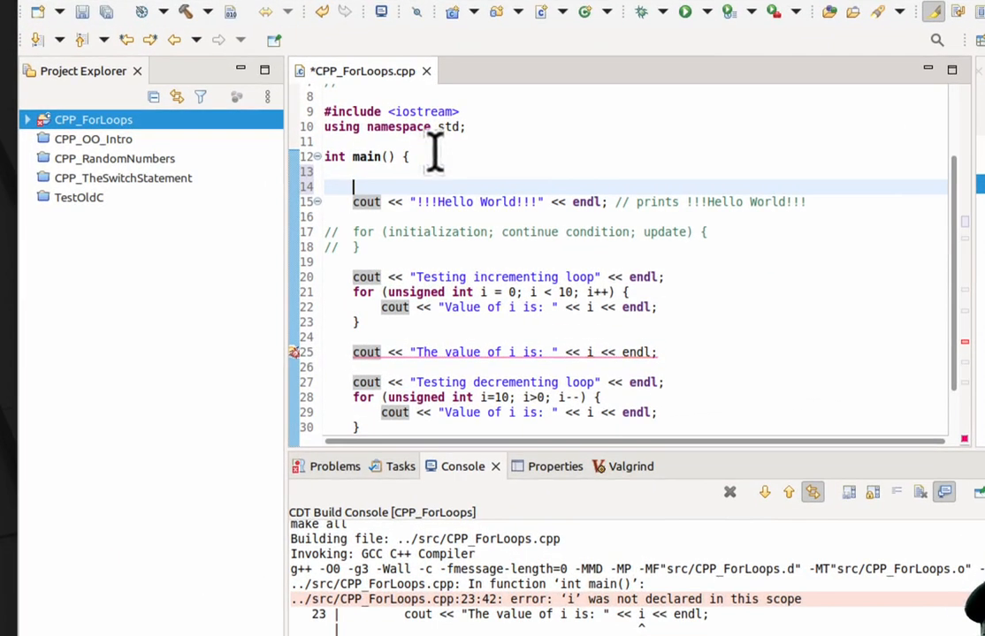
Declare unsigned int i=0; once at the start of main.
text(un)
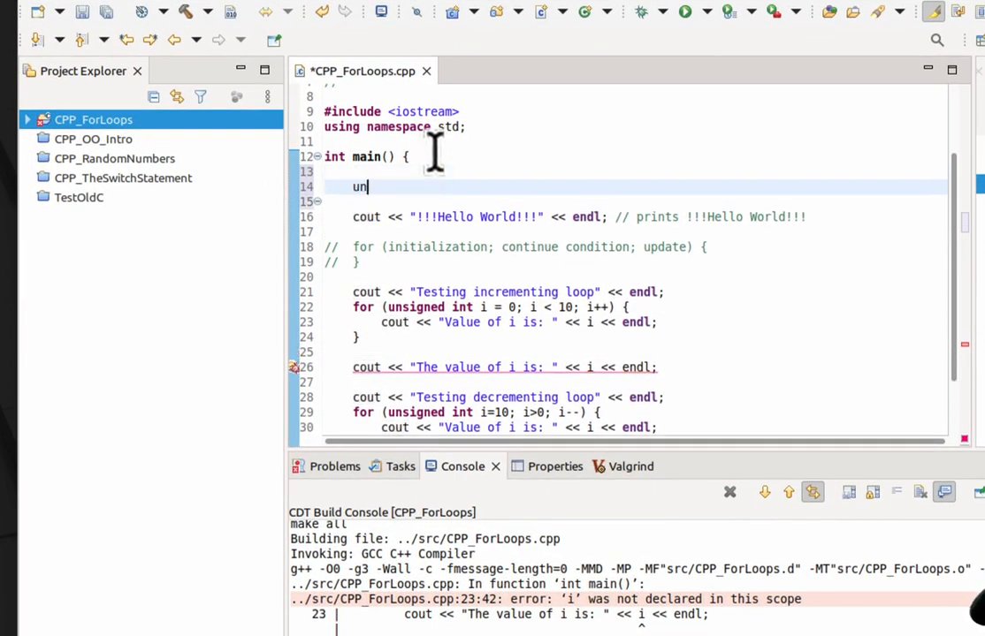
text(signed int i=0)
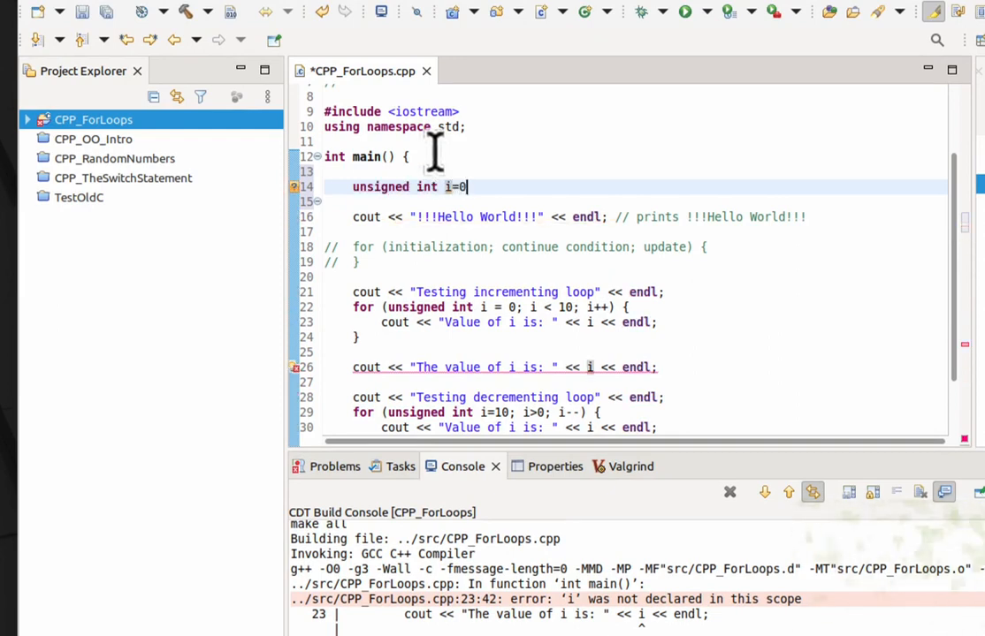
text(;)
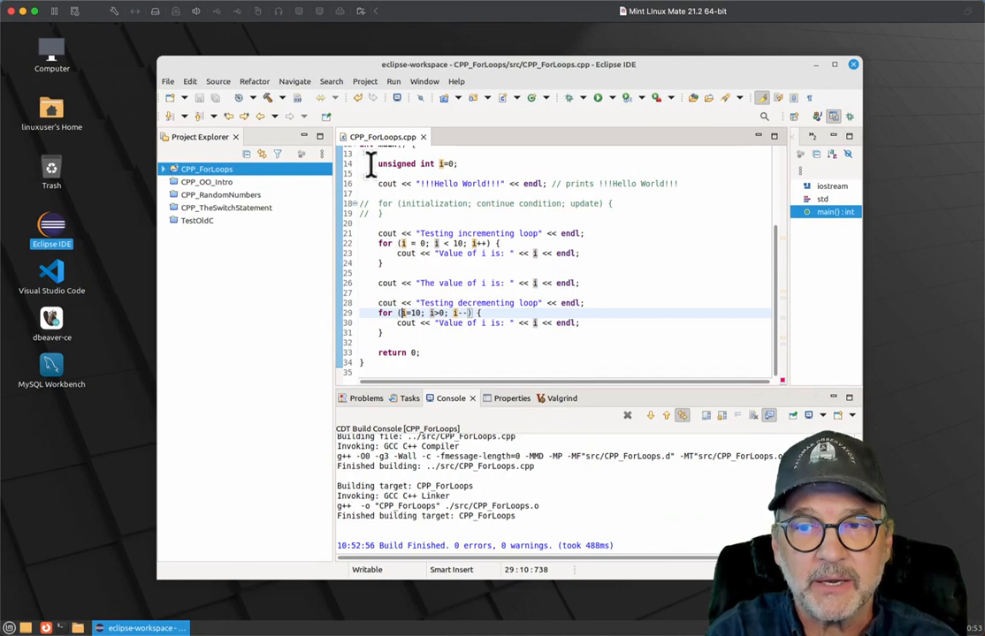
Strip unsigned int from both for headers so the loops reuse i, and rebuild.
scroll(up, 3)
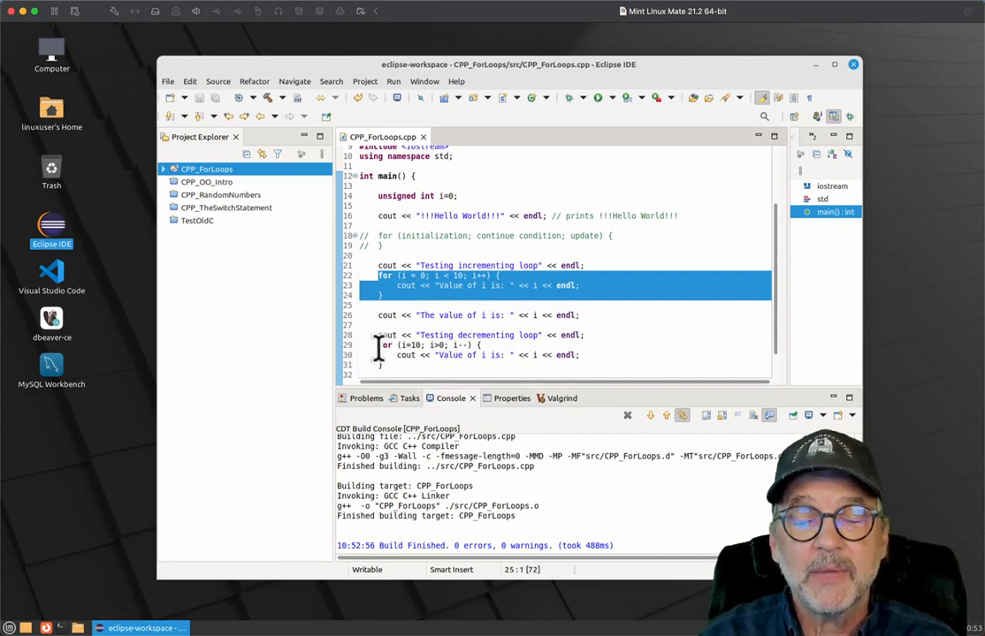
click(418, 311)
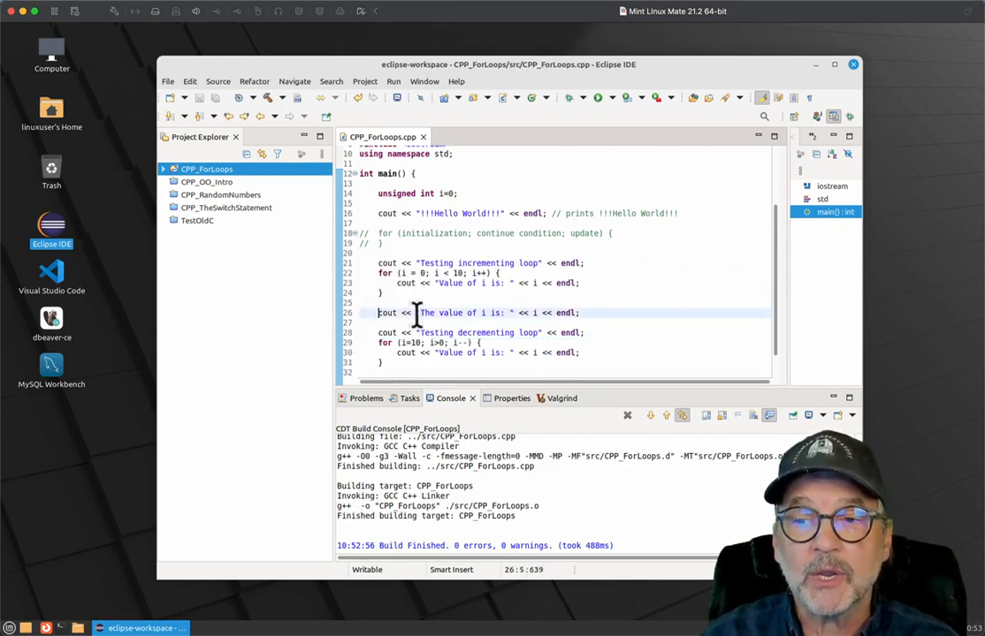
triple_click(478, 313)
text(if (i)
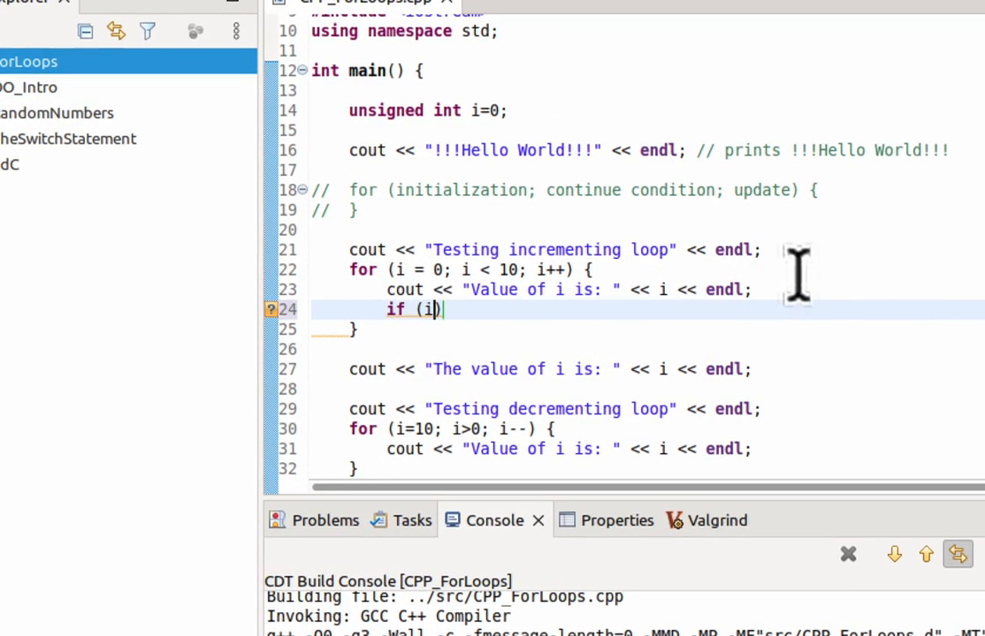
Inside the incrementing loop add if (i < 5) { continue; } else { break; }.
text(< 5))
text(brea)
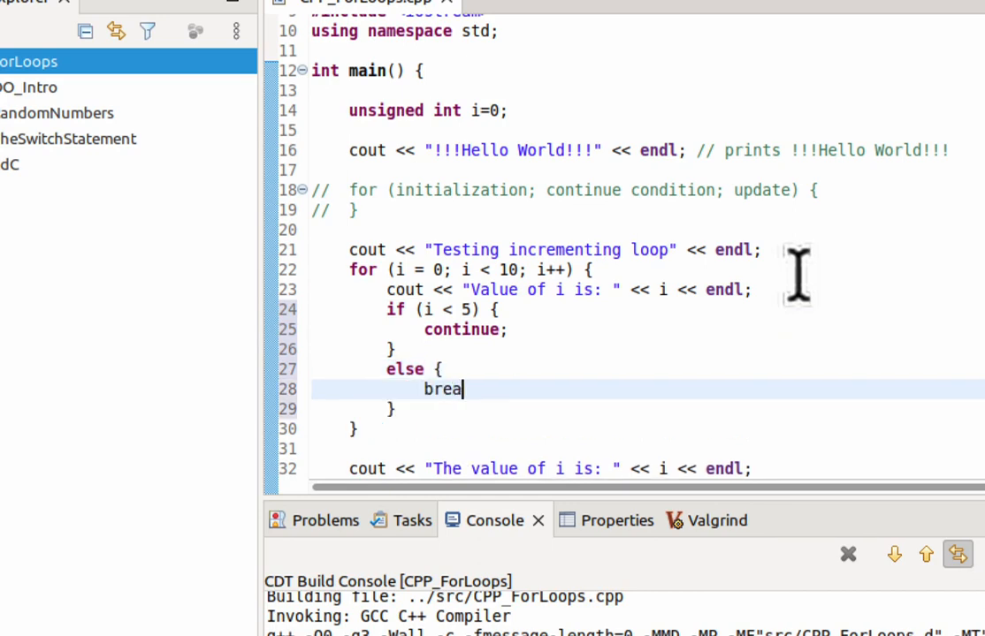
text(k;)
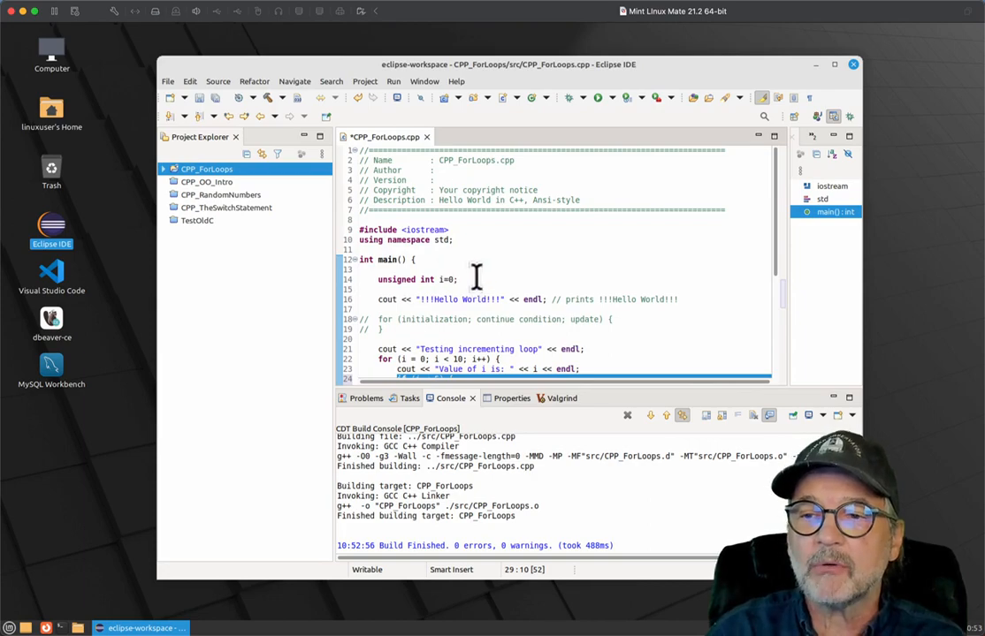
Declare double theDoubleSum = 0.00; below i and remove the if/else block from the loop.
text(double)
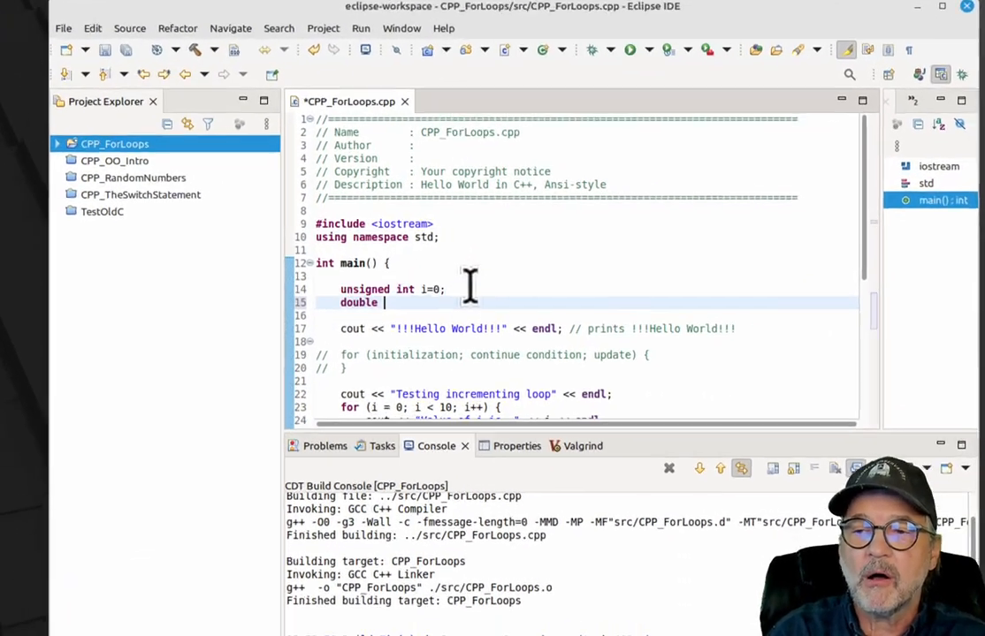
text(thedoubleSum)
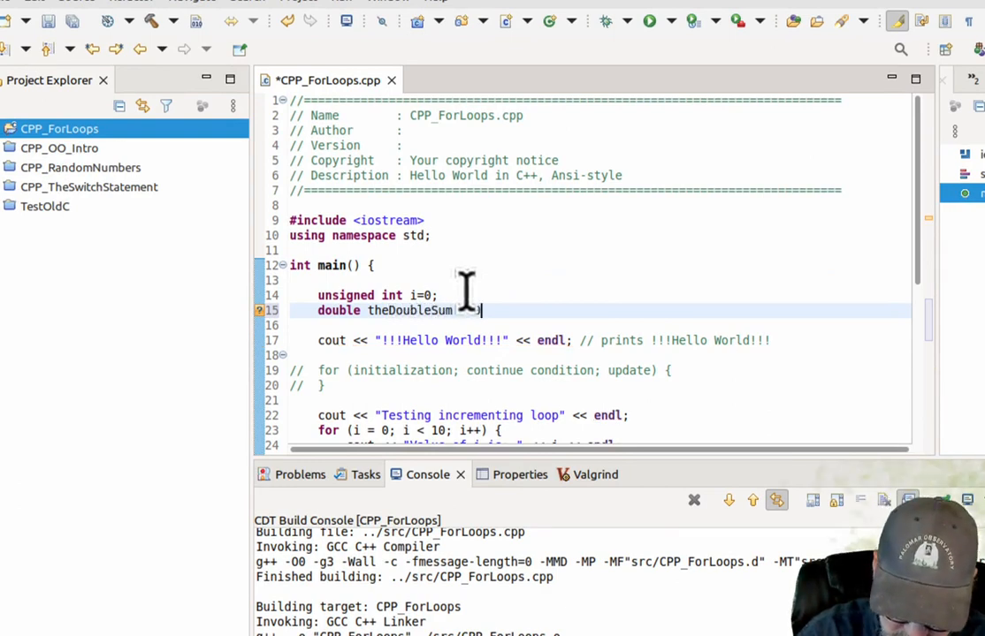
text(= 0.00;)
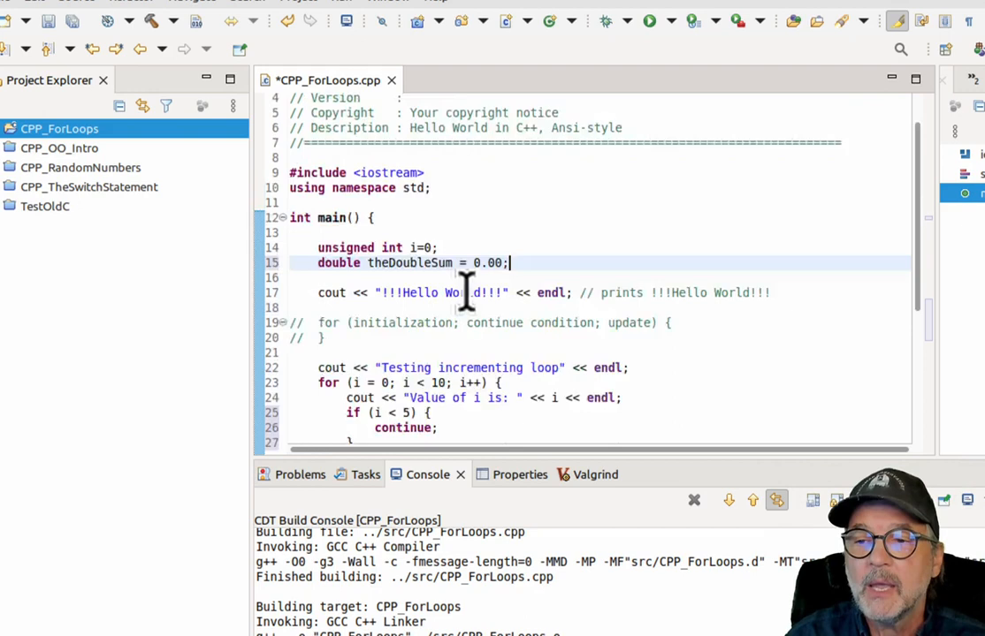
scroll(down, 3)
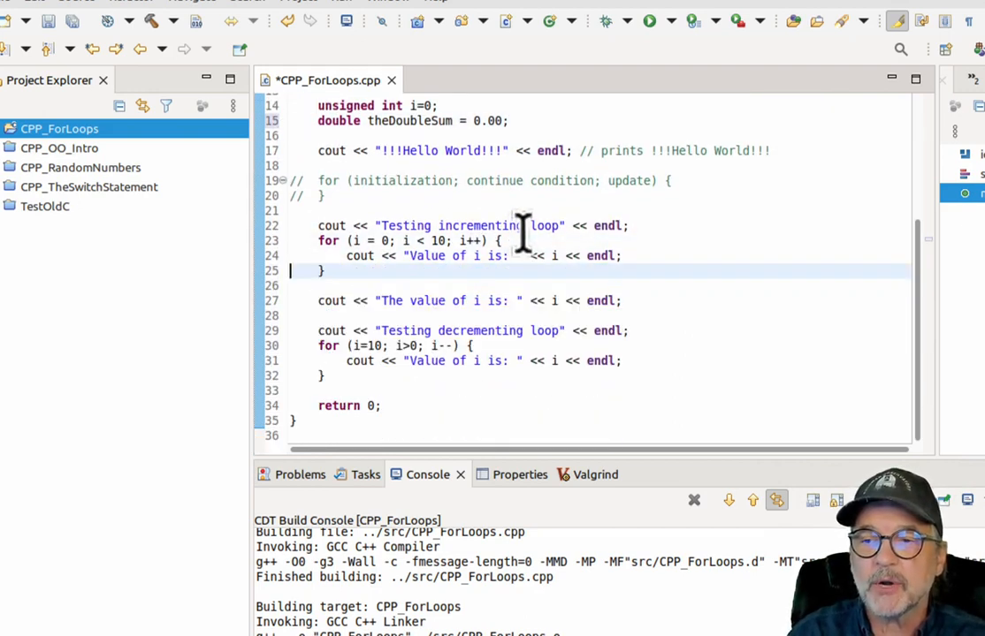
mouse_move(517, 314)
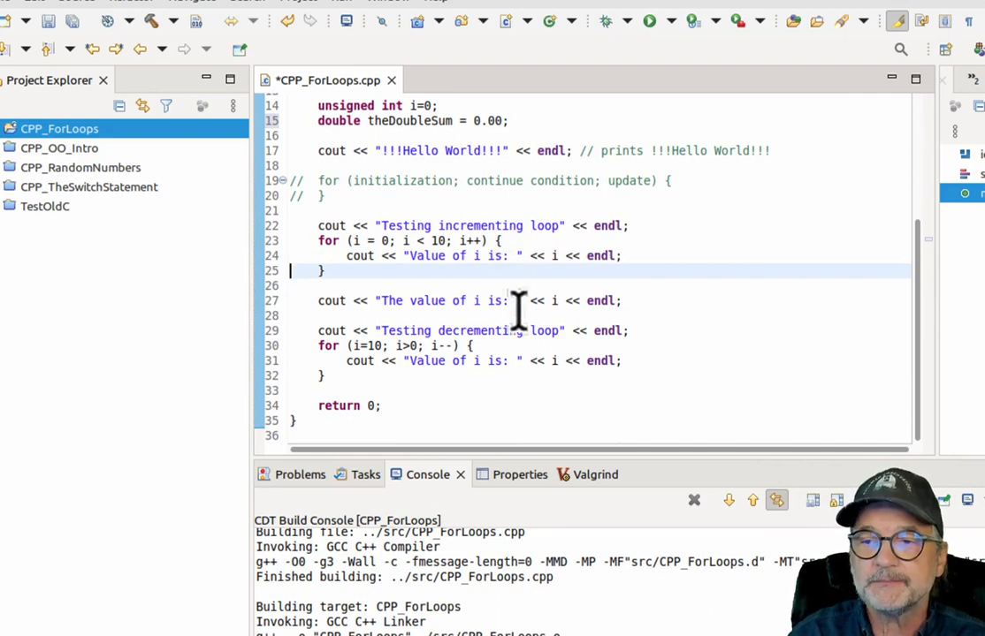
After the decrementing loop add cout << "User Input Loop" << endl;.
click(504, 361)
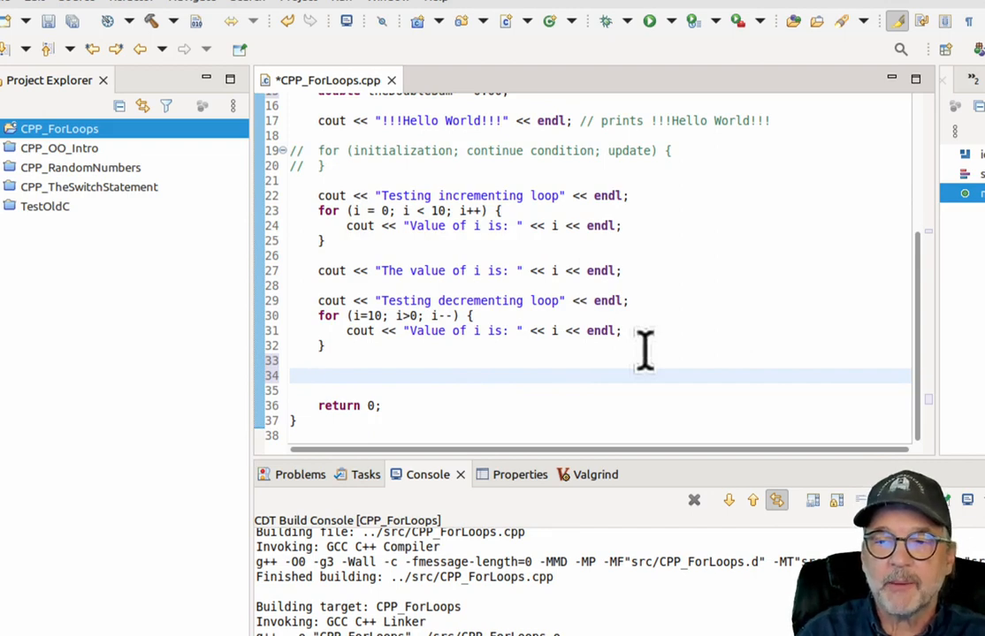
text(cout << "User I)
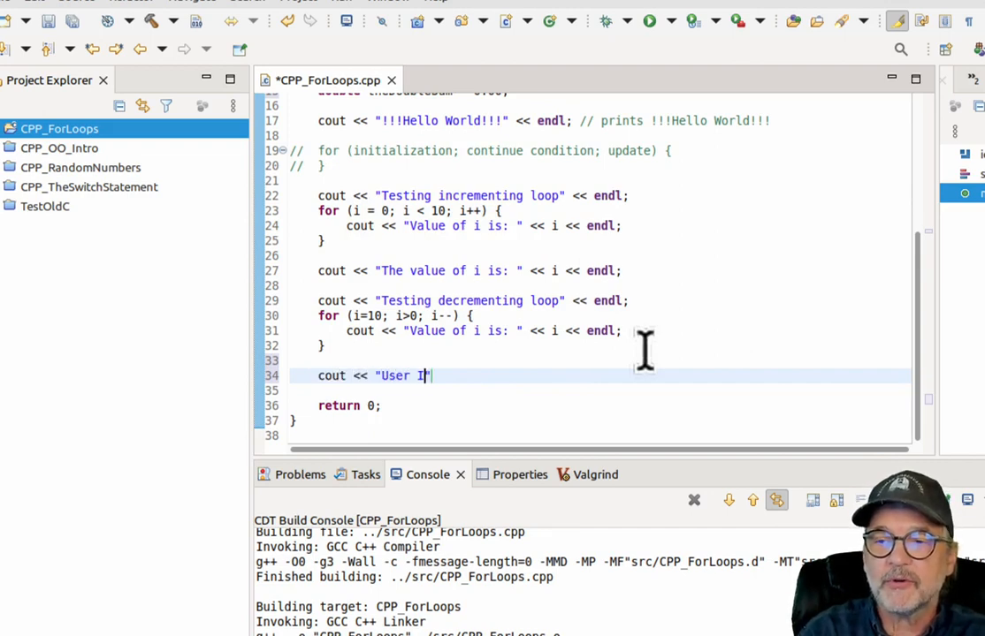
text(nput)
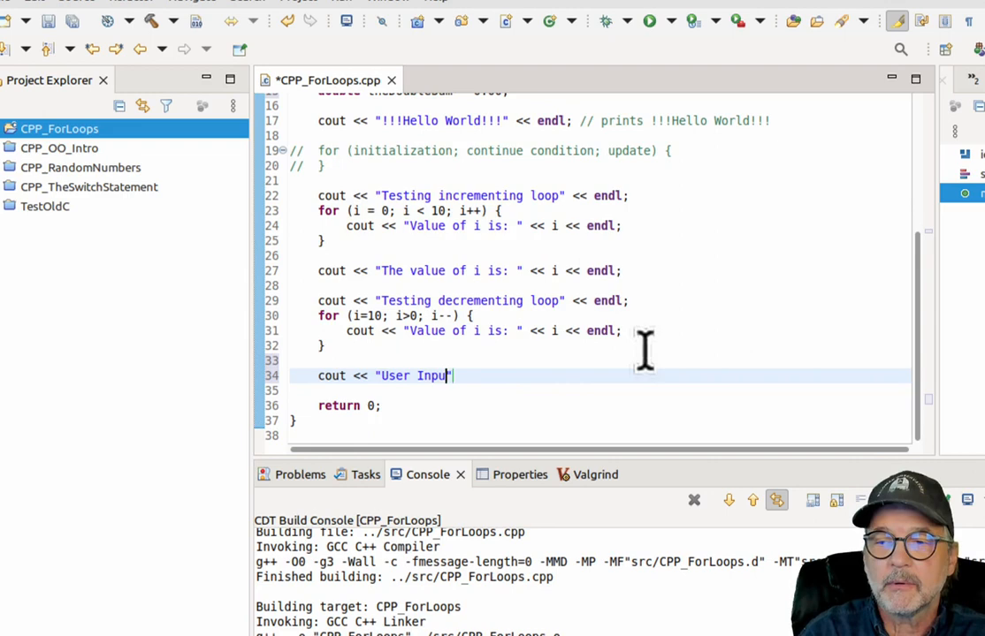
text(Loop":)
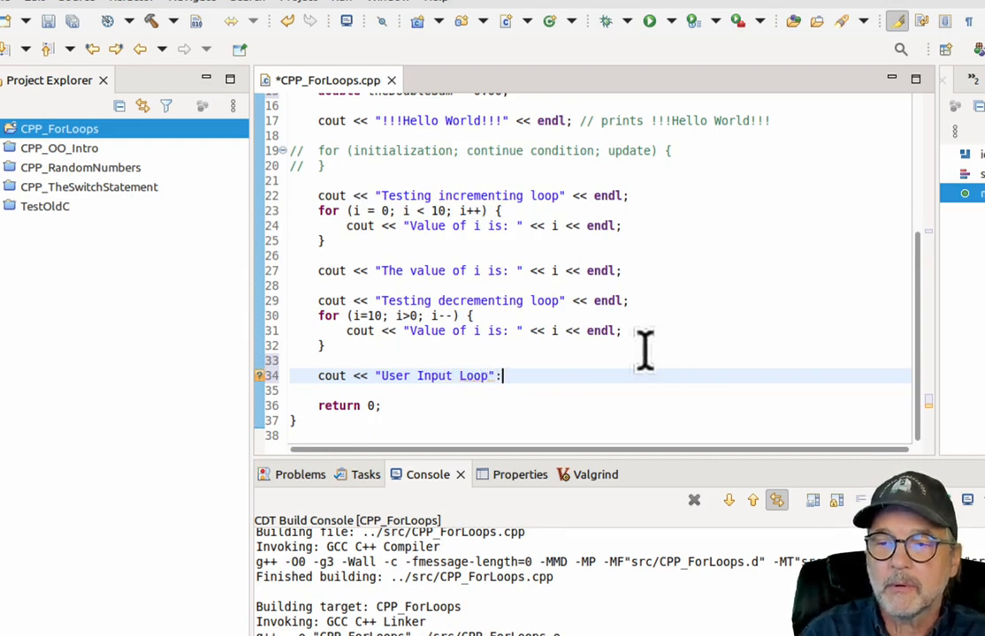
text(<< endl;)
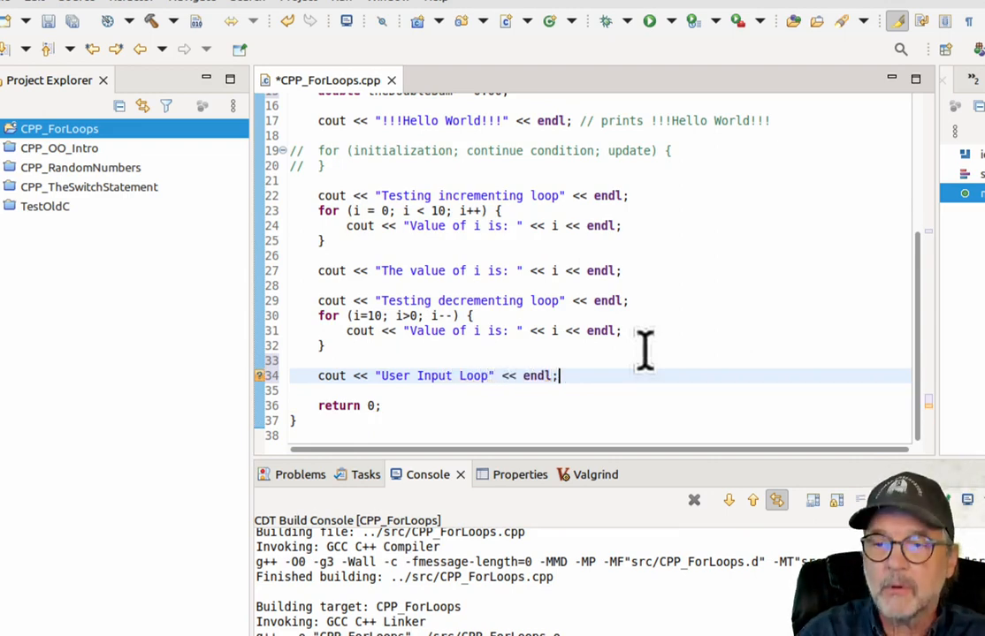
Start a new loop for (unsigned int i=0; i<5; i++) { with an empty body line.
text(for (i)
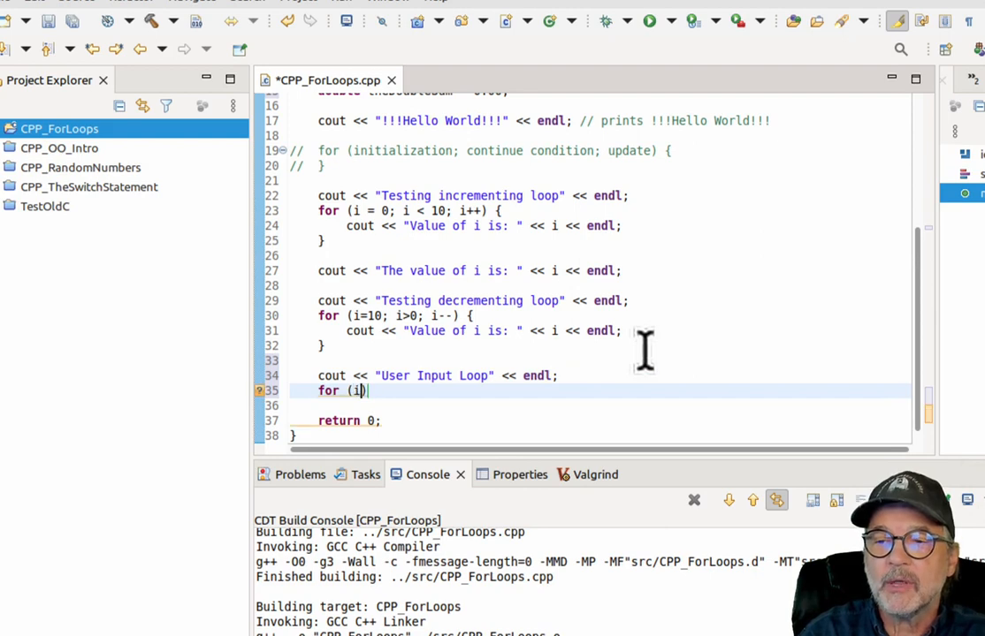
text(unsign)
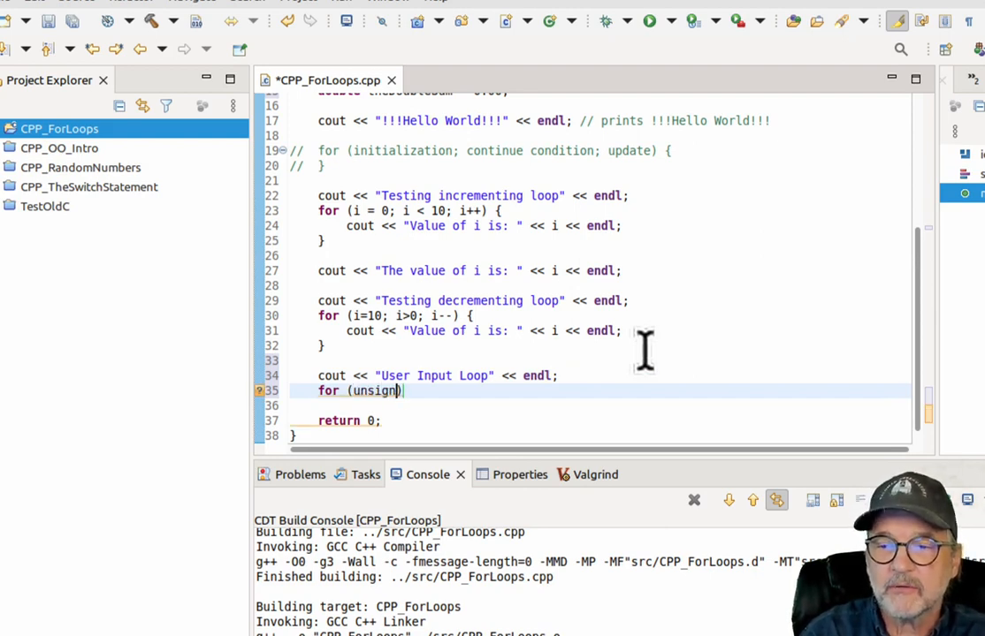
text(ed int i=0)
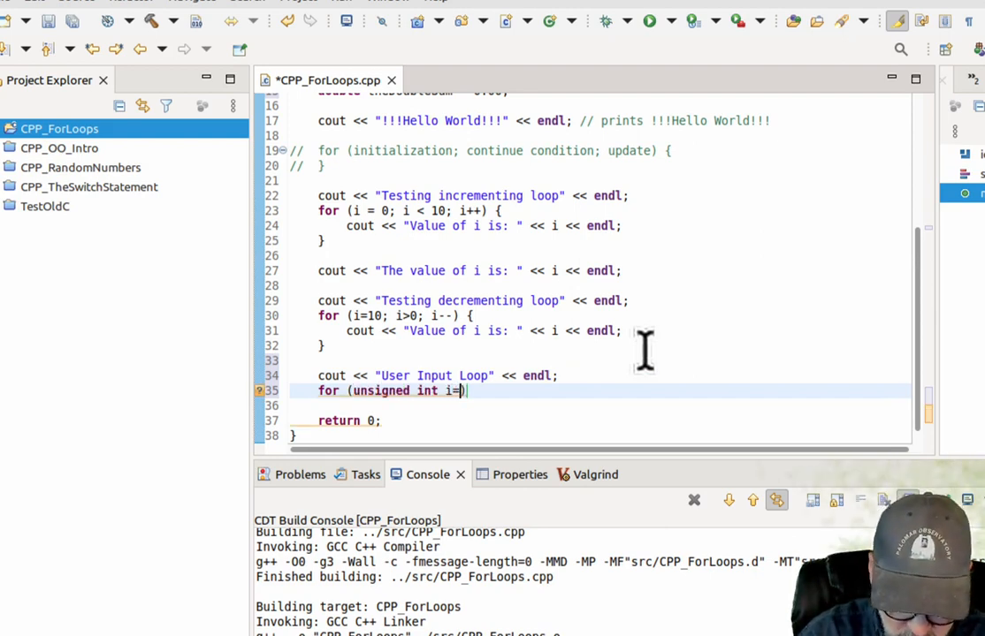
text(0; i<)
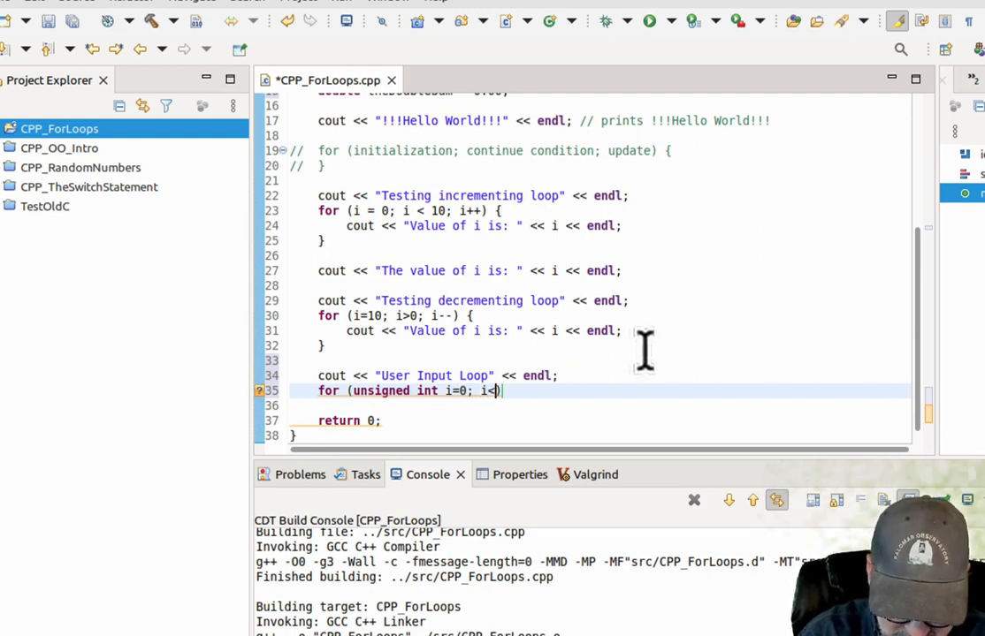
text(5; i++)
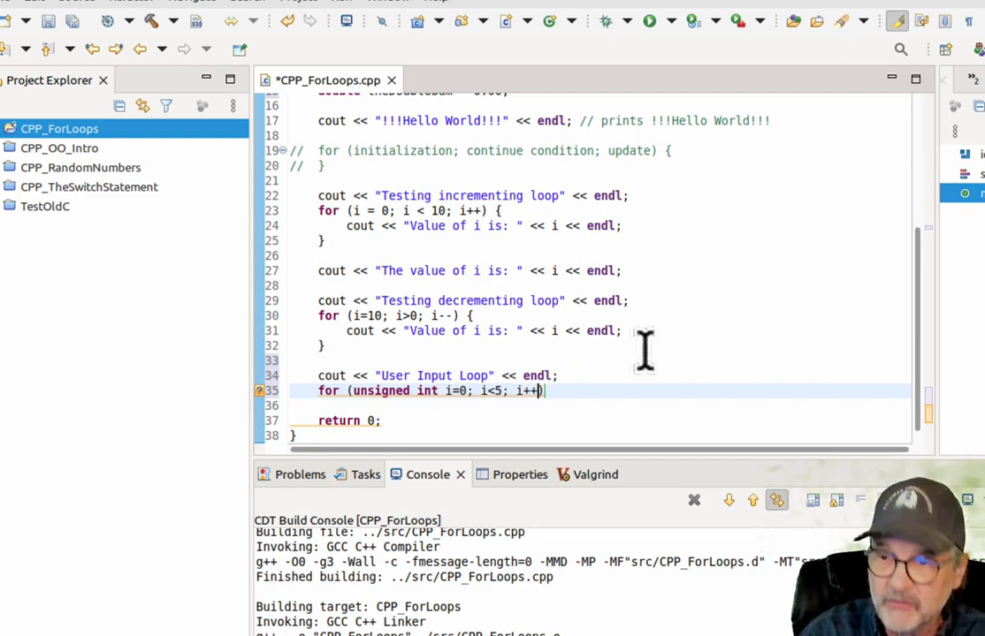
text({")
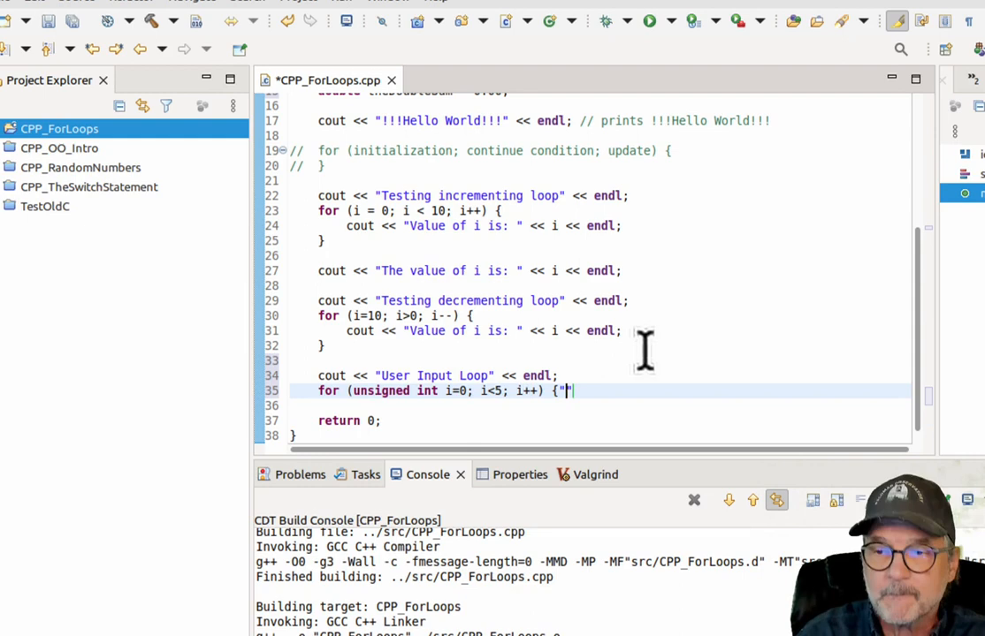
key(BackSpace)
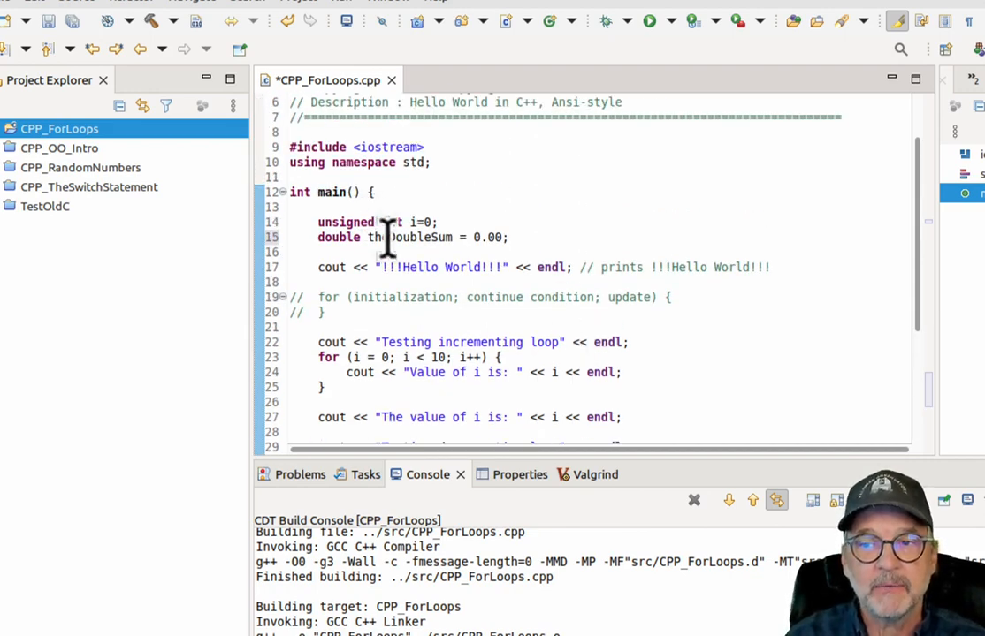
Save and build, then rename the user-input loop counter from i to j.
scroll(down, 3)
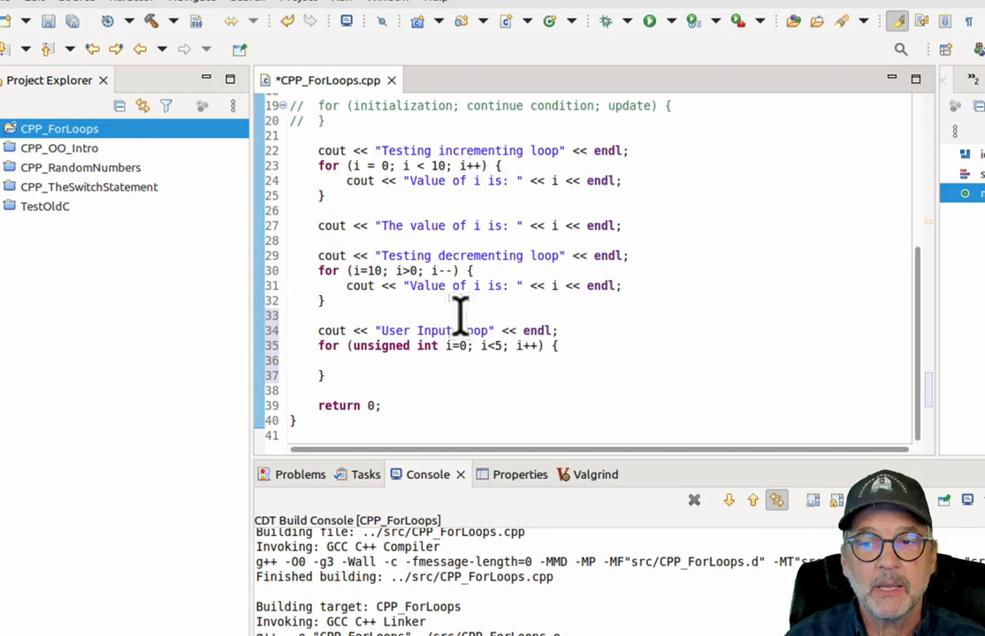
mouse_move(355, 345)
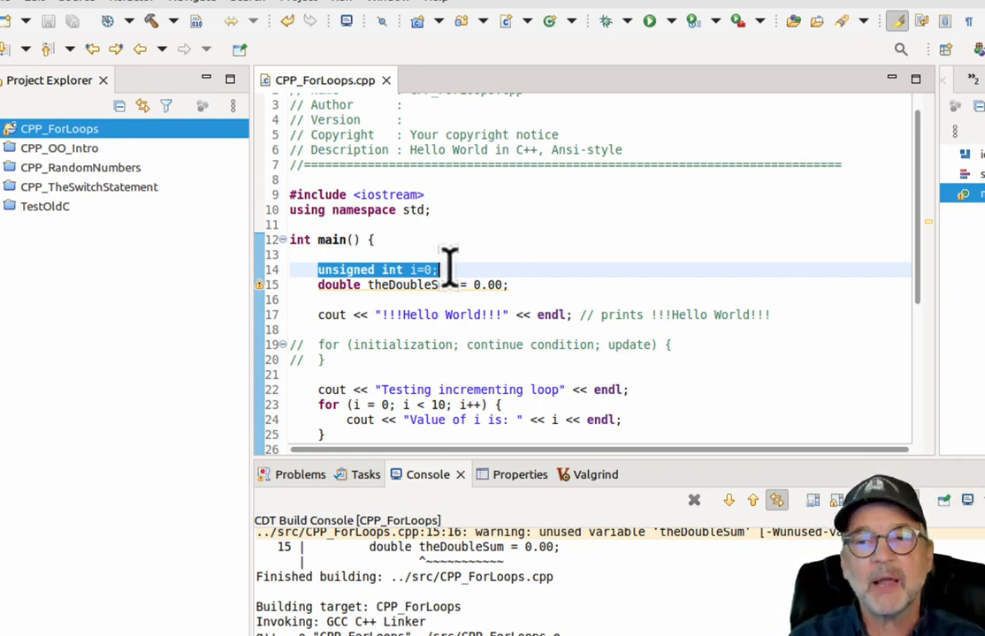
mouse_move(372, 315)
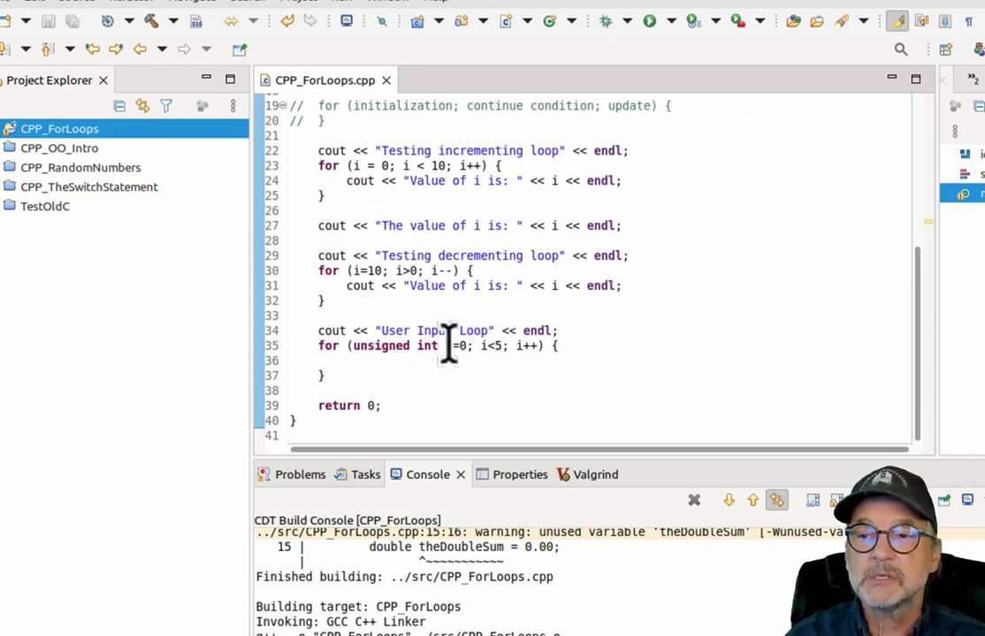
text(j)
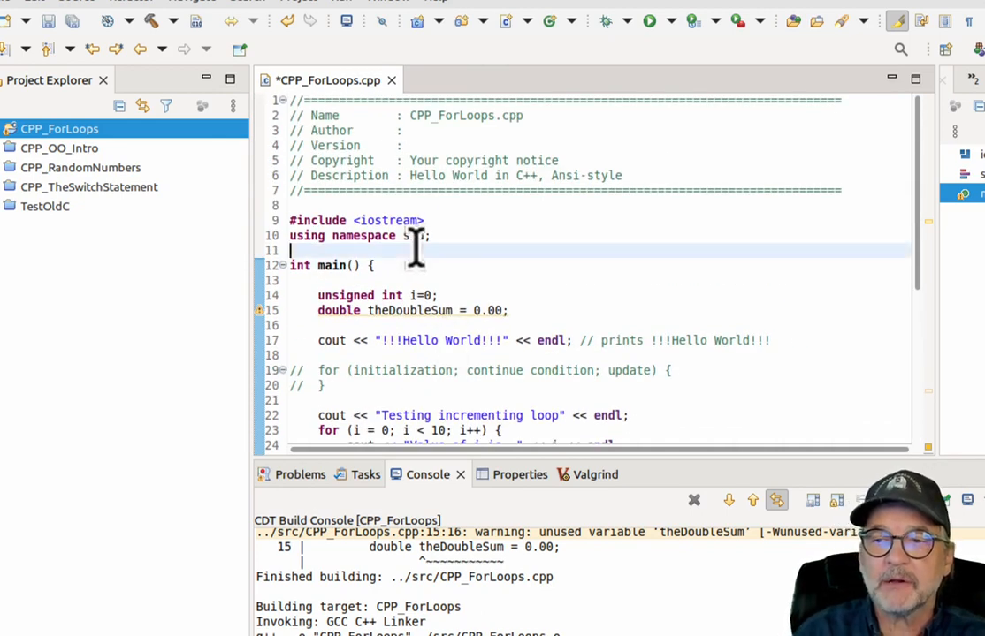
Above main define void clearCIN(void) calling cin.clear() and cin.ignore(INT_MAX, '\n').
text(void cle)
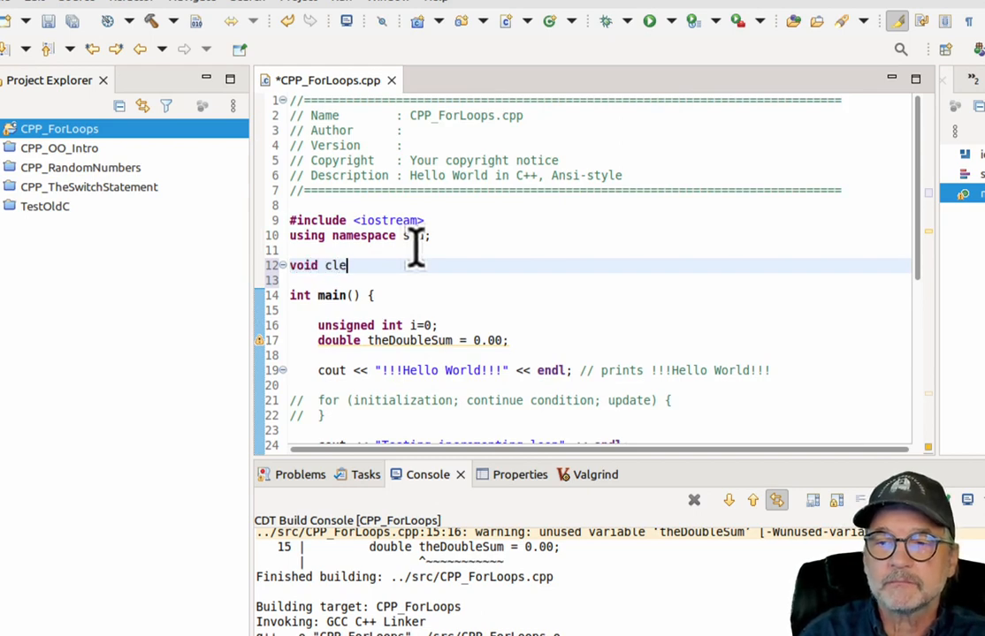
text(arCIN(void) {)
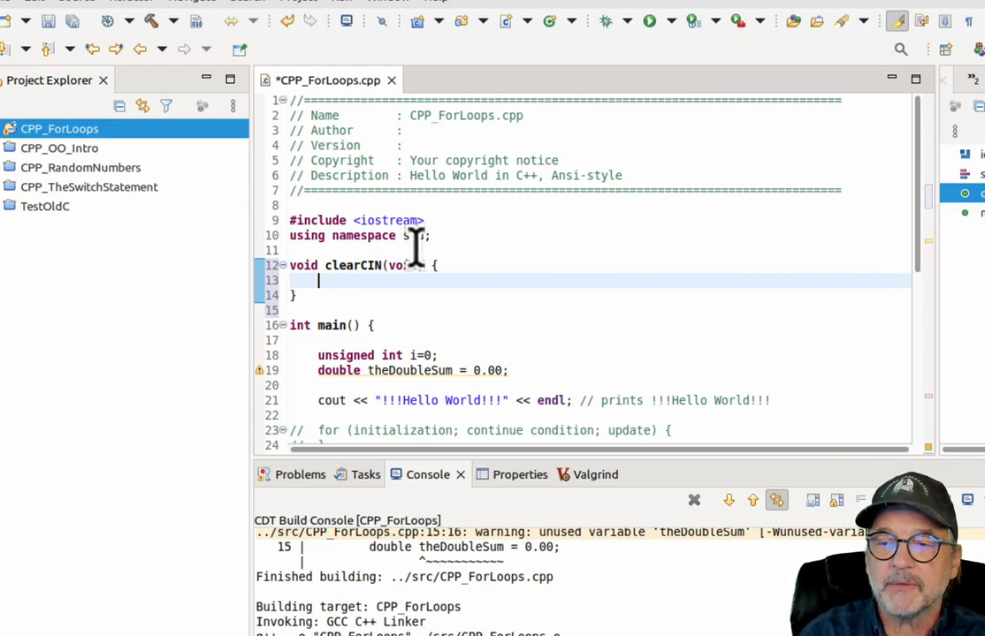
text(cin.clear)
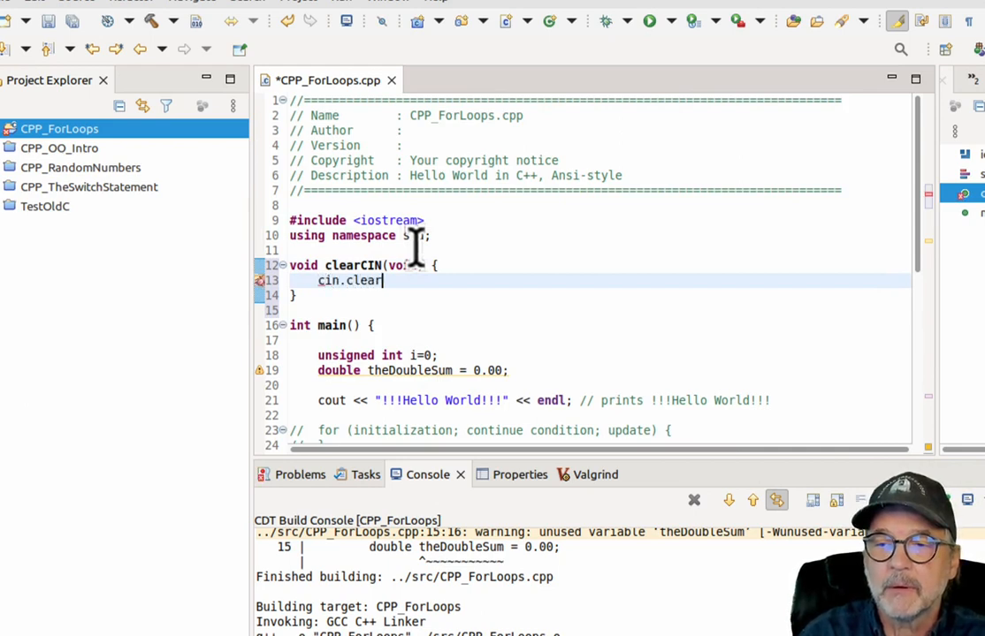
text(();)
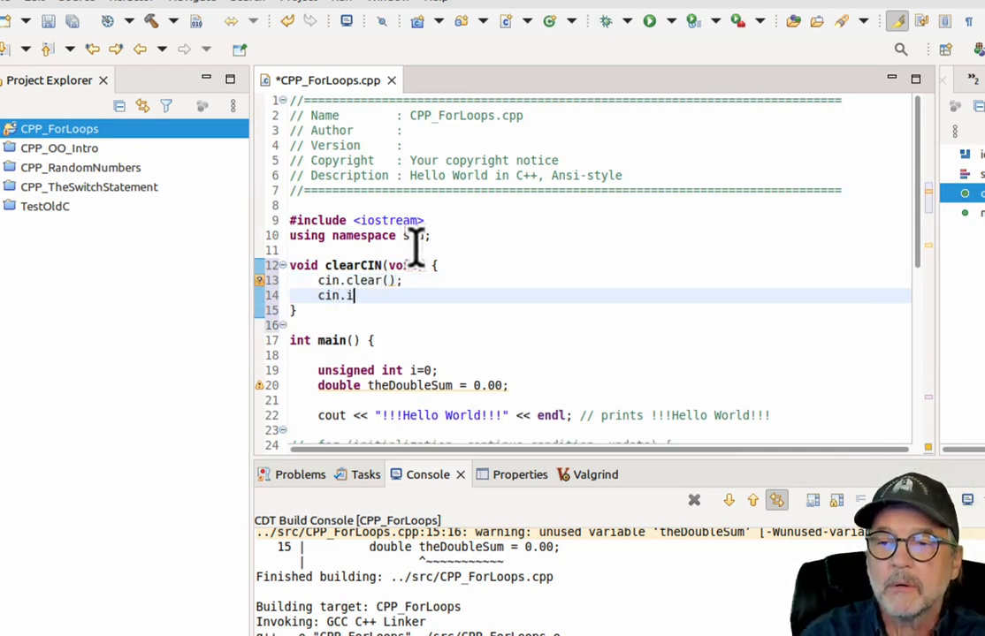
text(gnore(INT_MAX))
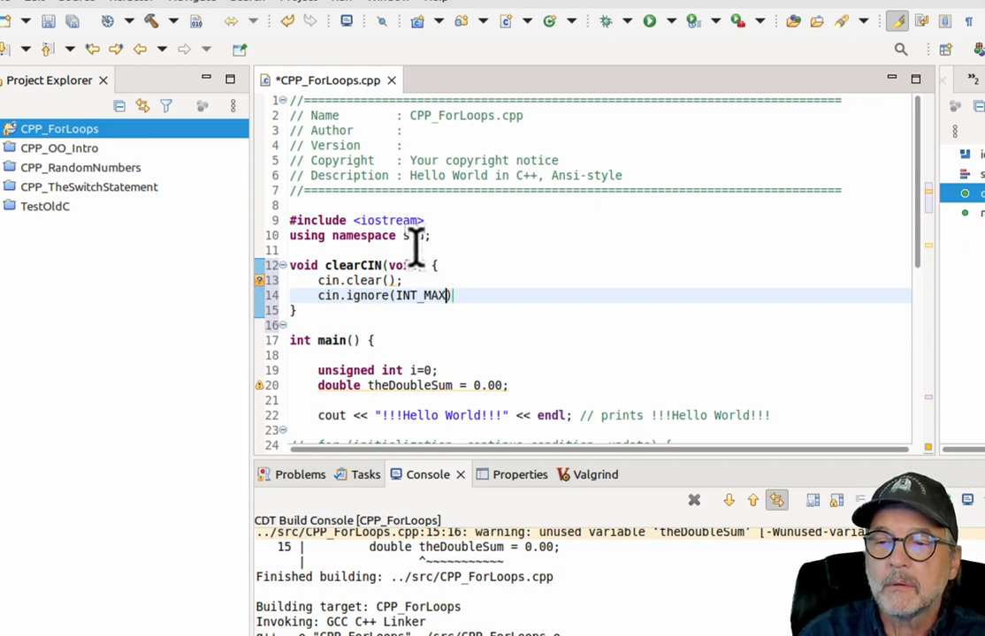
text(, '\n')
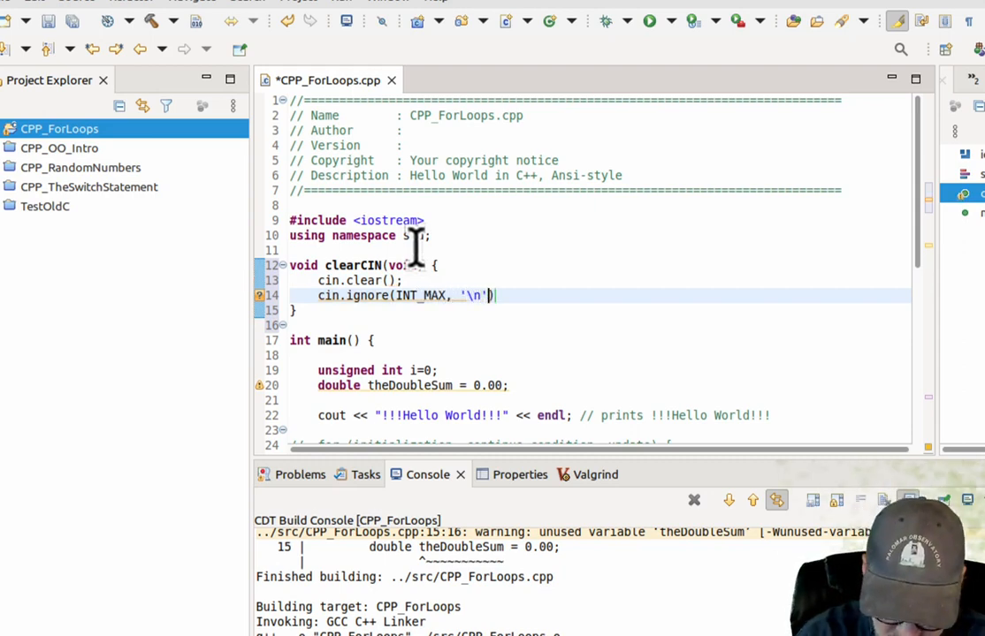
text(//clearCIN)
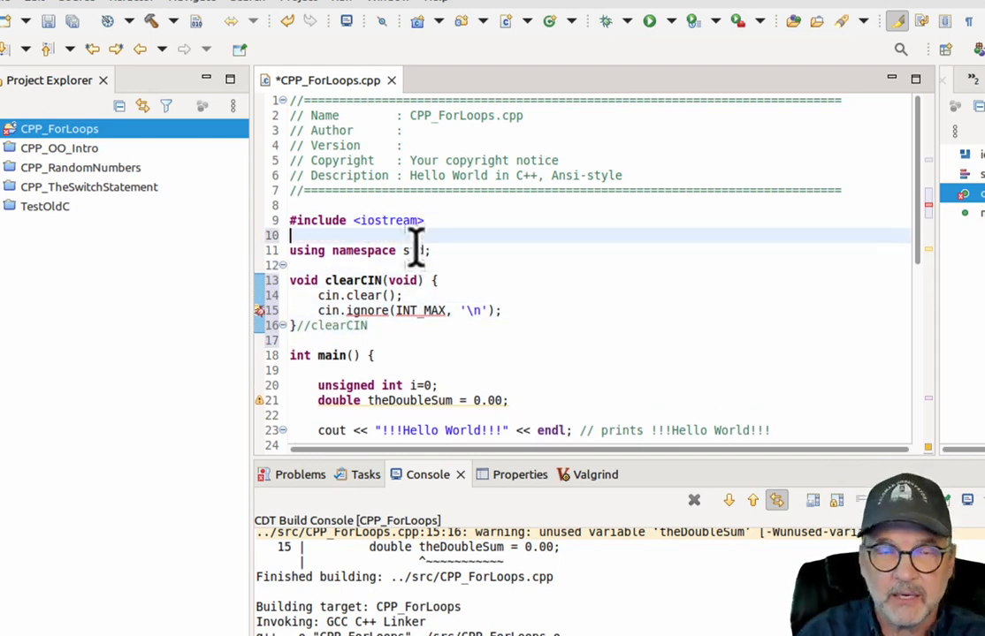
mouse_move(635, 265)
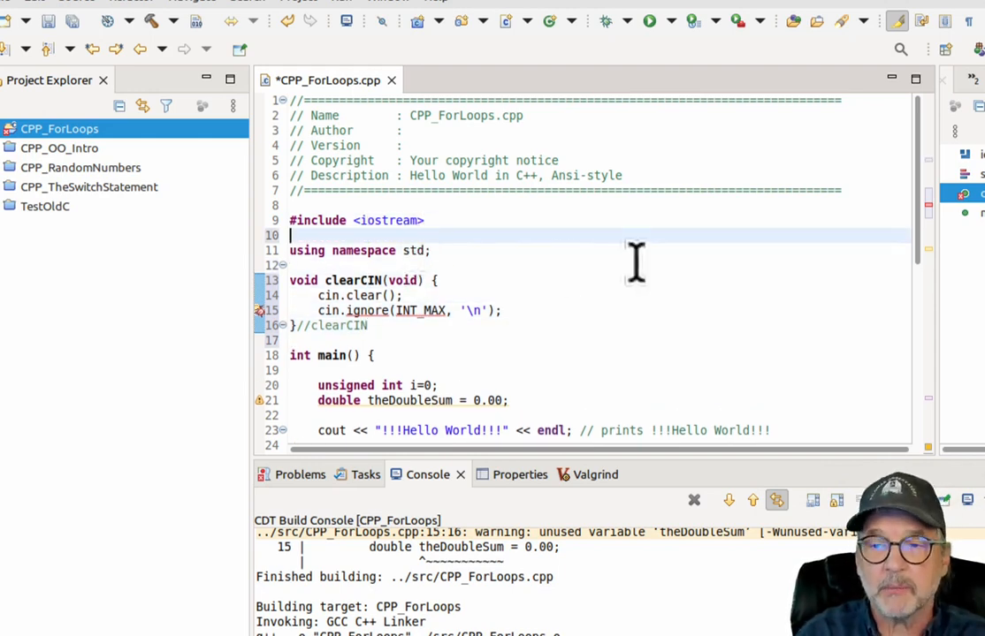
Add #include <climits> and save the file.
text(#incl)
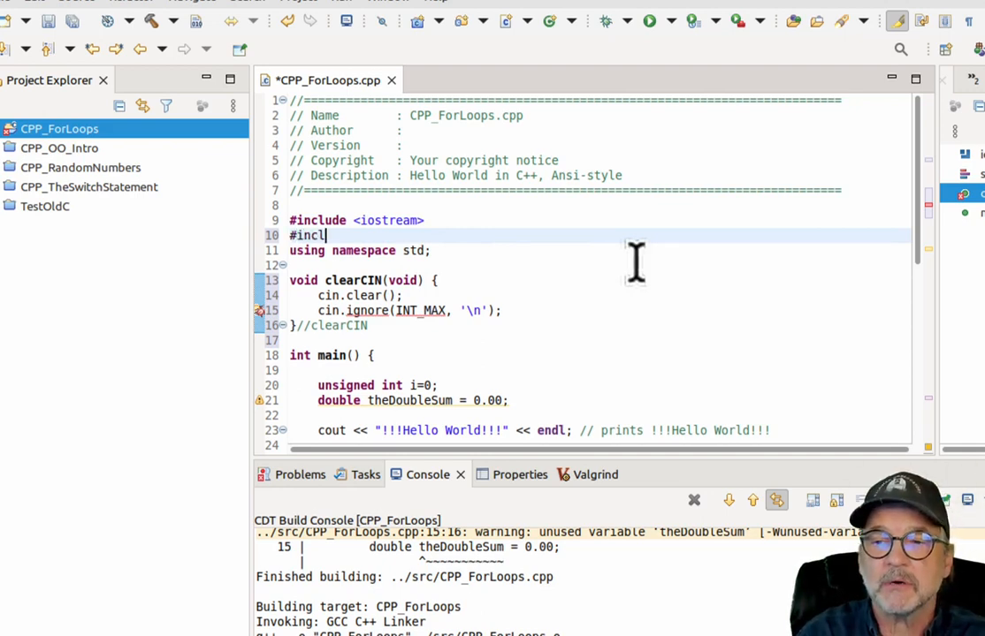
text(ude <climits>)
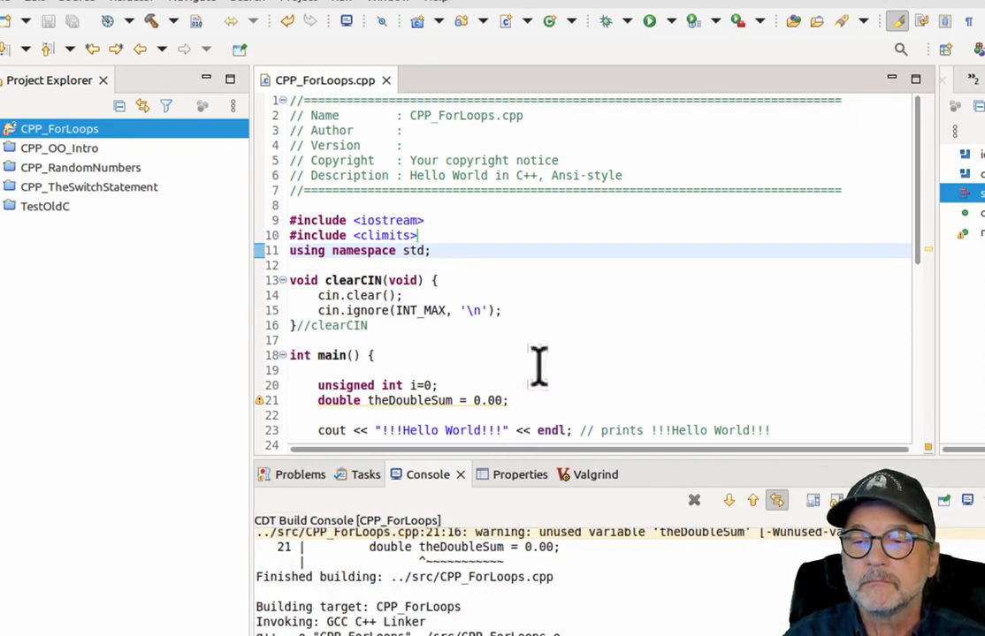
scroll(down, 3)
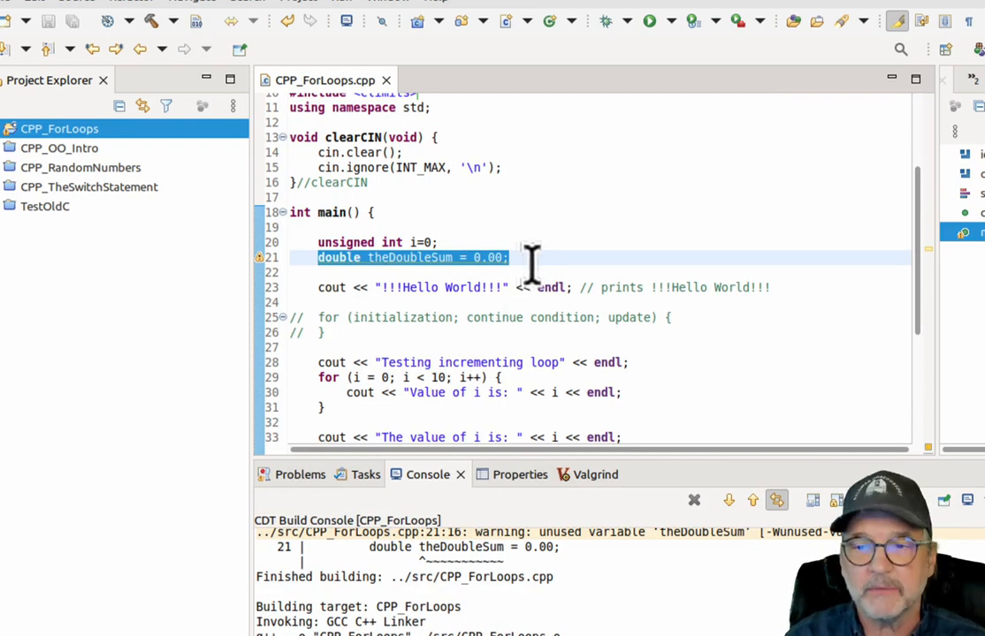
In the loop prompt "Please enter a double value: ", read cin into userDoubleInput, and call clearCIN().
scroll(down, 3)
text(for (unsigned int j=0; j<5; j++) {)
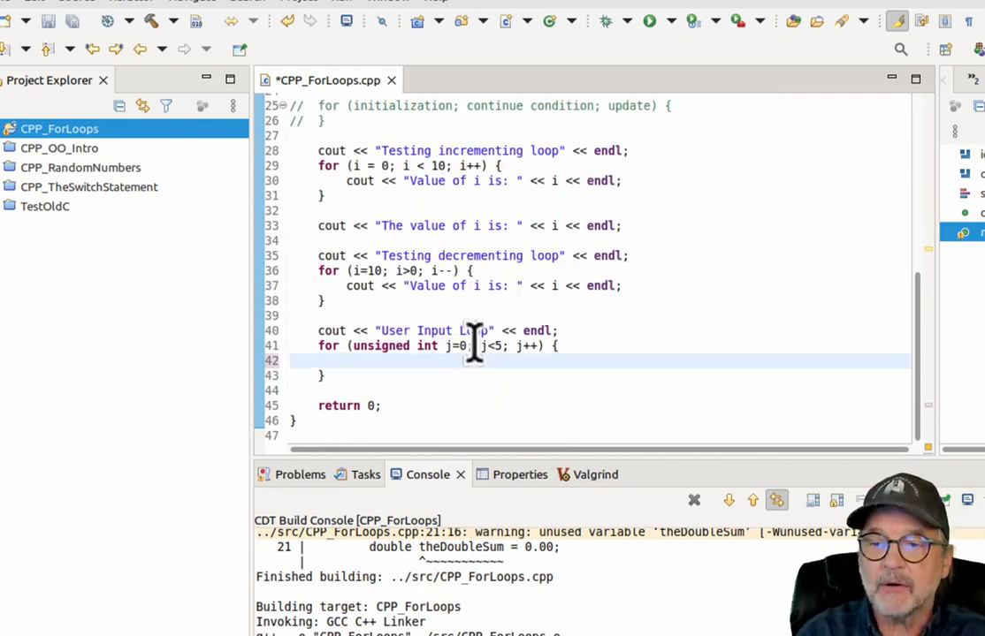
text(cout << "P)
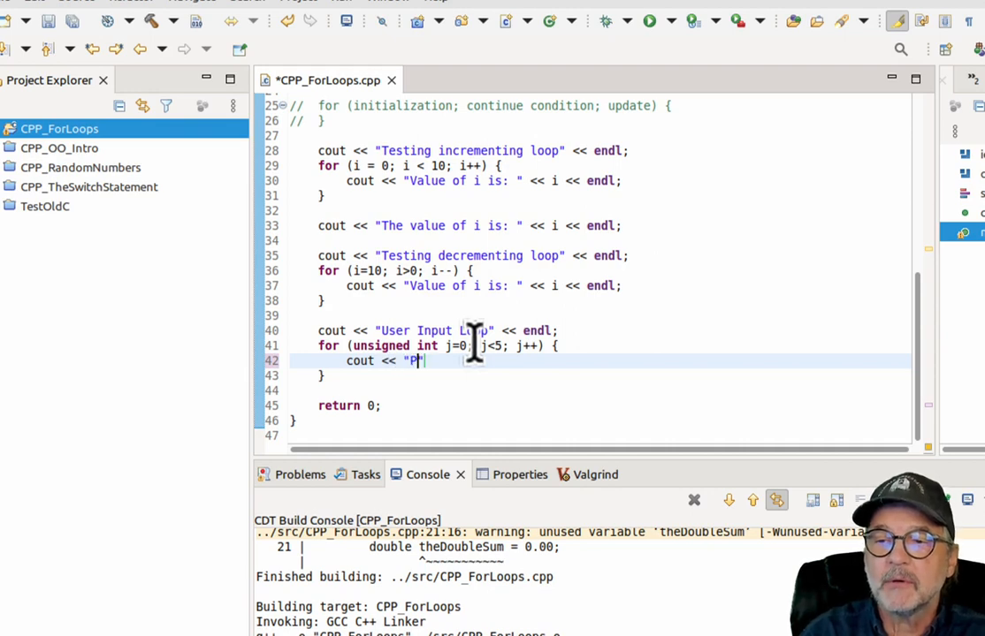
text(lease enter a double value:)
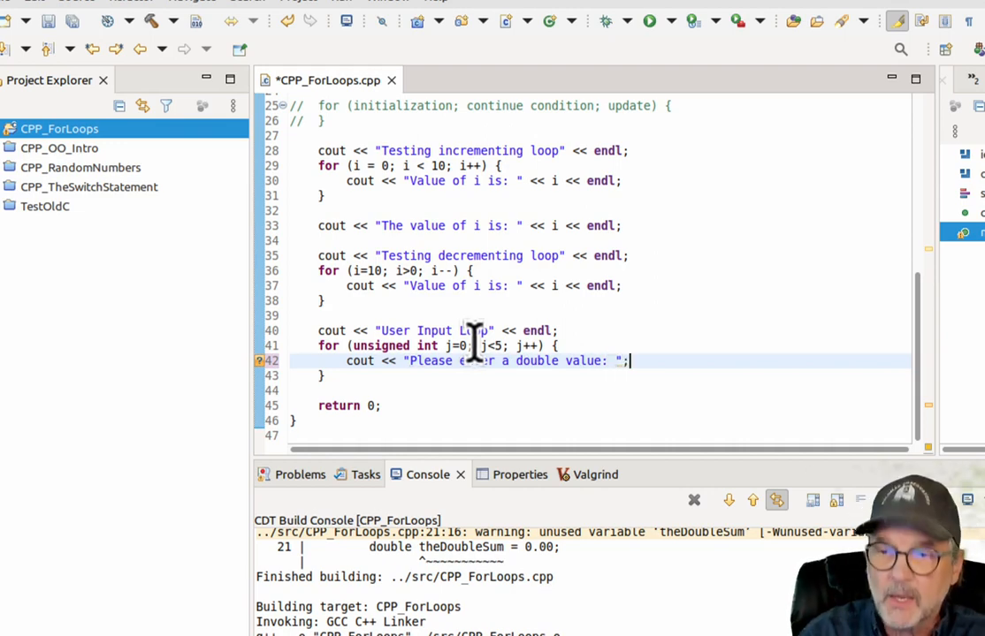
text(cin >> user)
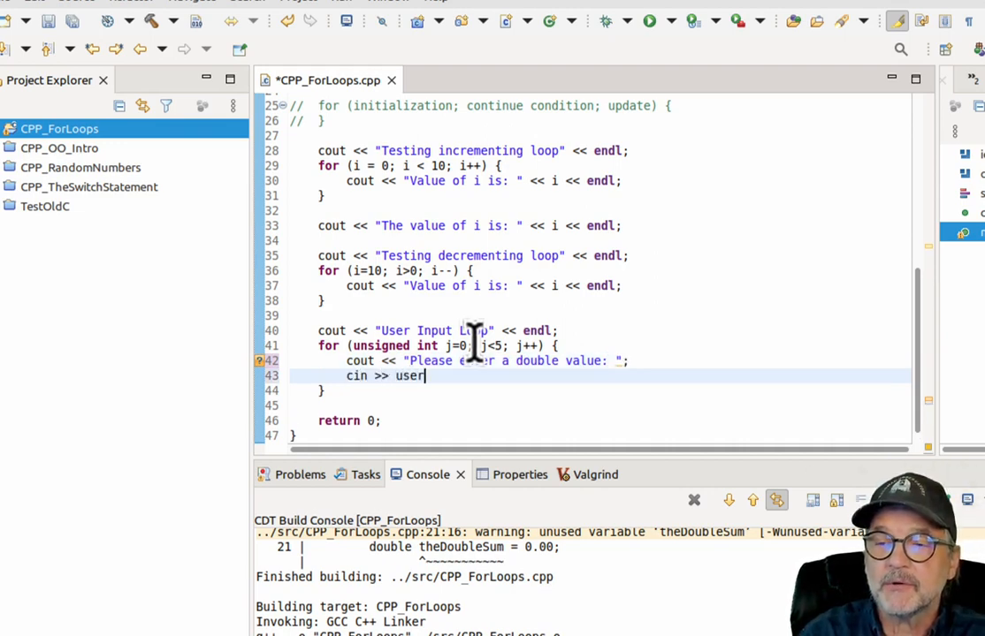
text(dou)
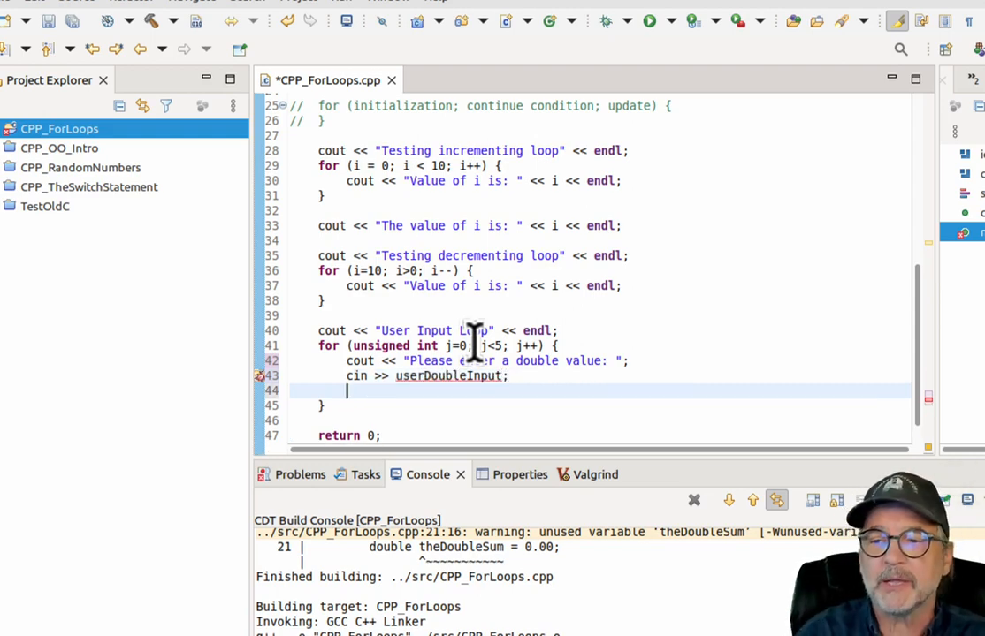
text(clear)
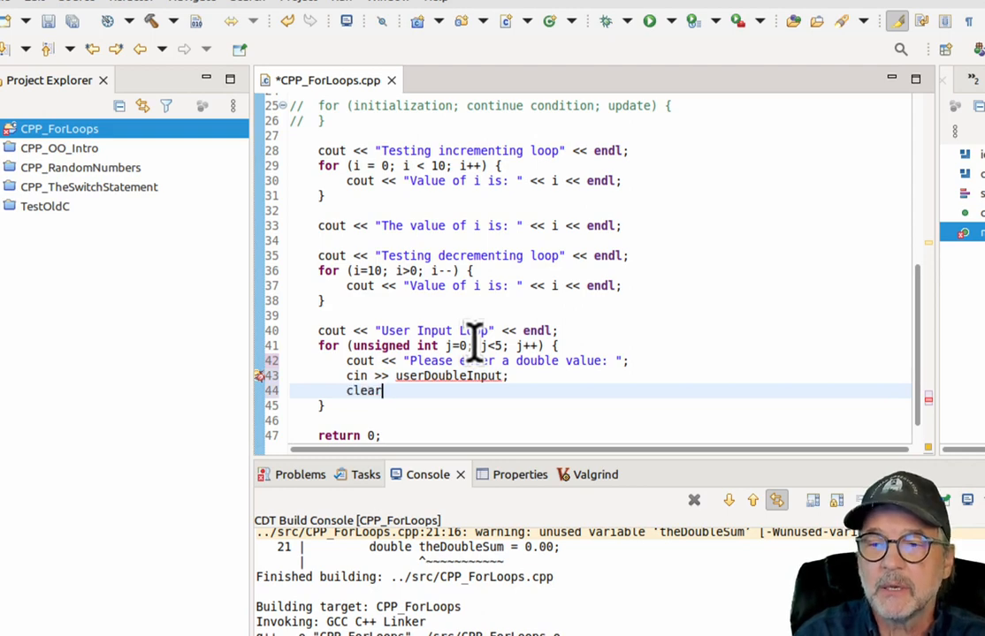
text(CIN();)
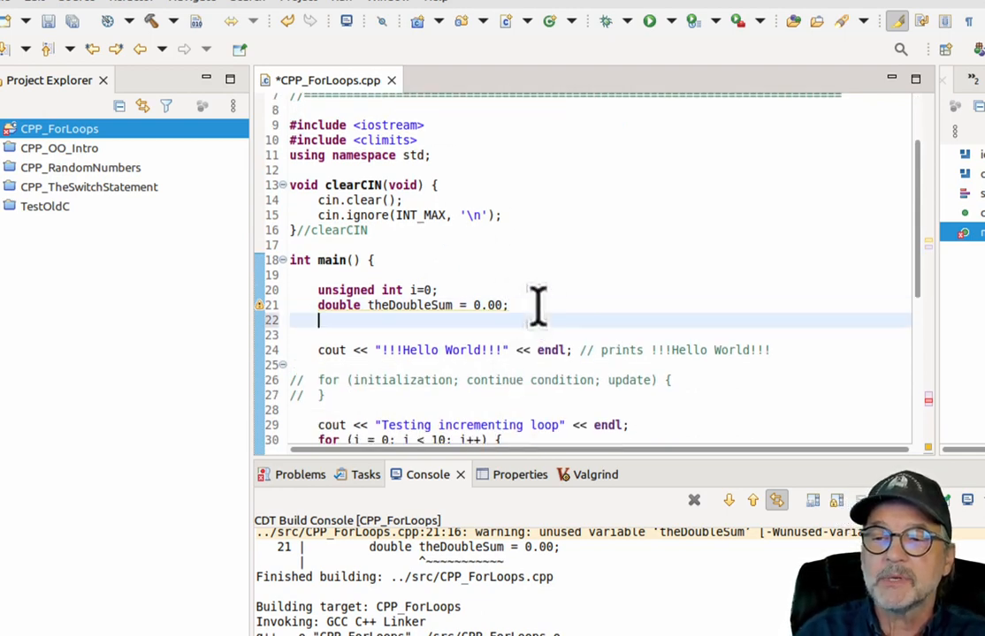
Declare double userDoubleInput = 0.00; beneath theDoubleSum in main.
text(double userD)
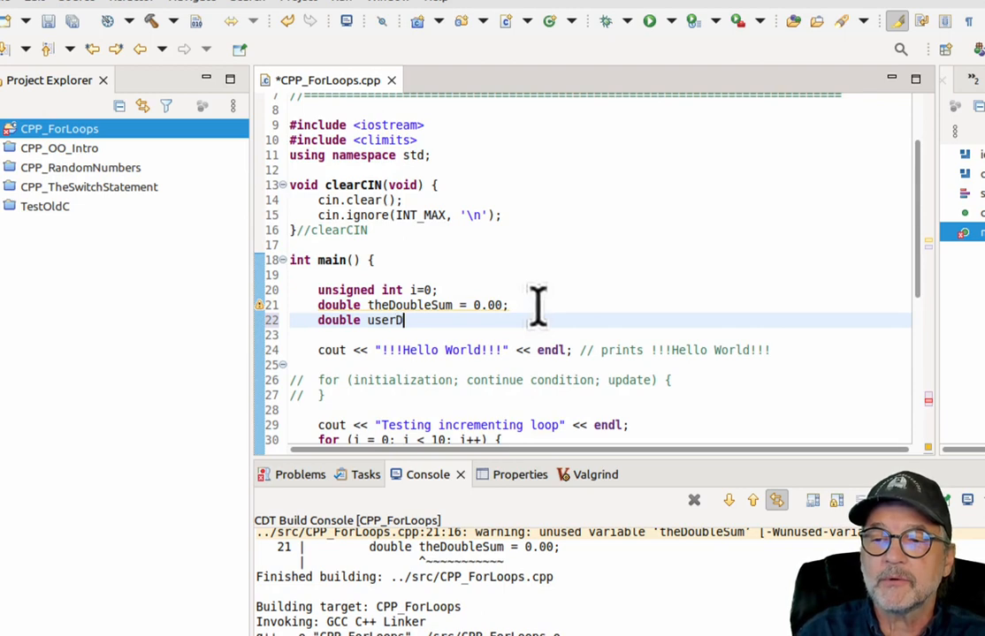
text(oubleInput)
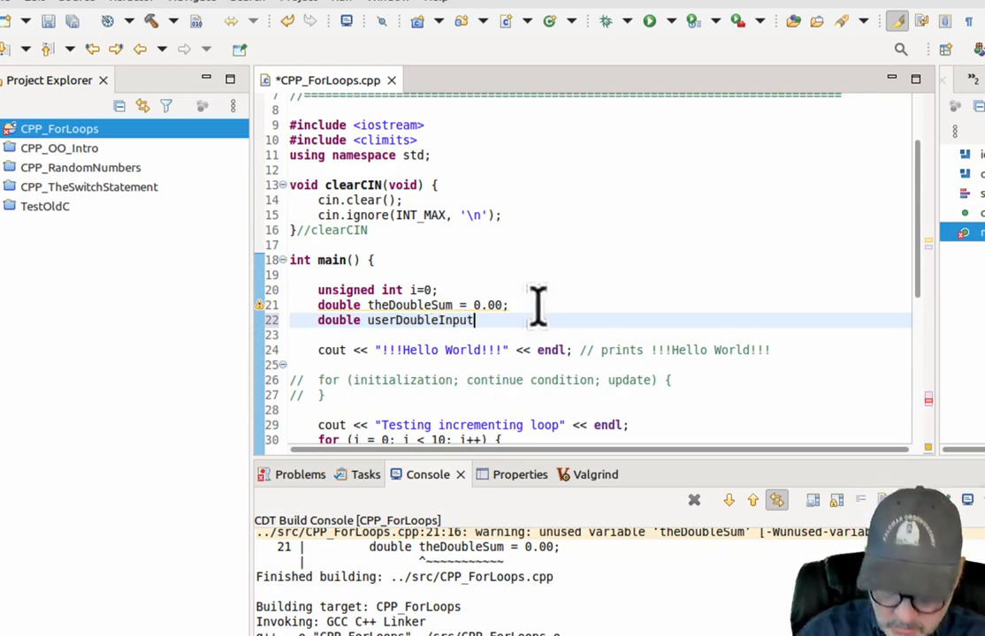
text(= 0.00)
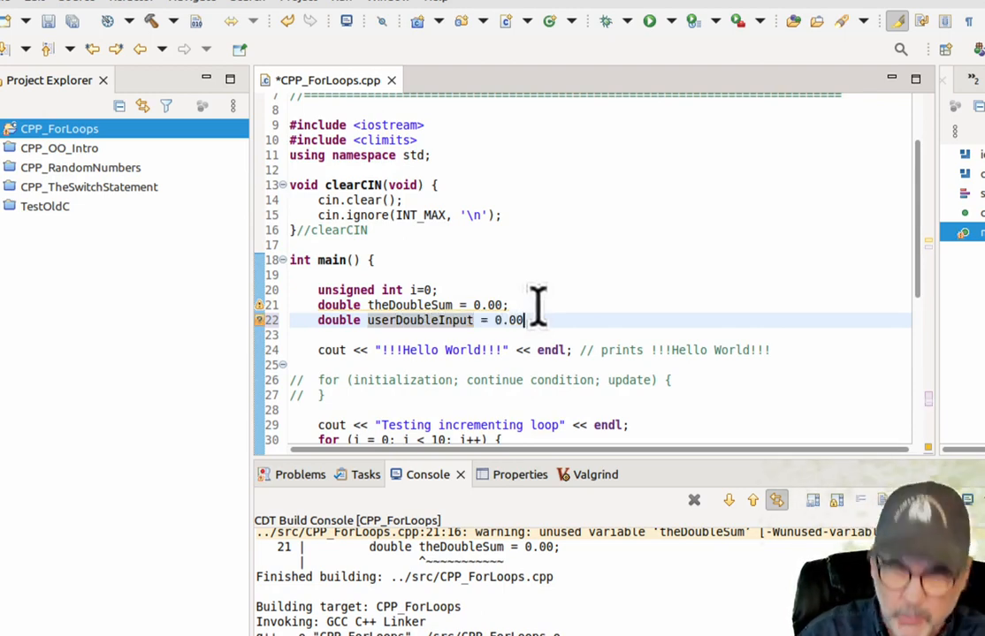
text(;)
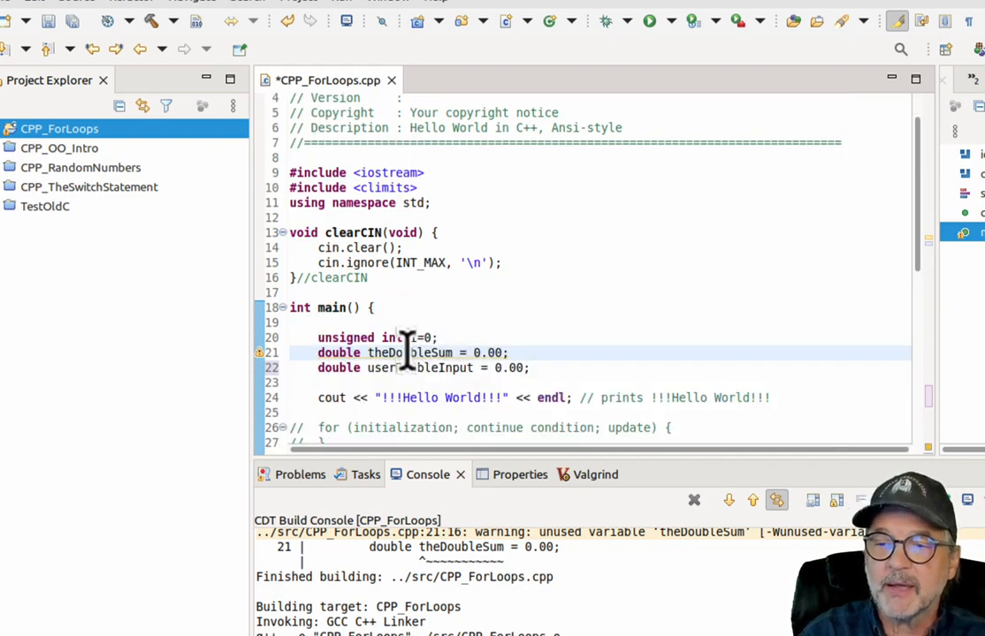
Add theDoubleSum += userDoubleInput; in the loop and print the total after it.
scroll(down, 3)
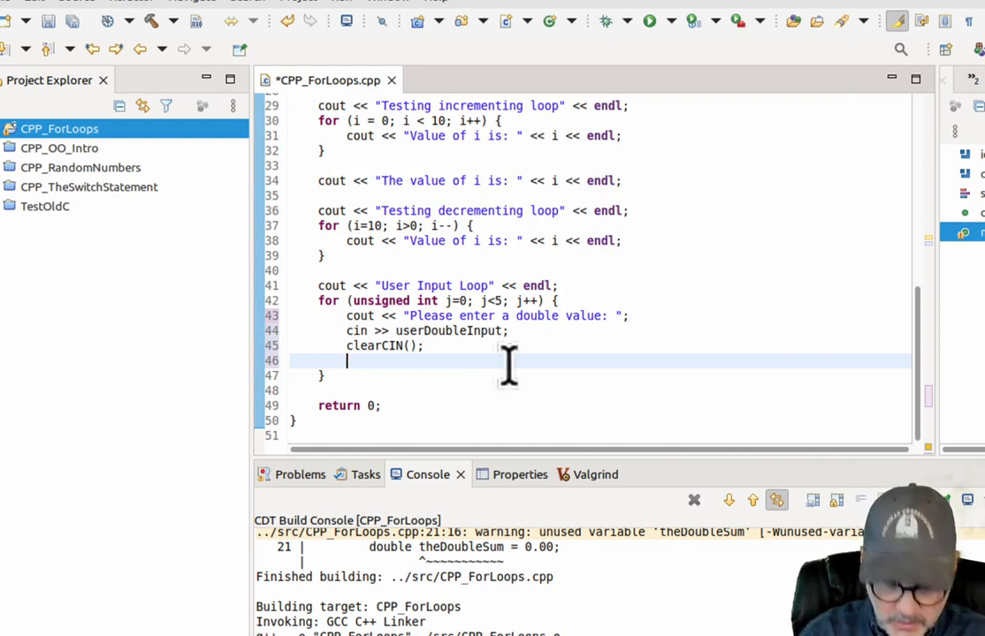
text(theDoubleSum += userDoubleInput;)
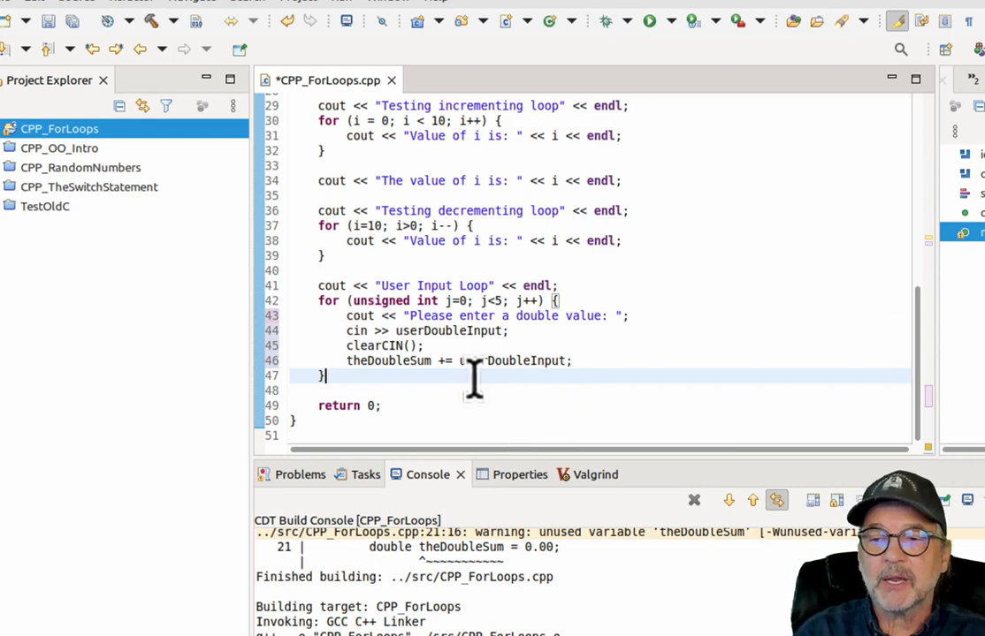
text(cout << "The total you entered is)
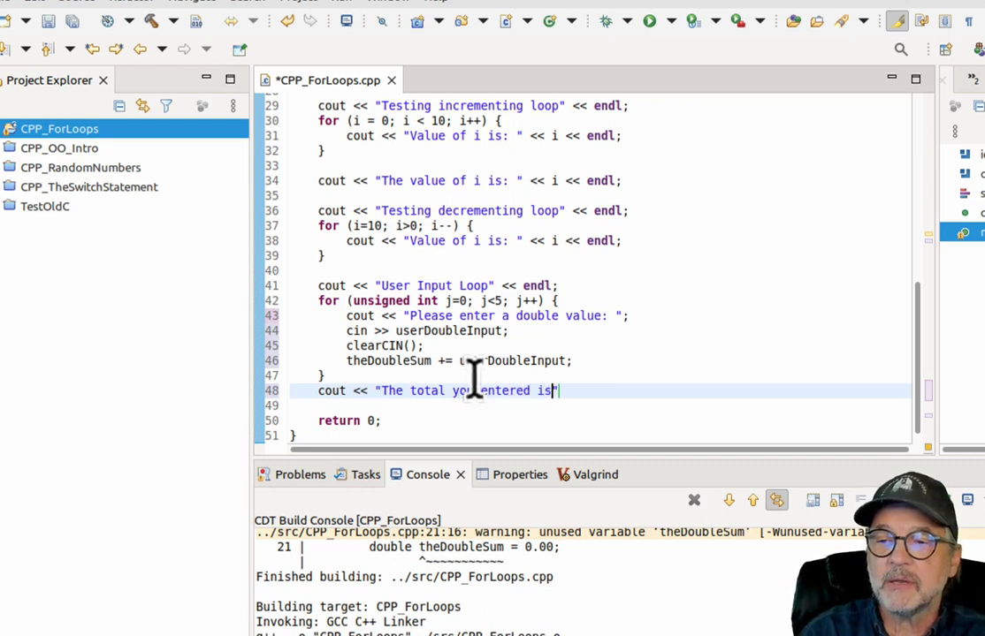
text(<< t)
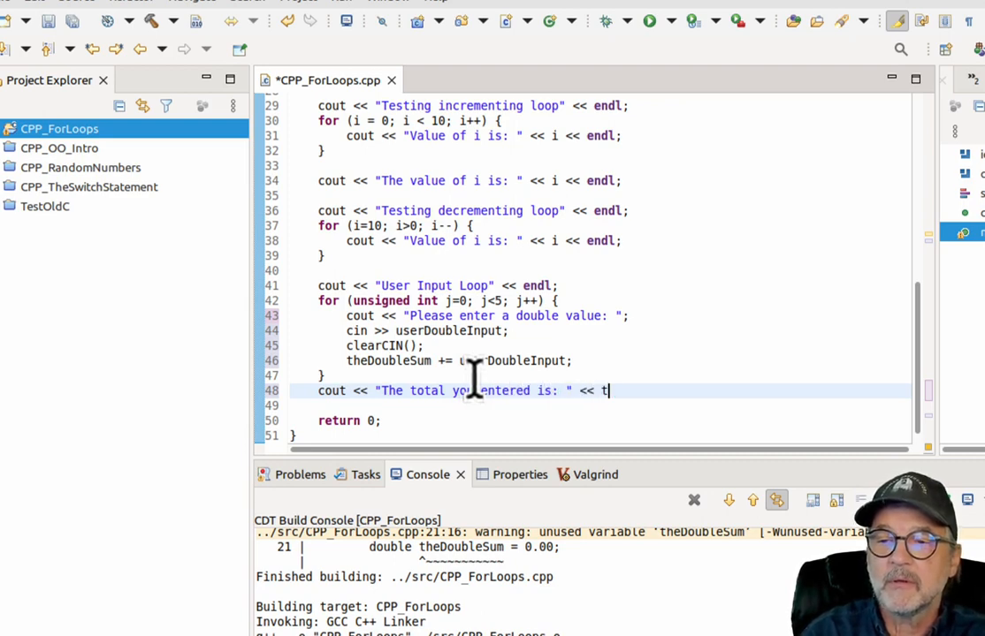
text(heDoubleSum << endl)
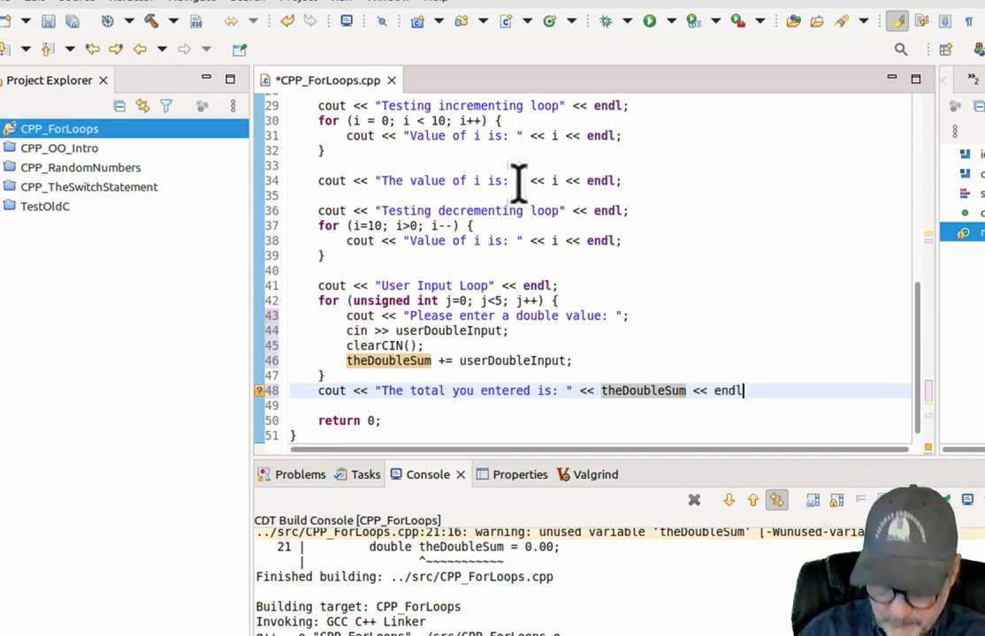
text(;cou)
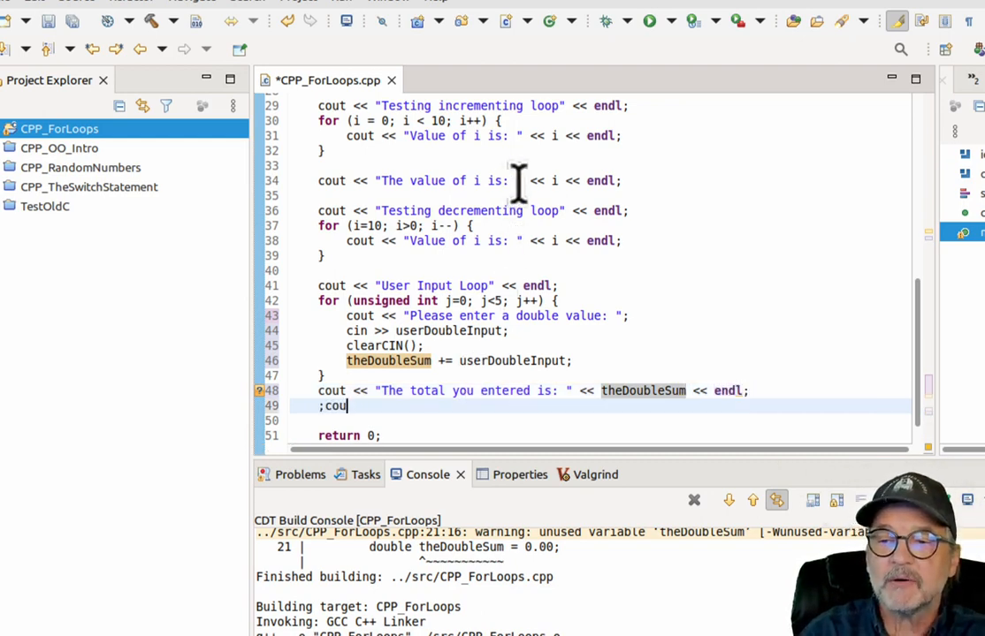
Print "The average is: " << theDoubleSum/5 and save the file.
text(cout << ")
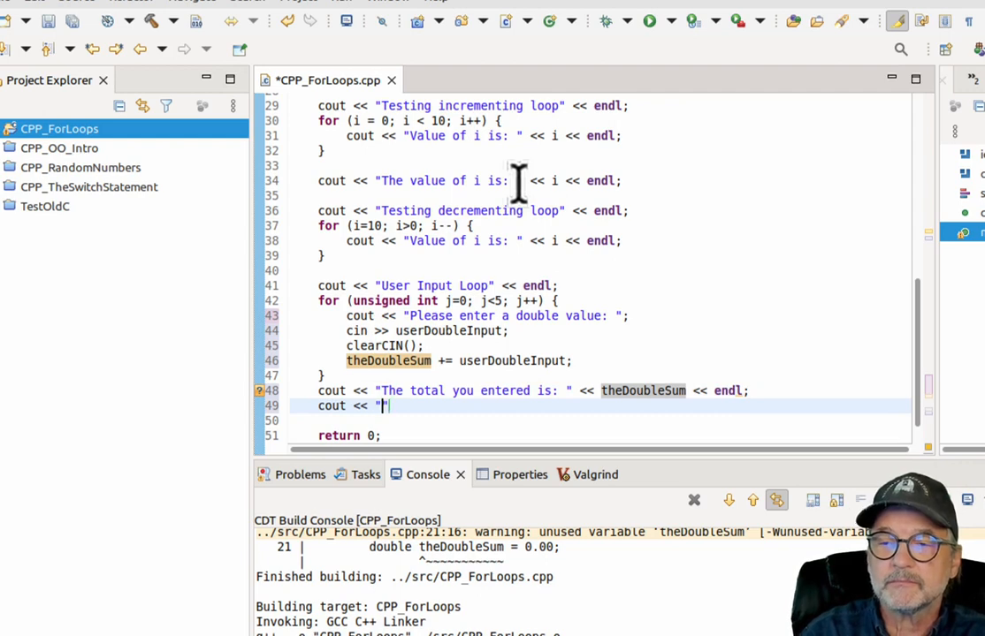
text(The average i)
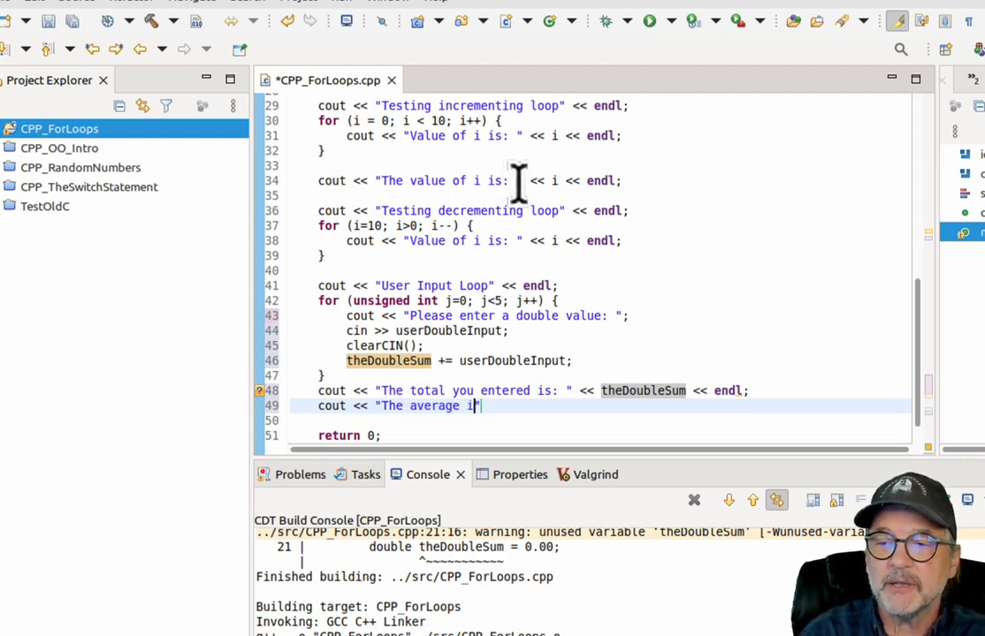
text(s: ")
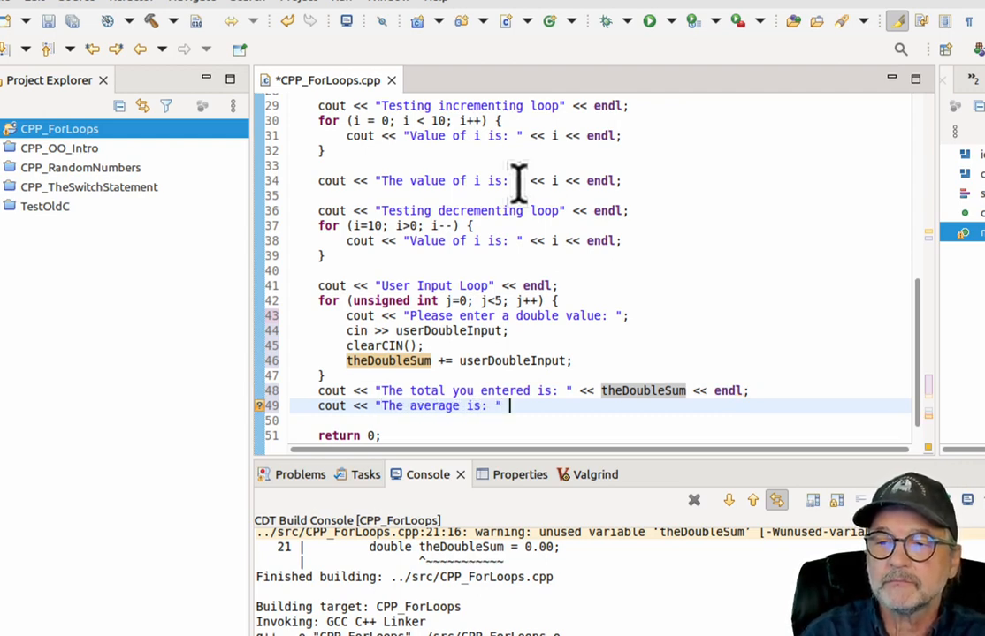
text(<< theDoubleSum)
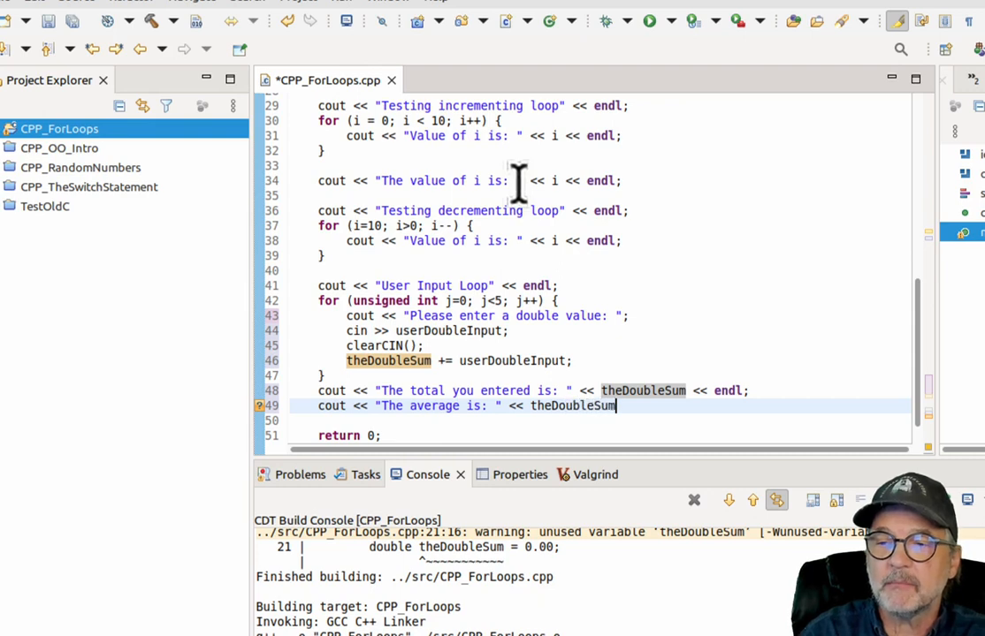
text(/5 << enbdl;)
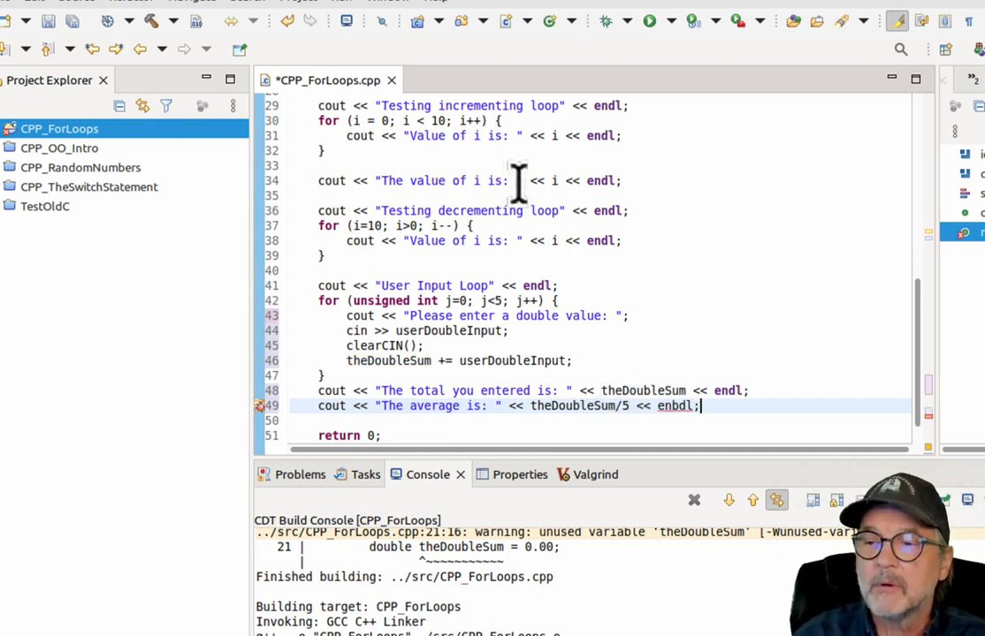
key(BackSpace)
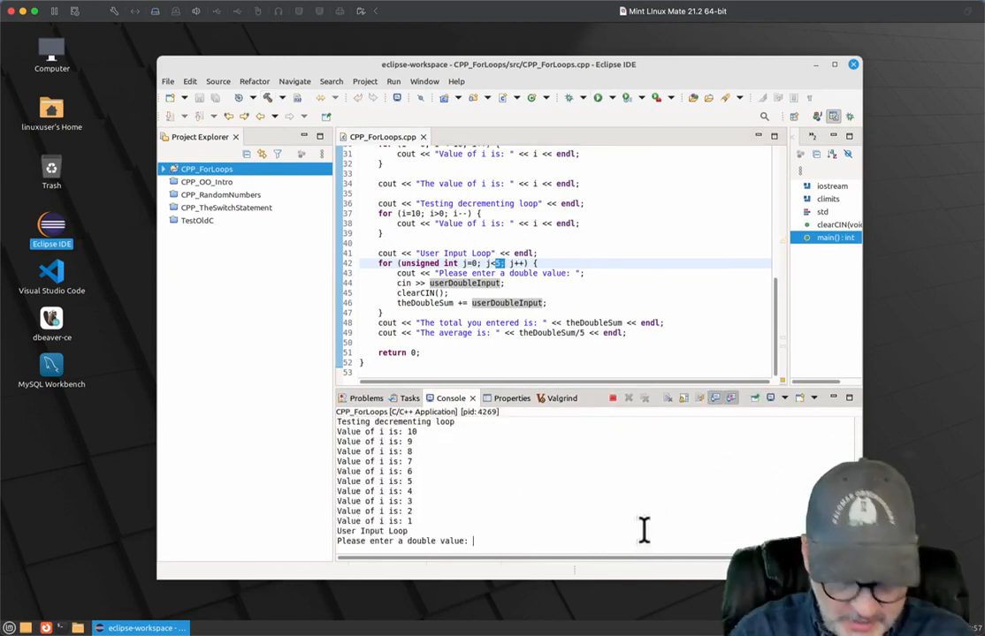
Run the program and enter 11.11 through 15.15, totaling 65.65, then add '(-999 to exit)' to the prompt.
text(11.11)
click(551, 274)
text( (-999 to exit))
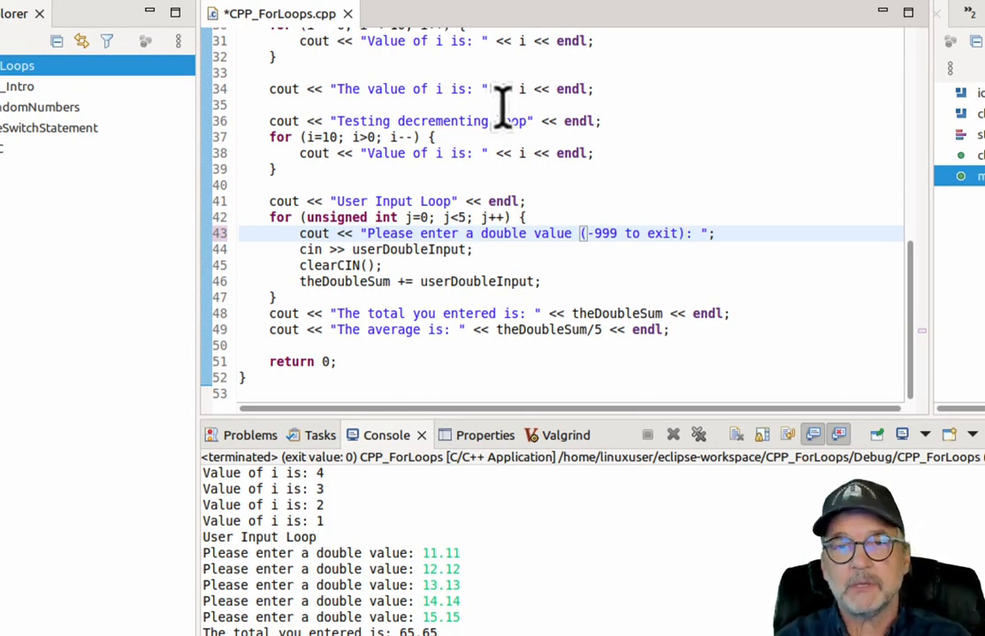
Add 'if (userDoubleInput == -999.00) { break; }' after the clearCIN call.
click(688, 234)
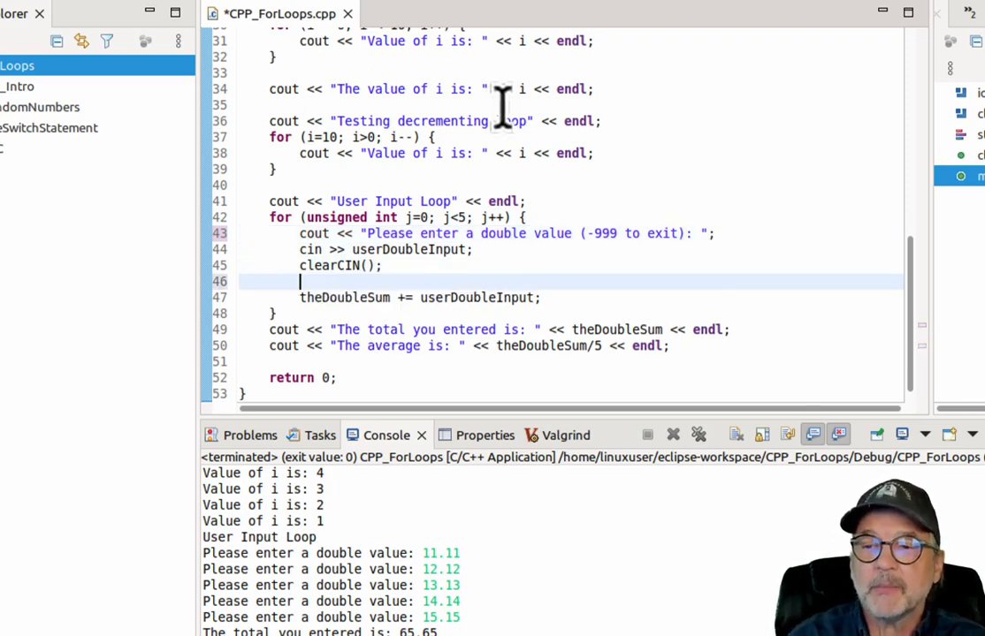
text(if ()
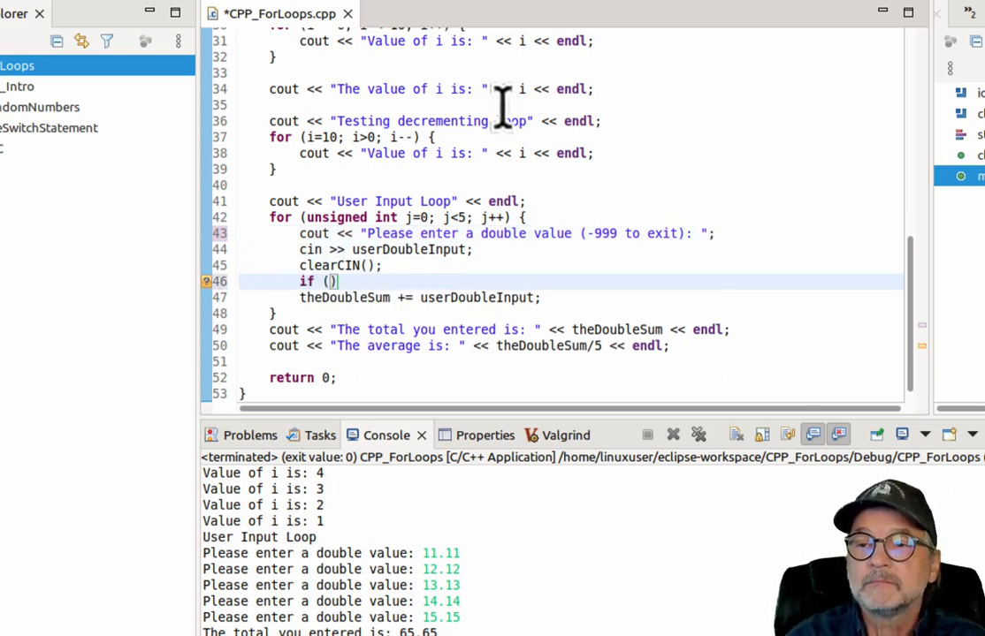
text(userDoubleInput ==)
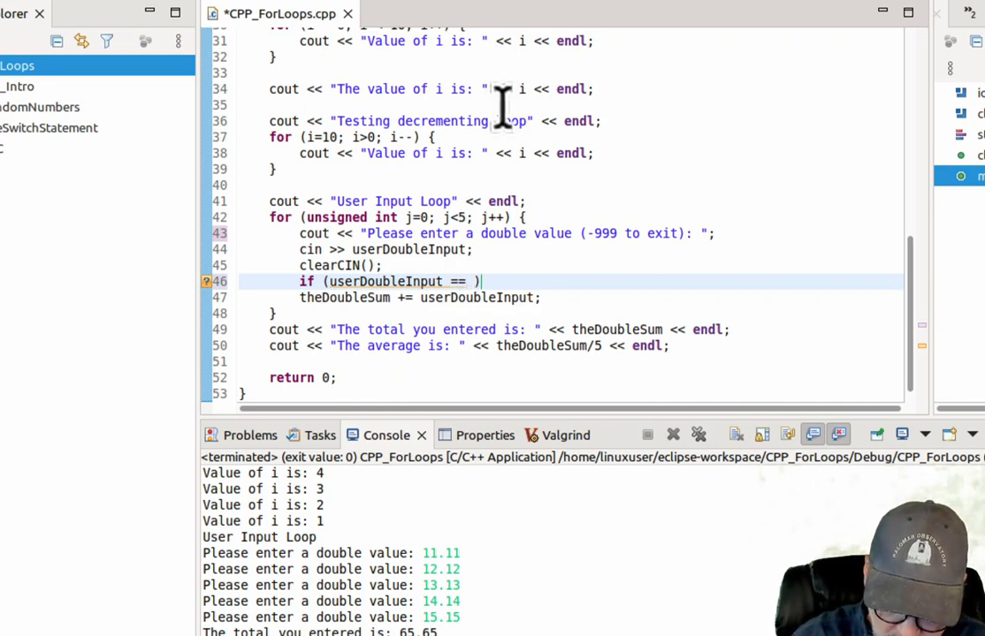
text(-999.0)
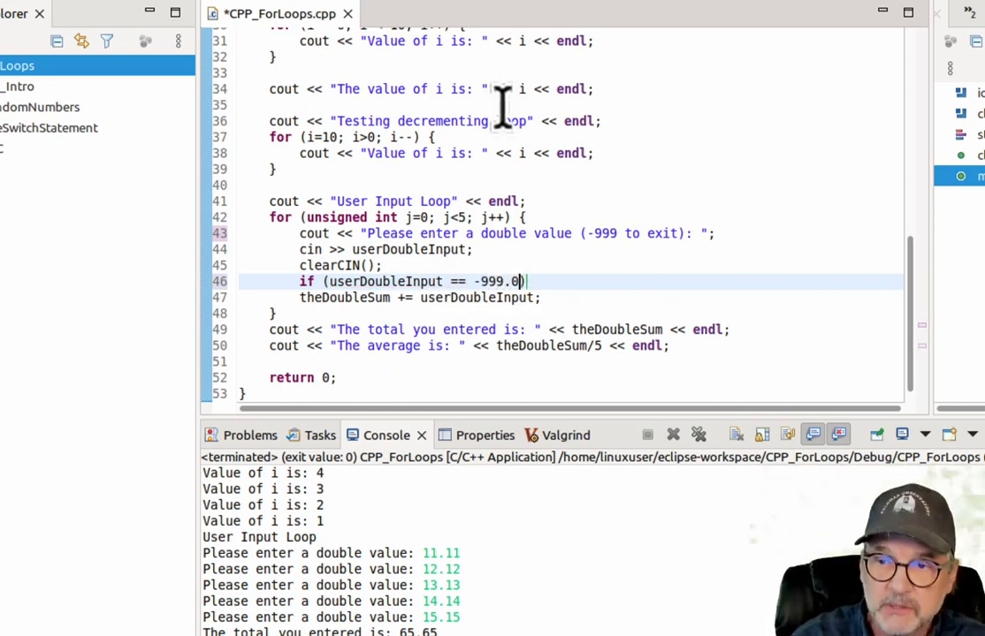
text(0)
text(break;)
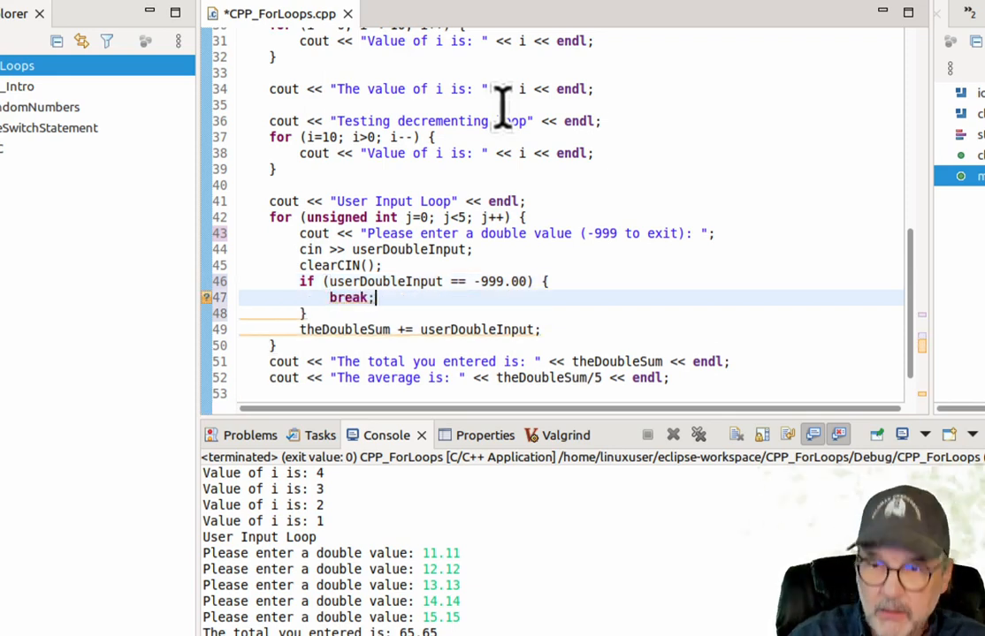
Wrap the sum line in an else block ending with //else and build the project.
text(else {)
click(570, 313)
text(//if)
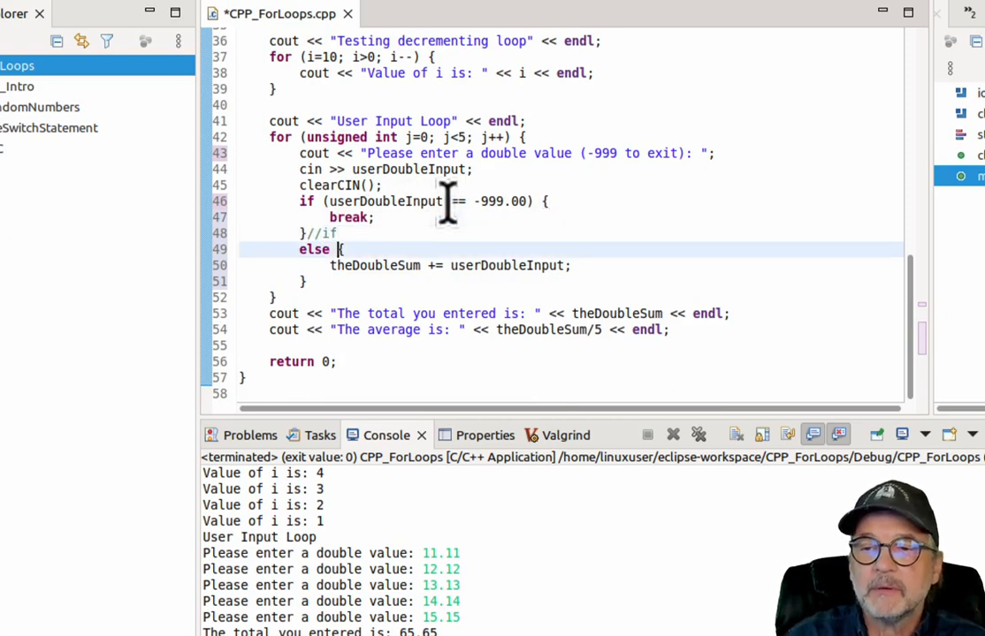
text(//else)
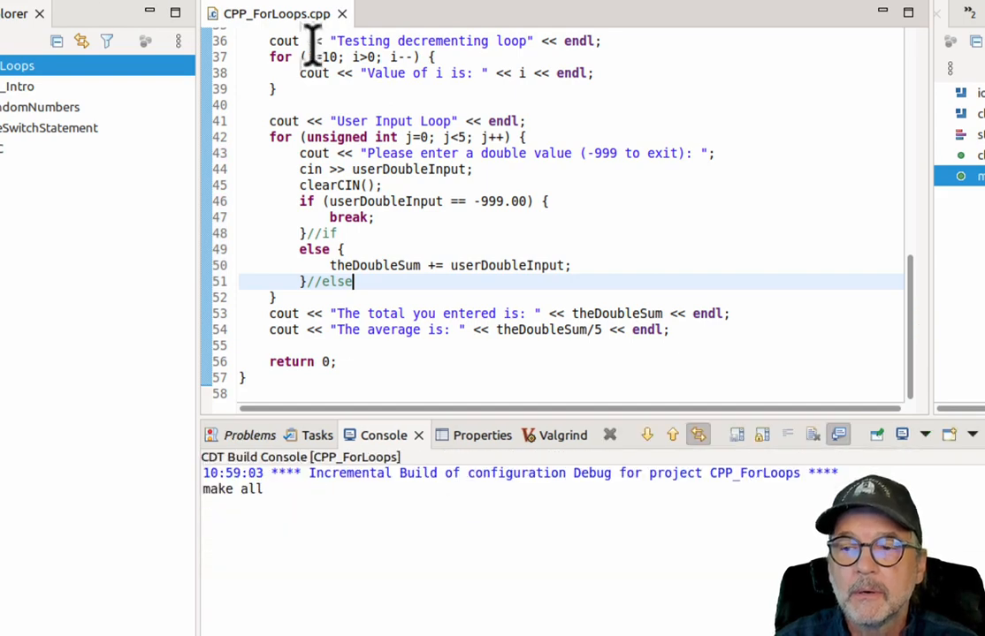
click(698, 435)
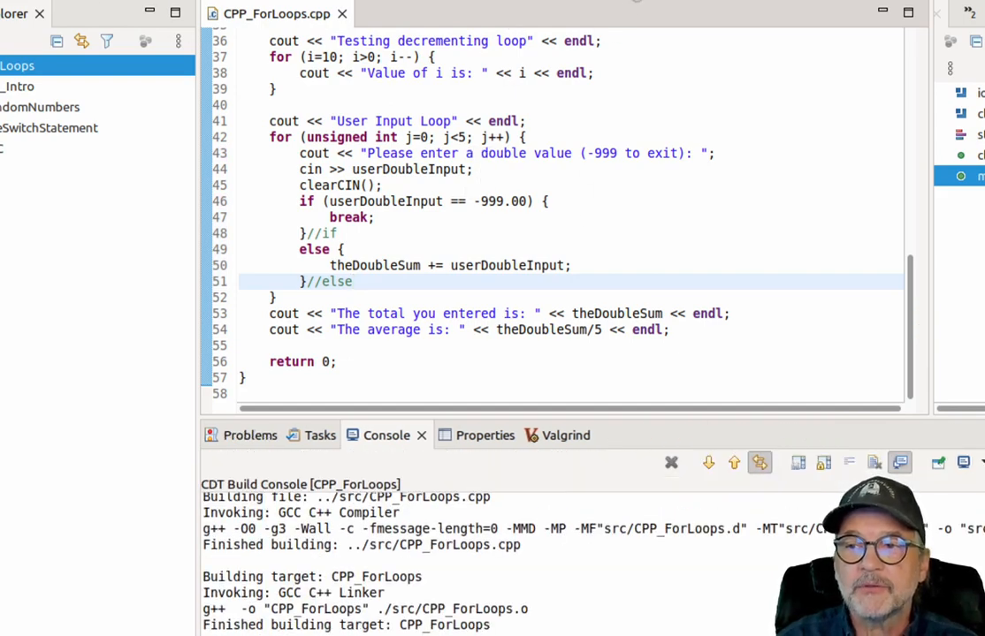
Run the program and enter -999 to end the input loop.
click(610, 25)
text(12.12)
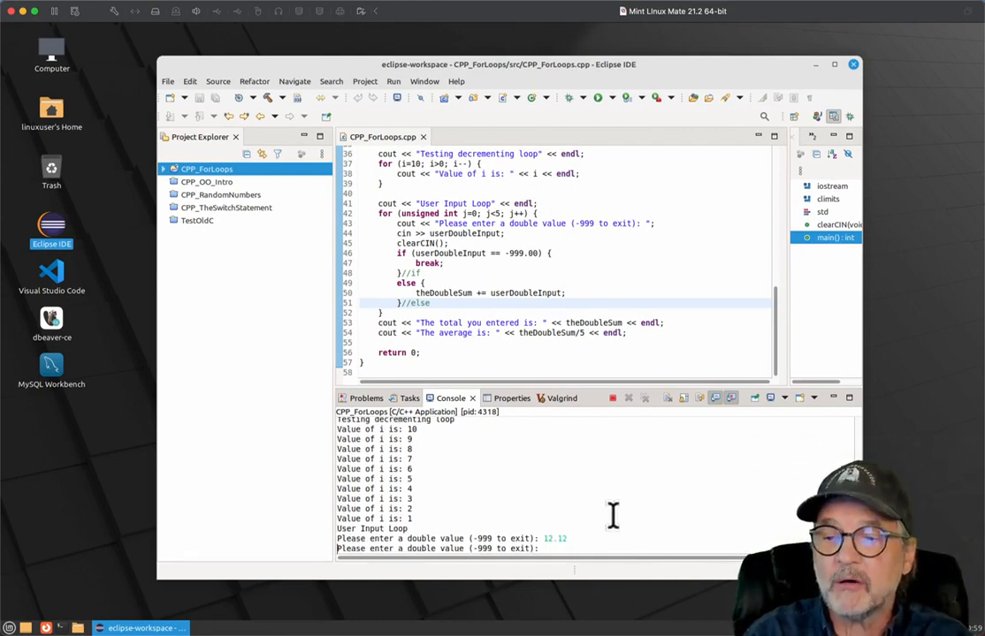
text(-99)
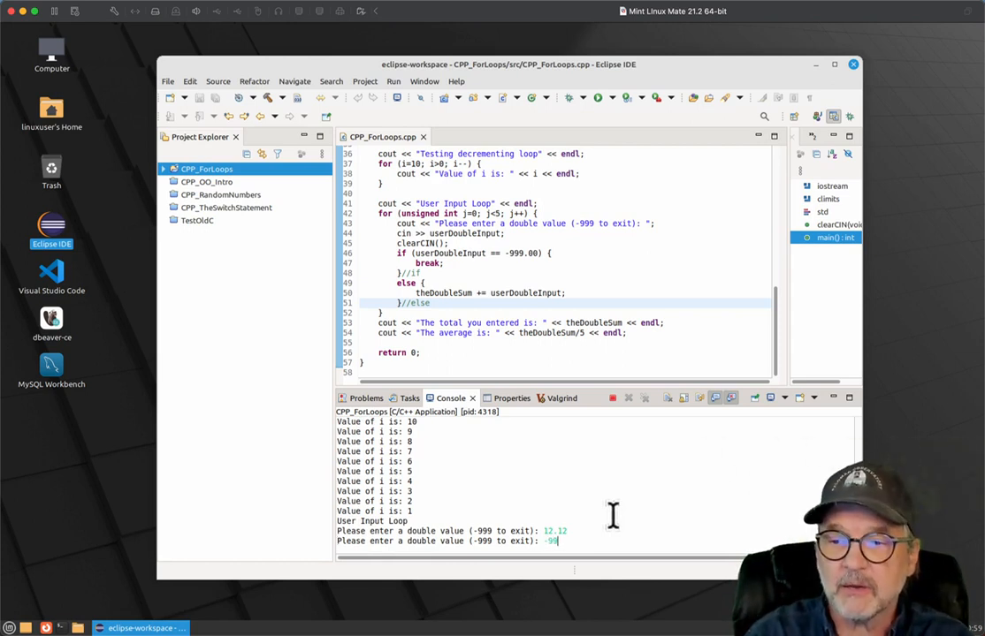
key(Return)
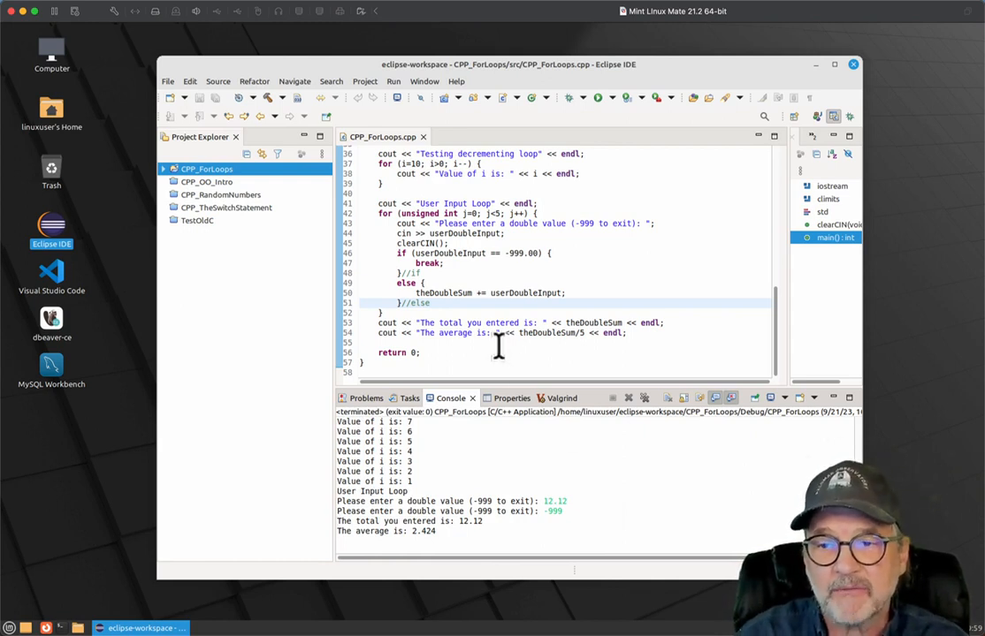
Add cout << "Program ending, have a nice day" << endl; after the average line and build.
text(cout <<)
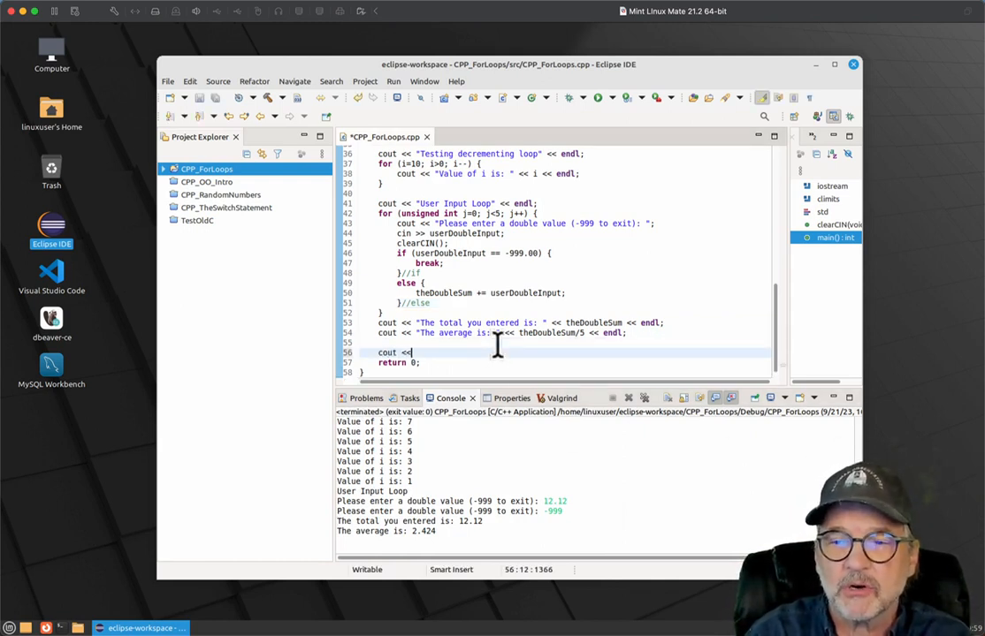
text("Program end")
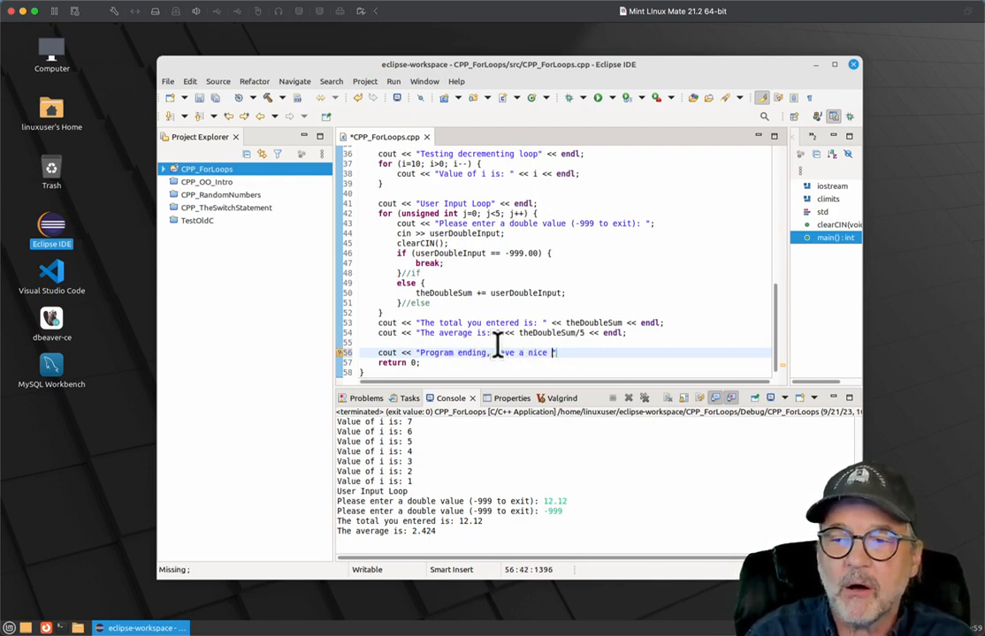
text(day" << endl;)
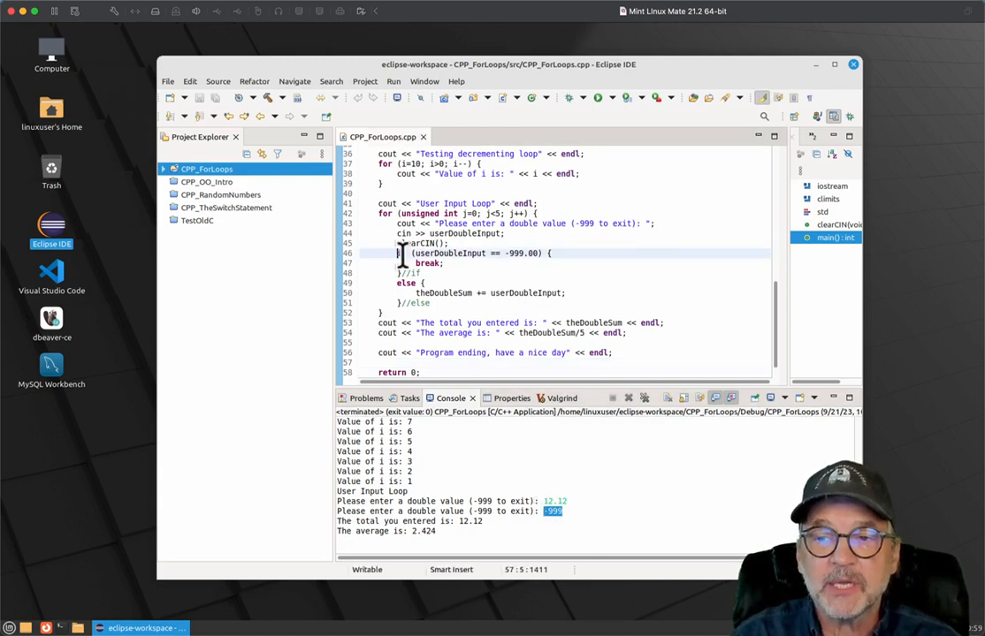
drag(398, 253, 445, 272)
text(j)
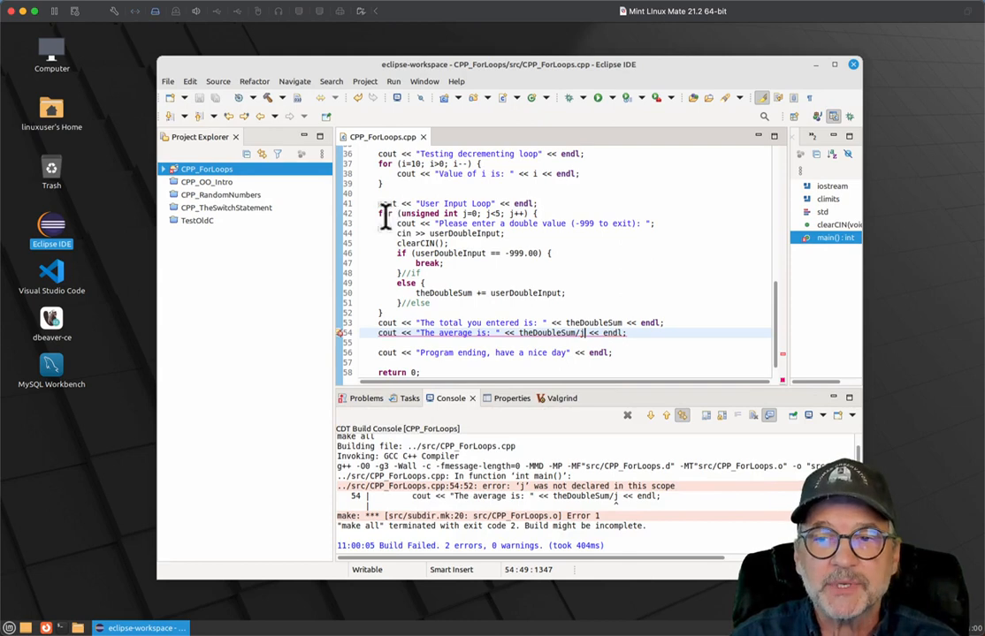
Declare unsigned int j=0; alongside i in main and reuse j in the input loop.
drag(380, 212, 442, 311)
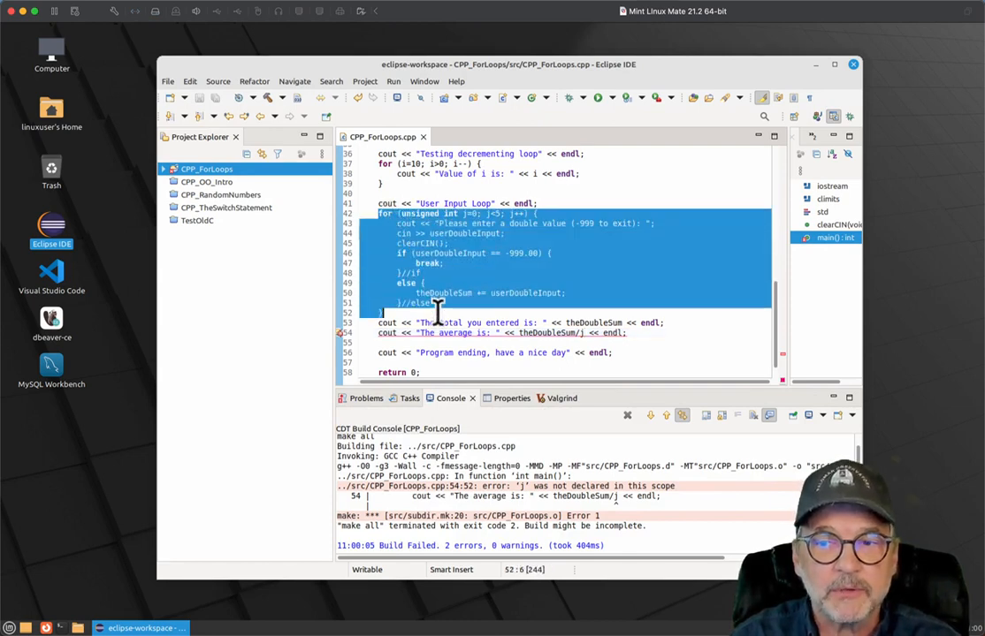
click(587, 333)
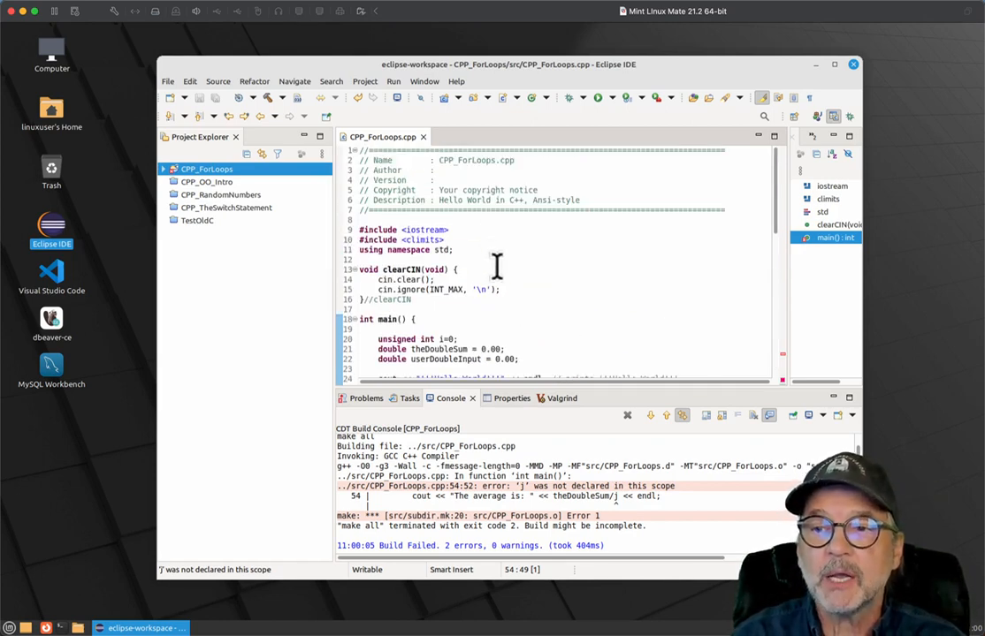
scroll(down, 3)
text(unsigned int)
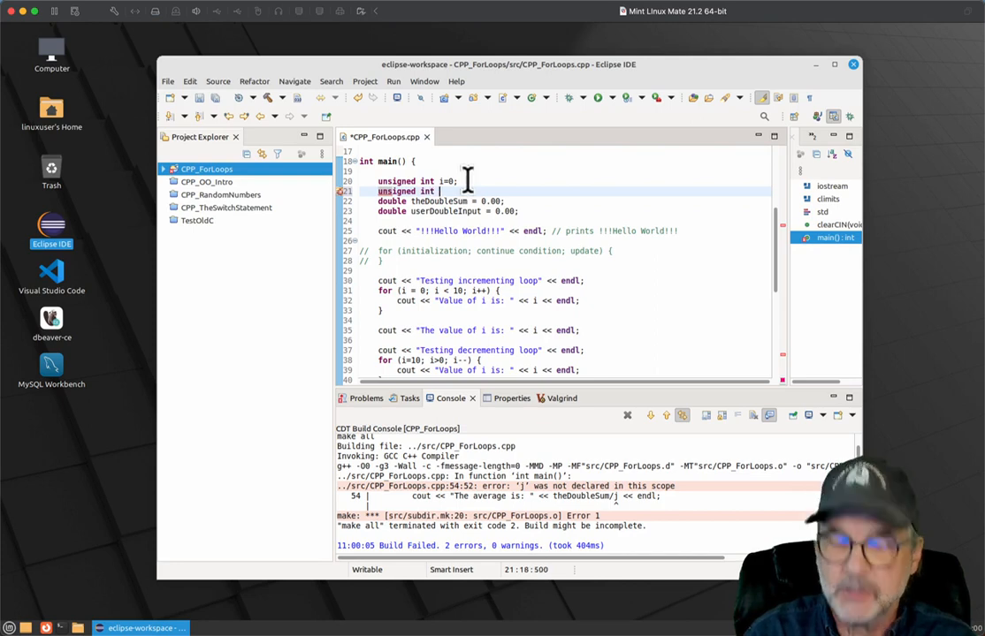
text(j=0;)
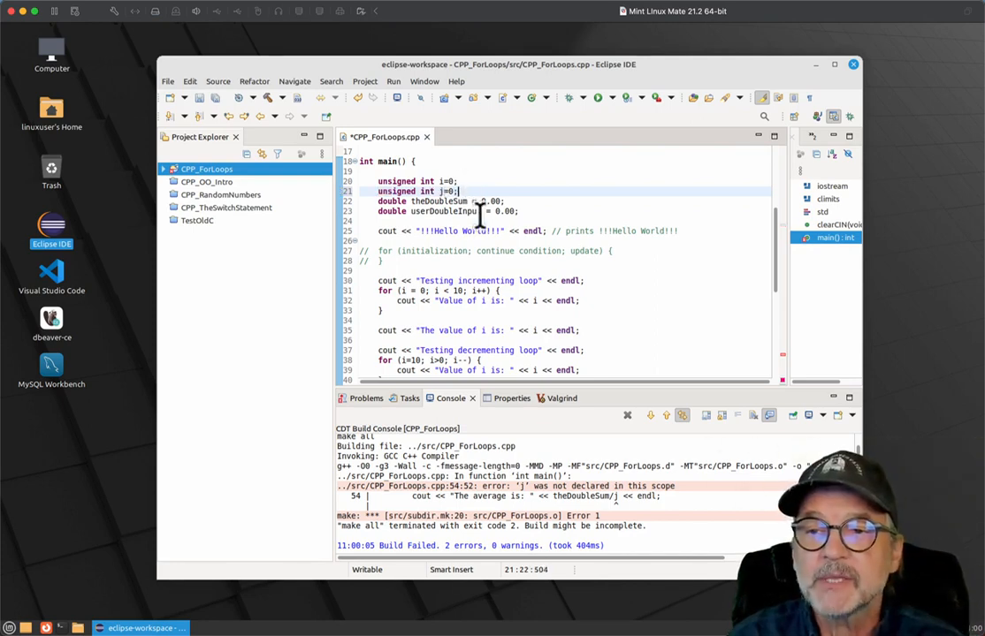
scroll(down, 3)
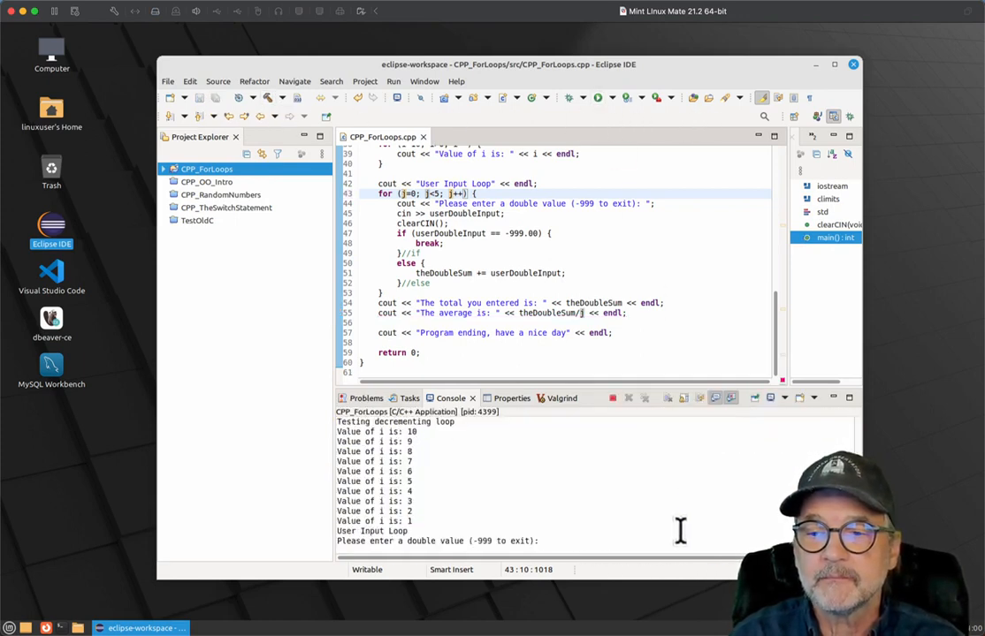
Run entering 12.12 then -999, rerun with only -999 showing total 0 and average -nan.
text(12.12)
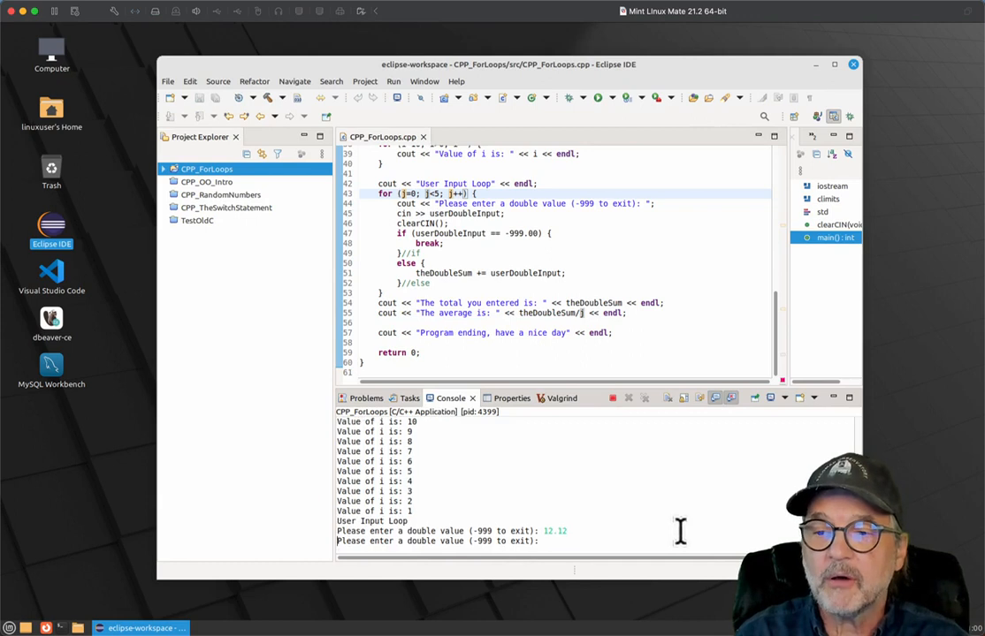
text(-999)
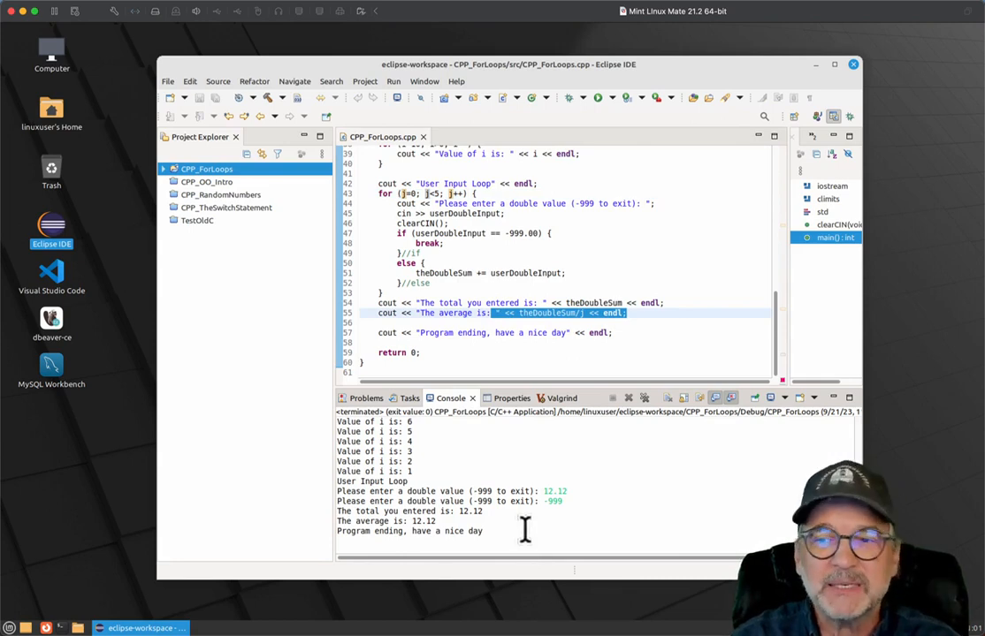
mouse_move(604, 113)
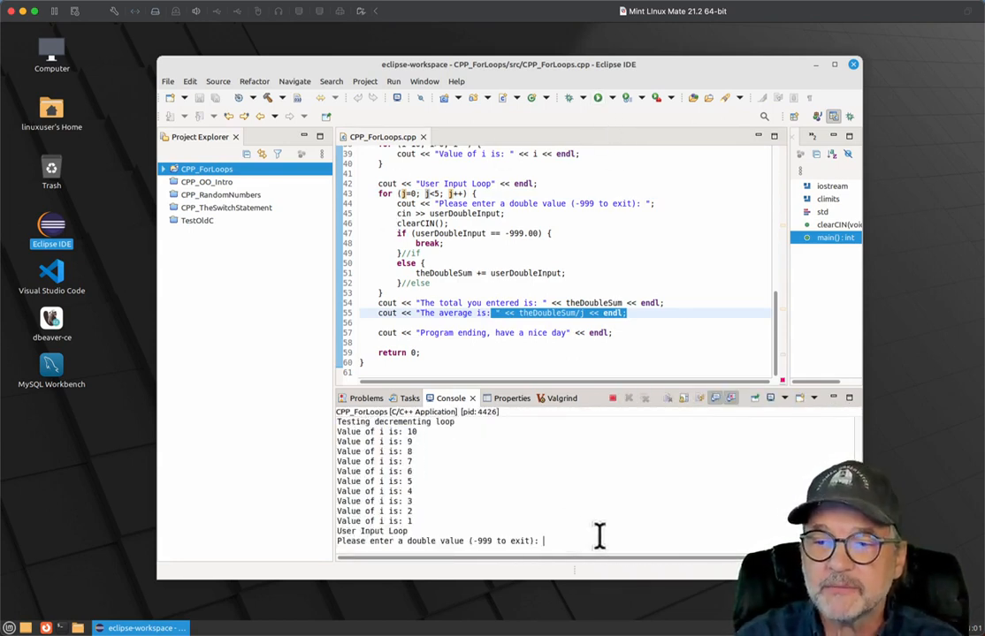
text(-999)
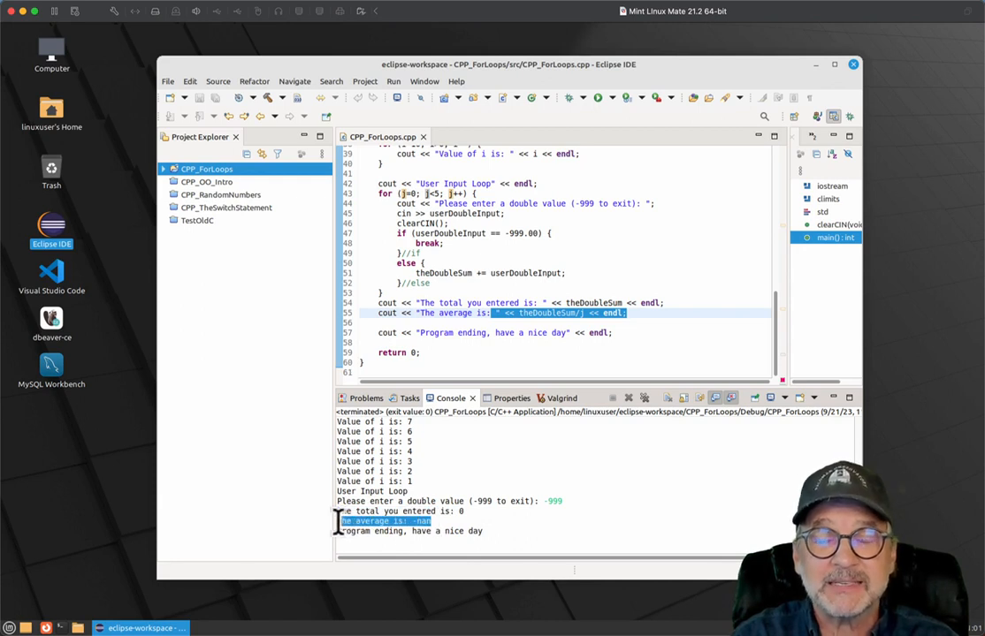
mouse_move(530, 539)
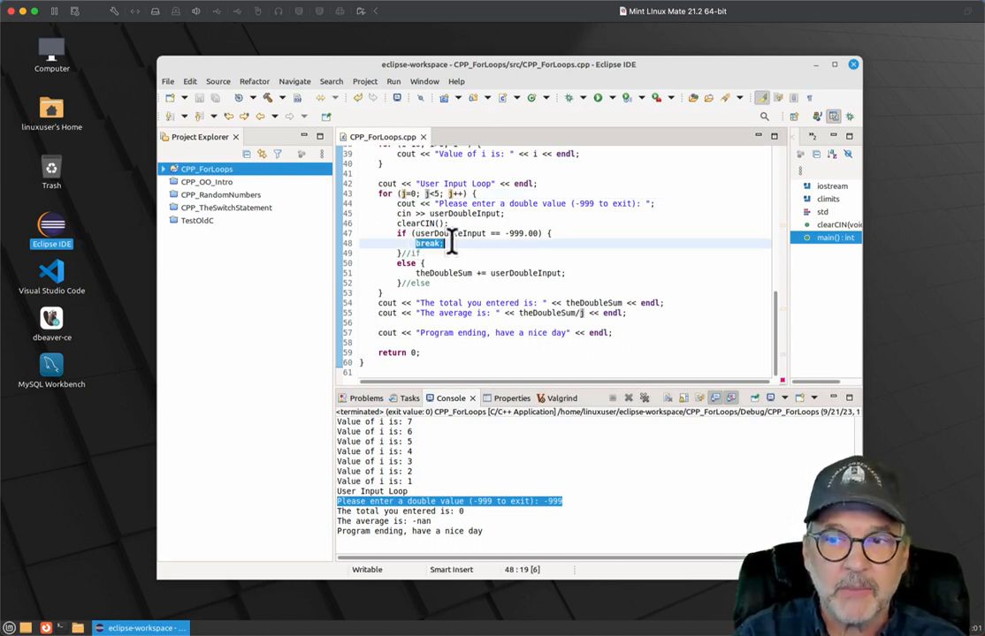
click(580, 313)
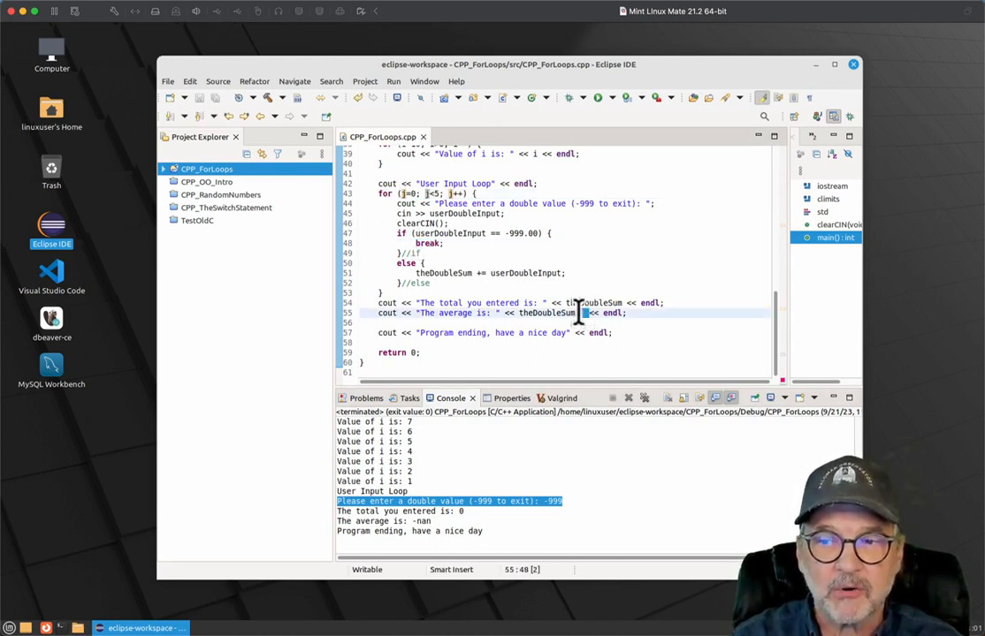
mouse_move(580, 375)
text(if ()
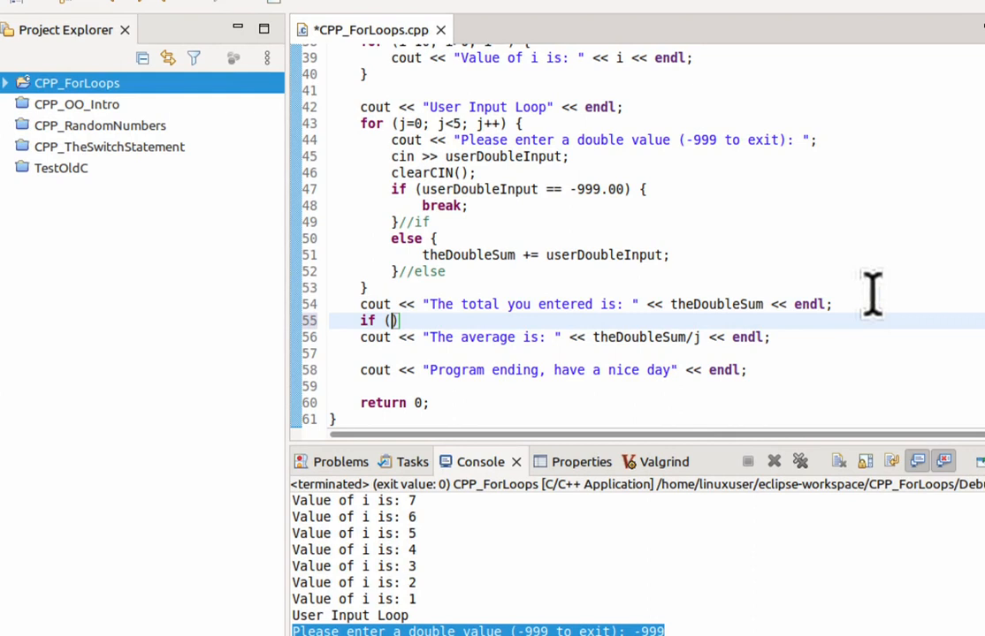
Insert if (j == 0) printing "No sum or average is available", else the average.
text(j ==)
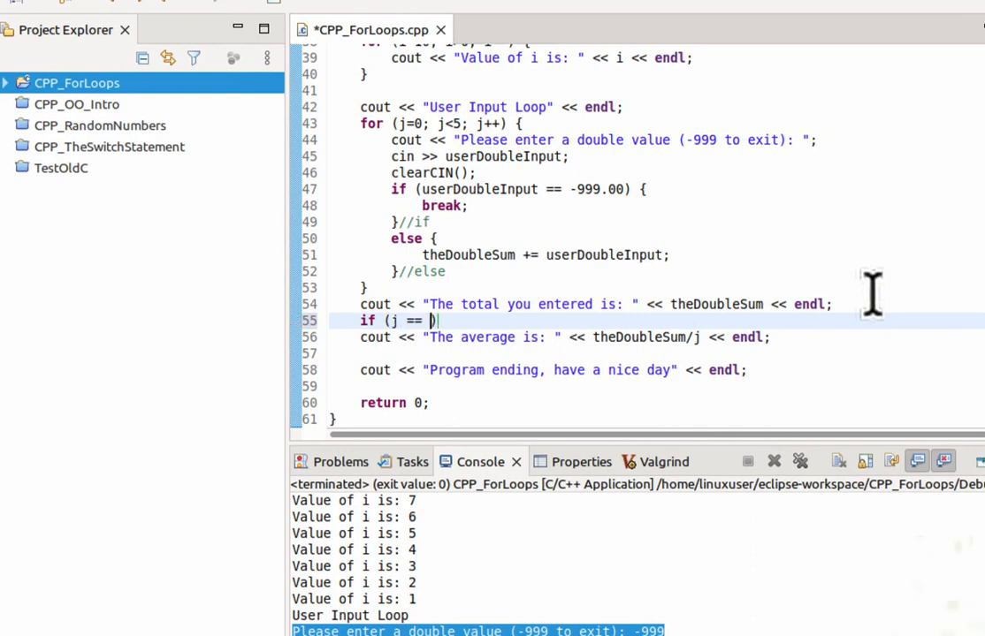
text(0) {)
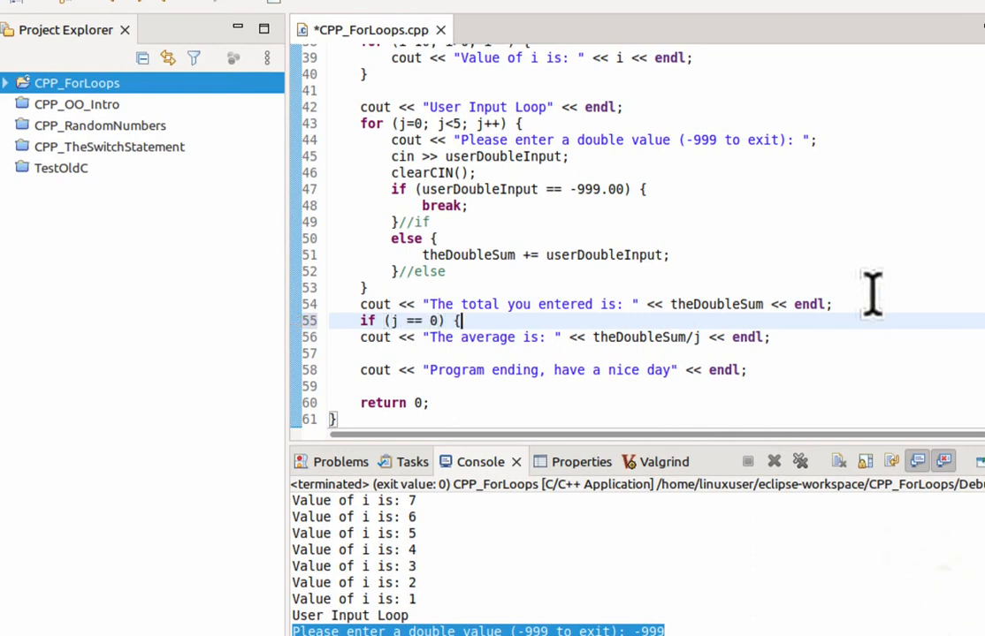
text(cout << "No sum or aver)
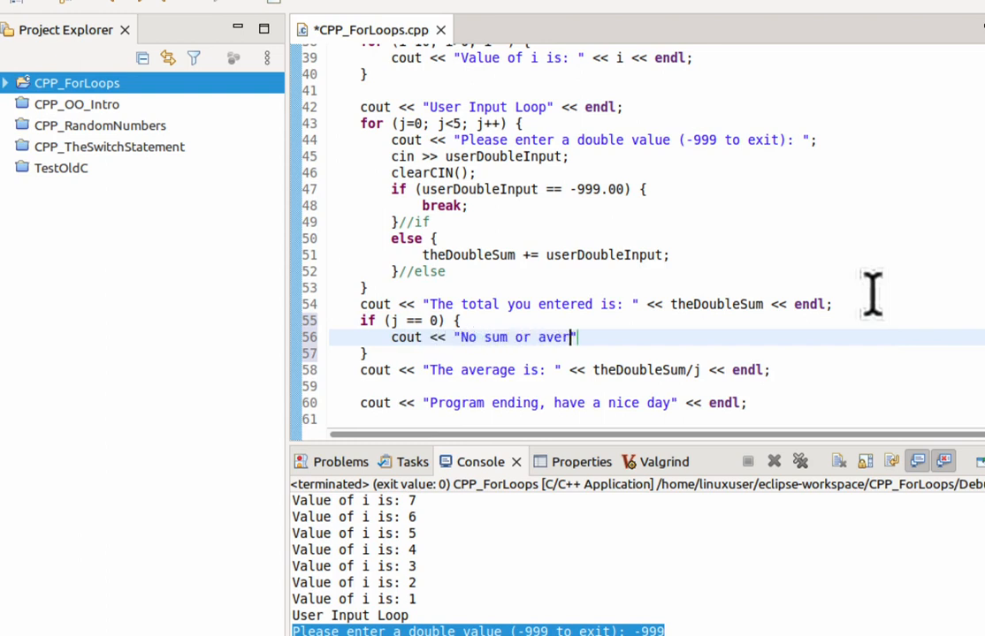
text(age is avaialble")
text(}//else)
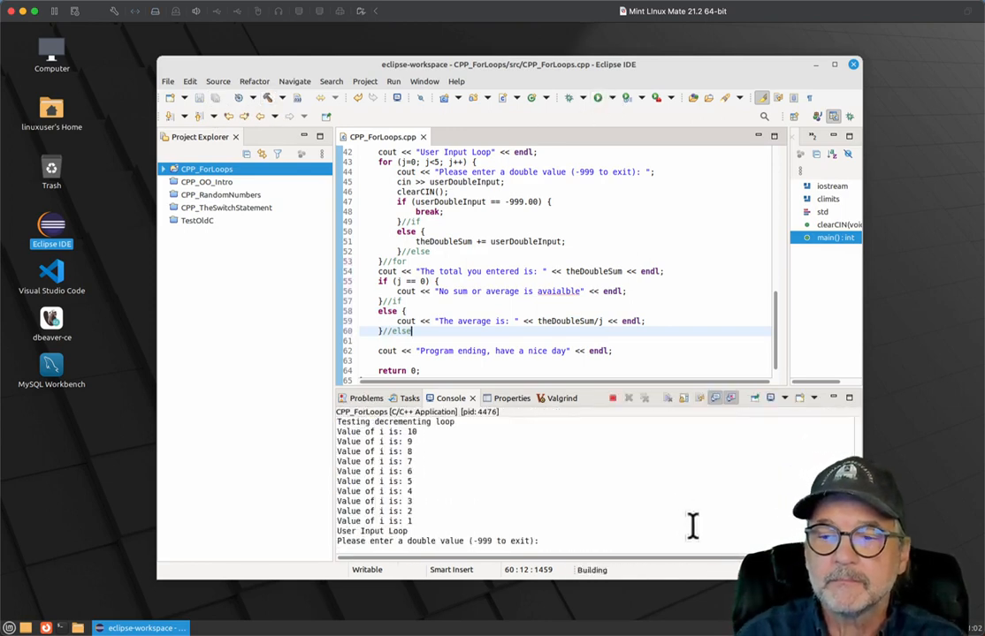
Run entering -999 immediately and inspect the 'The total you entered is: 0' line.
text(-999)
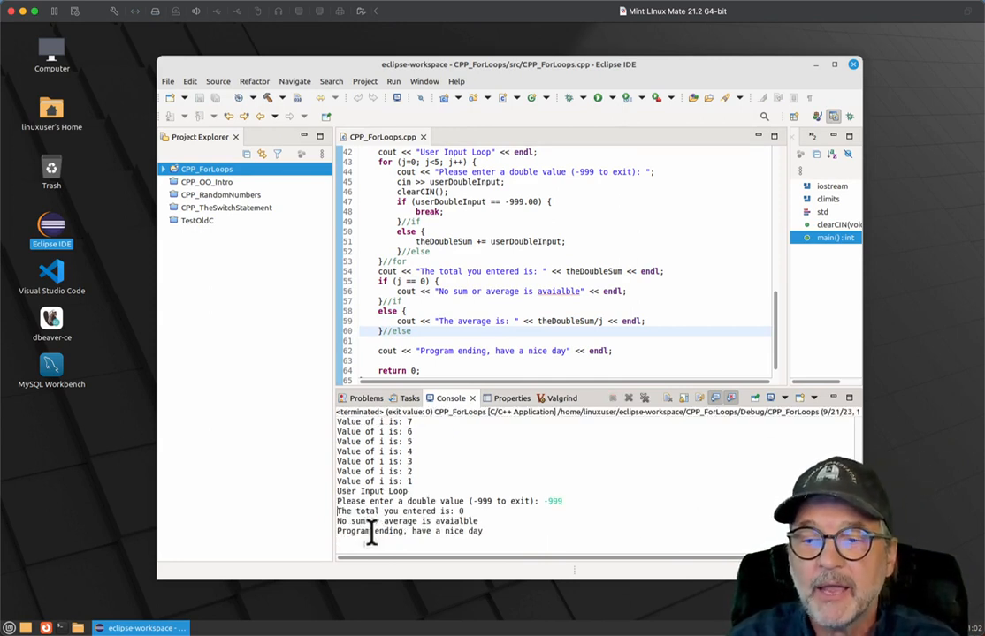
double_click(399, 511)
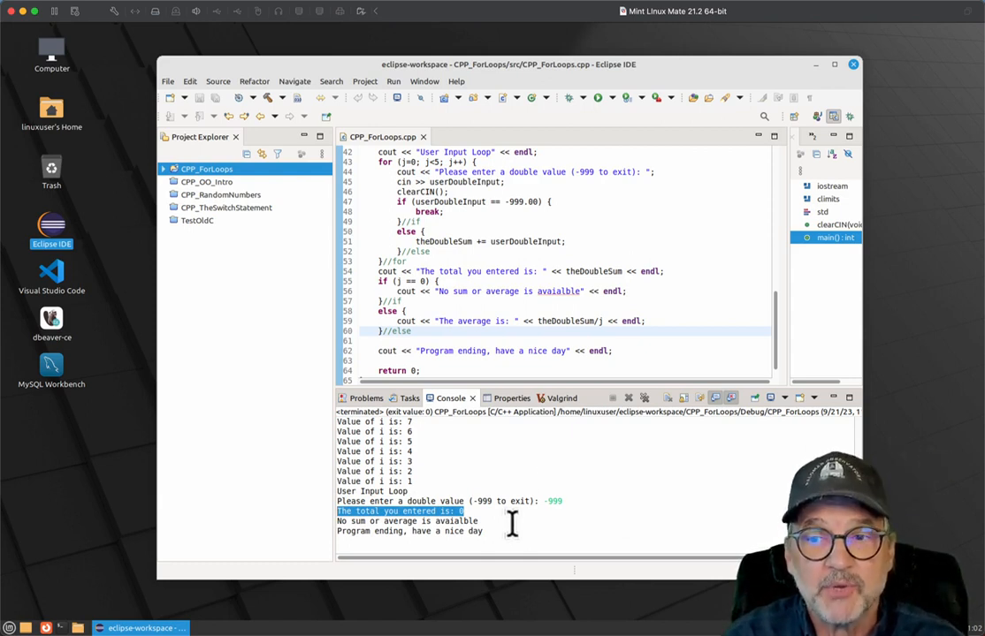
mouse_move(548, 400)
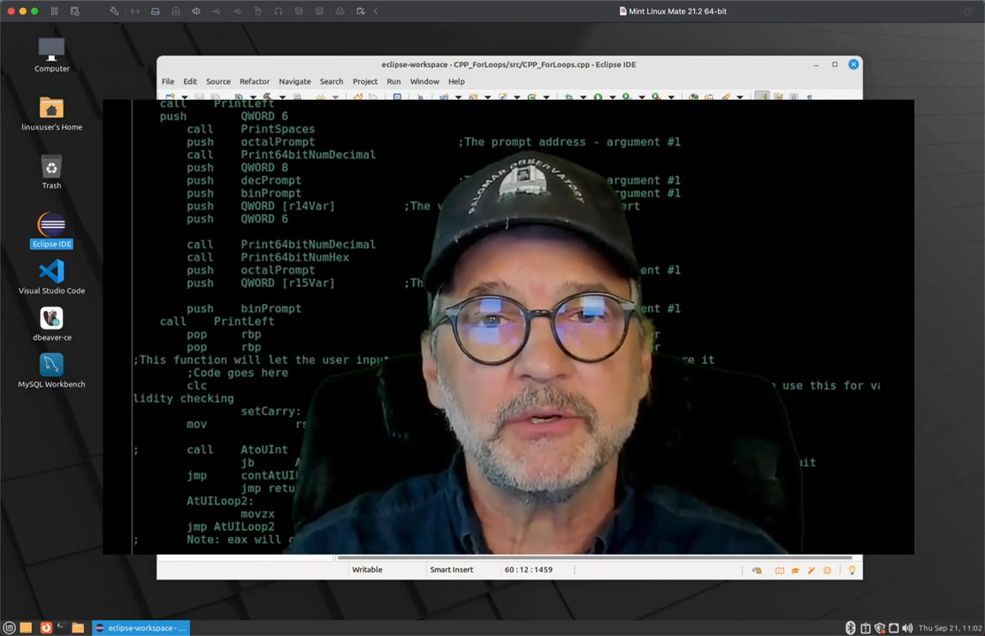
scroll(down, 3)
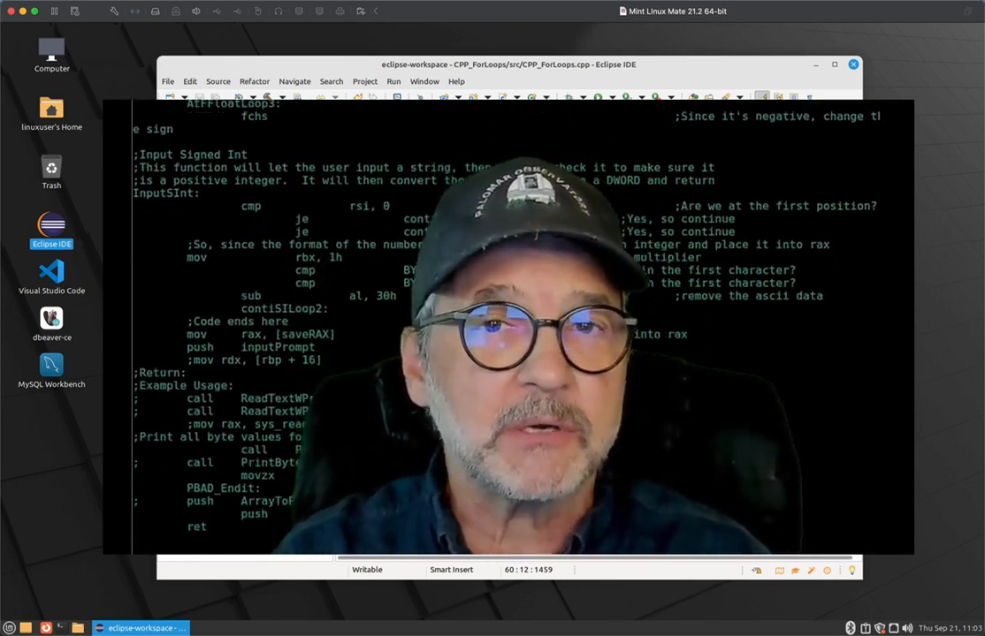
scroll(down, 3)
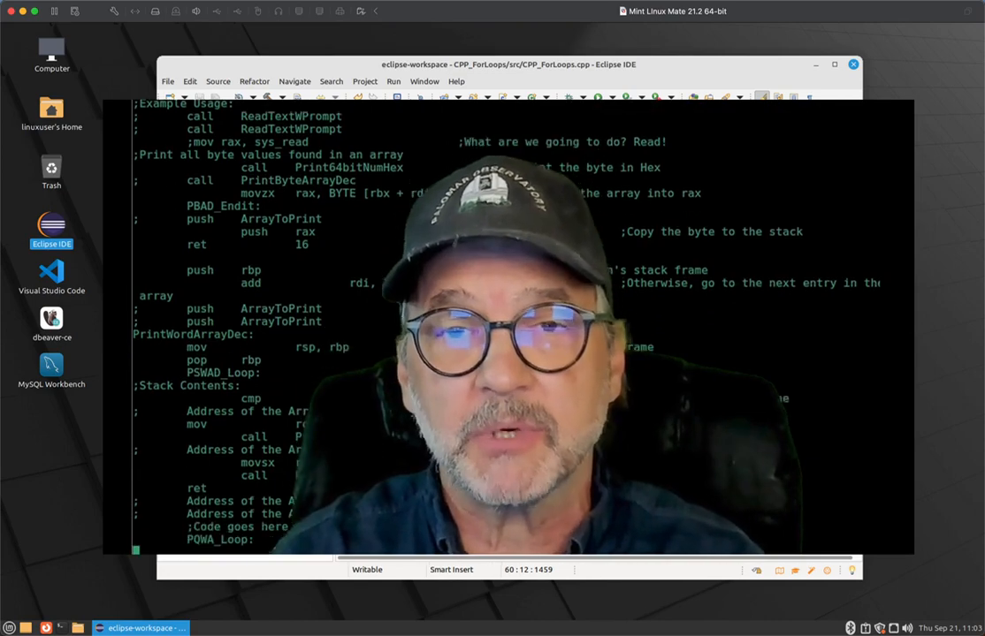